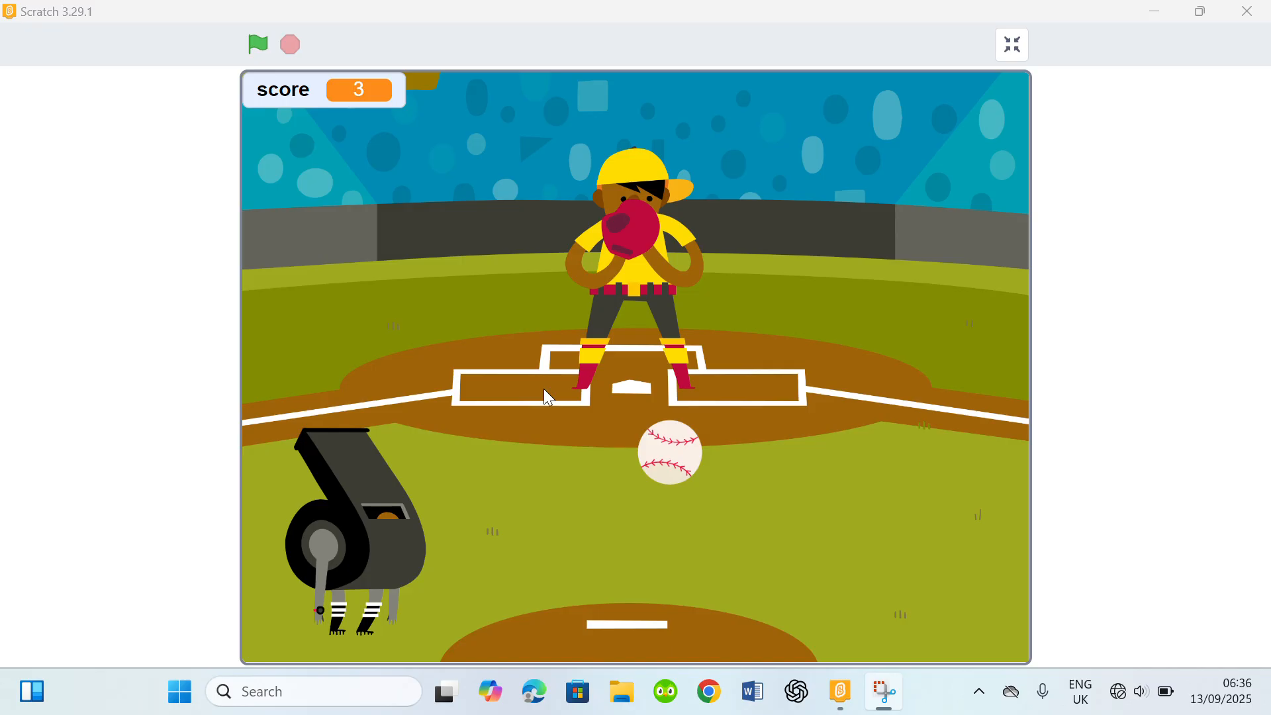
mouse_move(289, 90)
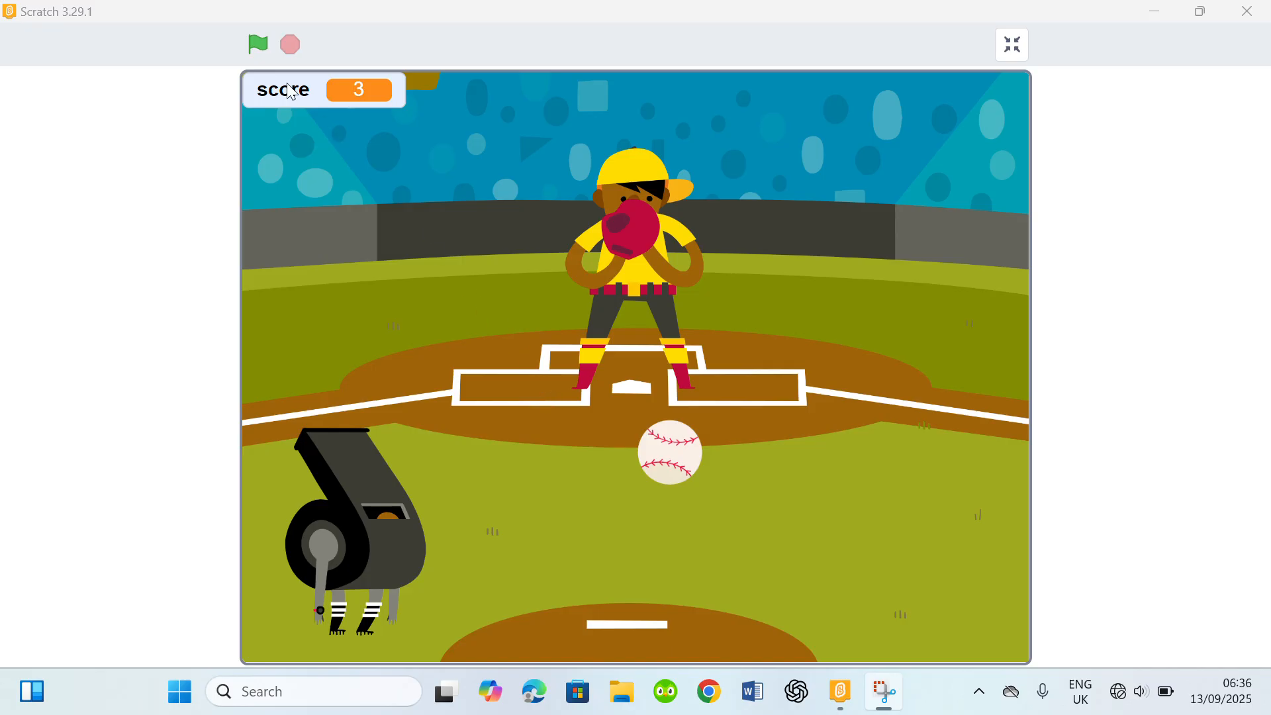
Replay the baseball game from a zero score, reach 3 points, then start a fresh project.
left_click(257, 44)
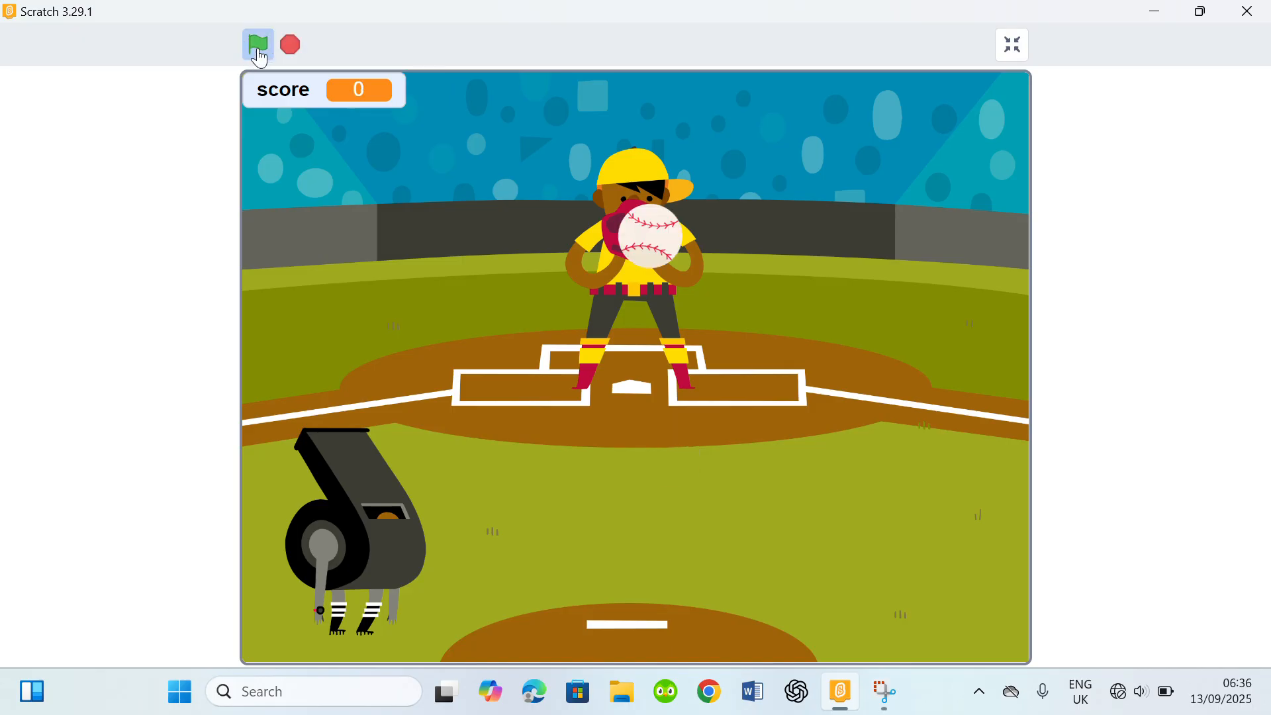
left_click(257, 45)
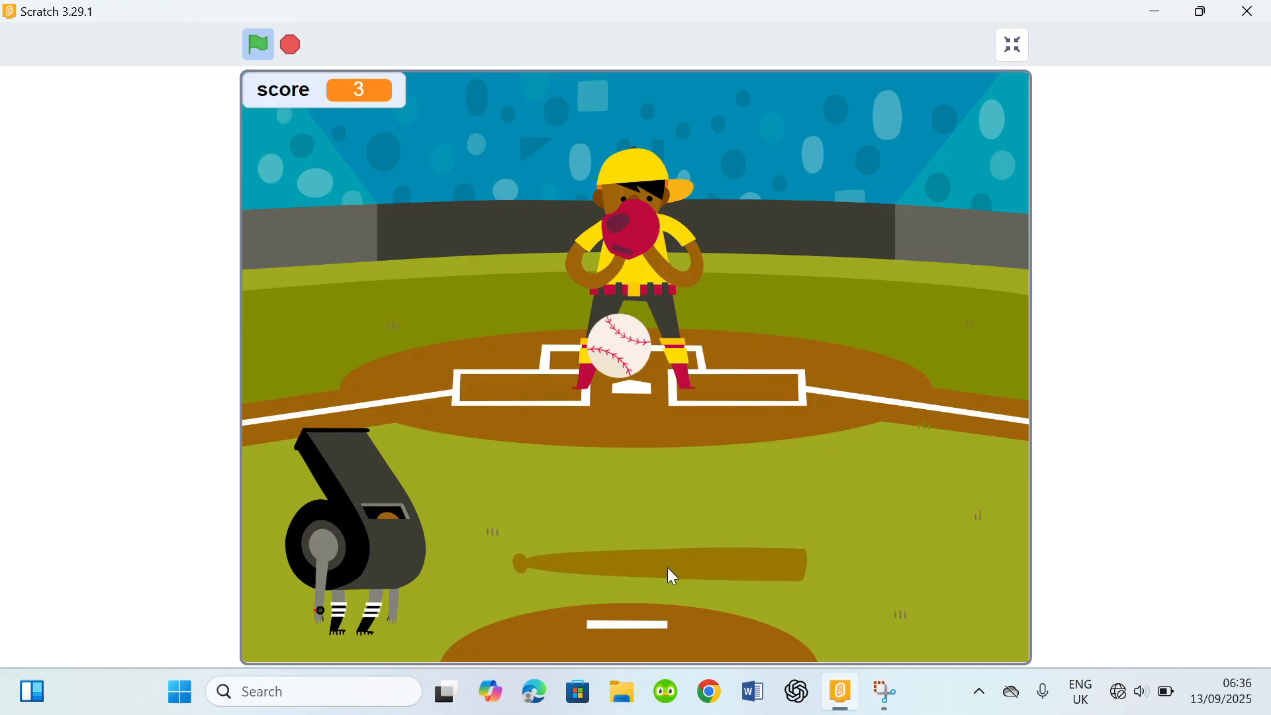
left_click(1011, 45)
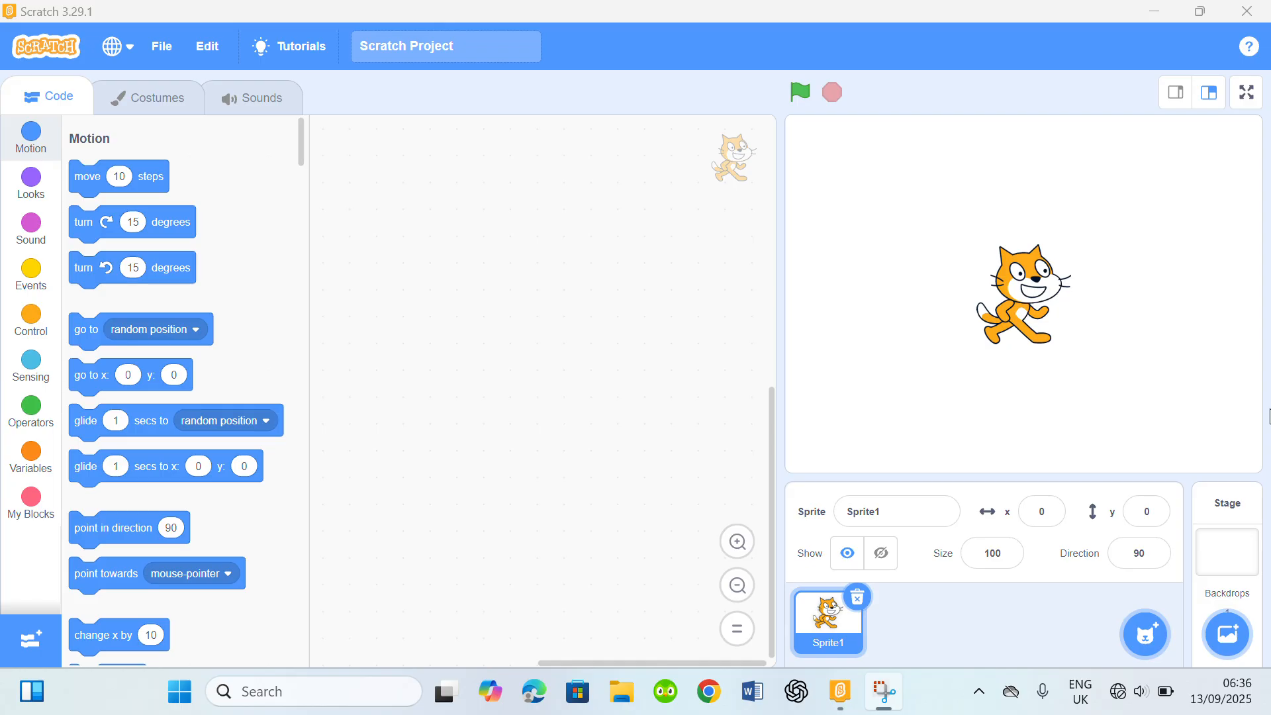
mouse_move(857, 614)
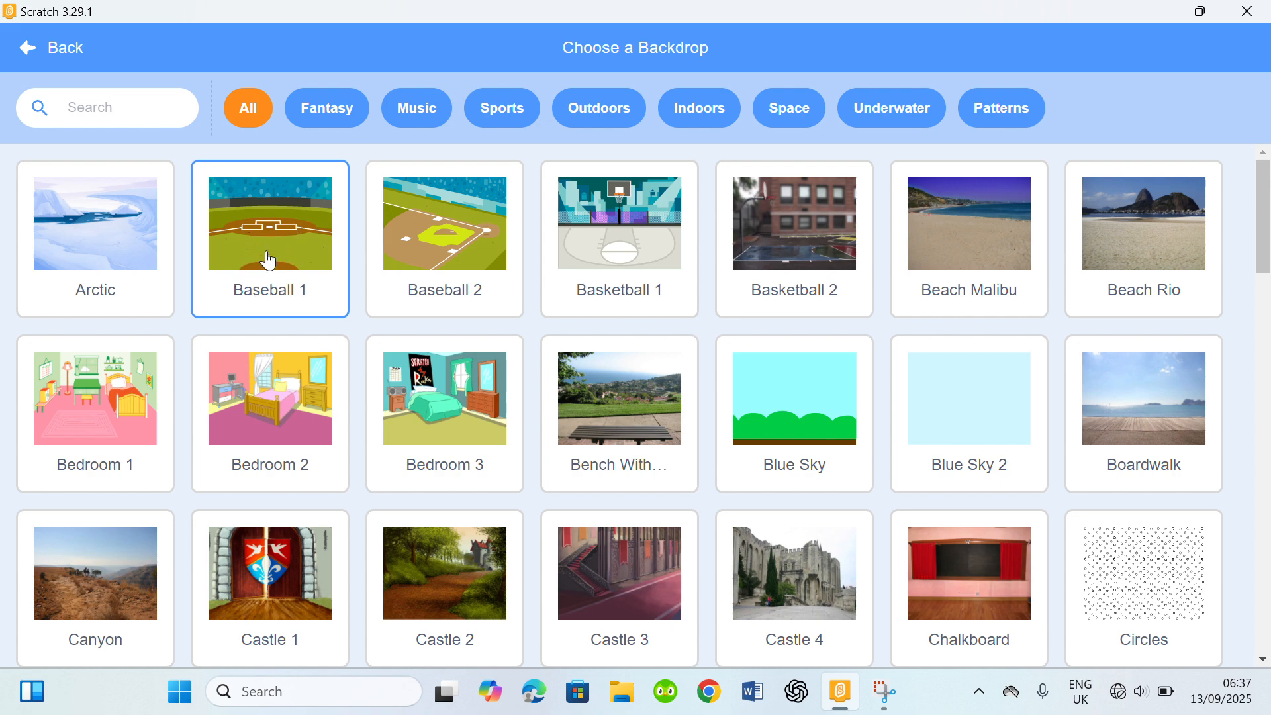
Pick Baseball 1 from the backdrop library for the stage.
left_click(269, 223)
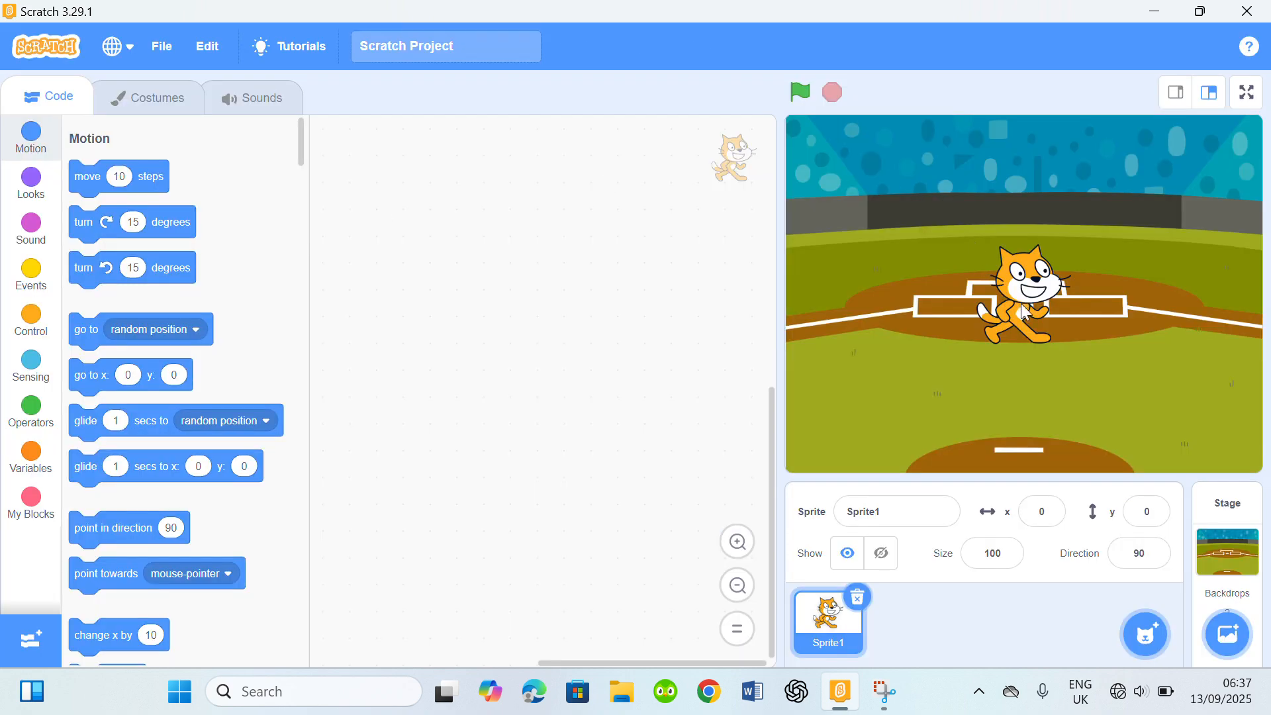
Add the Referee and Pitcher sprites from the Sports category of the sprite library.
left_click(1226, 551)
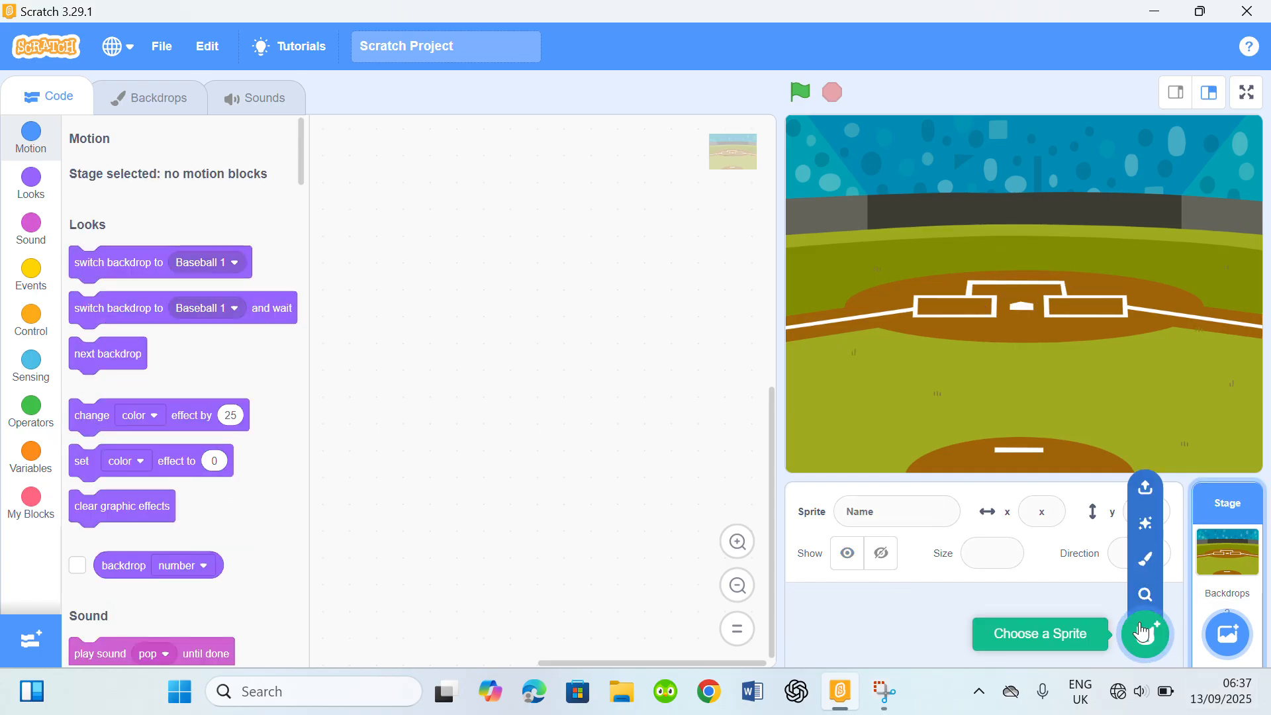
mouse_move(1145, 633)
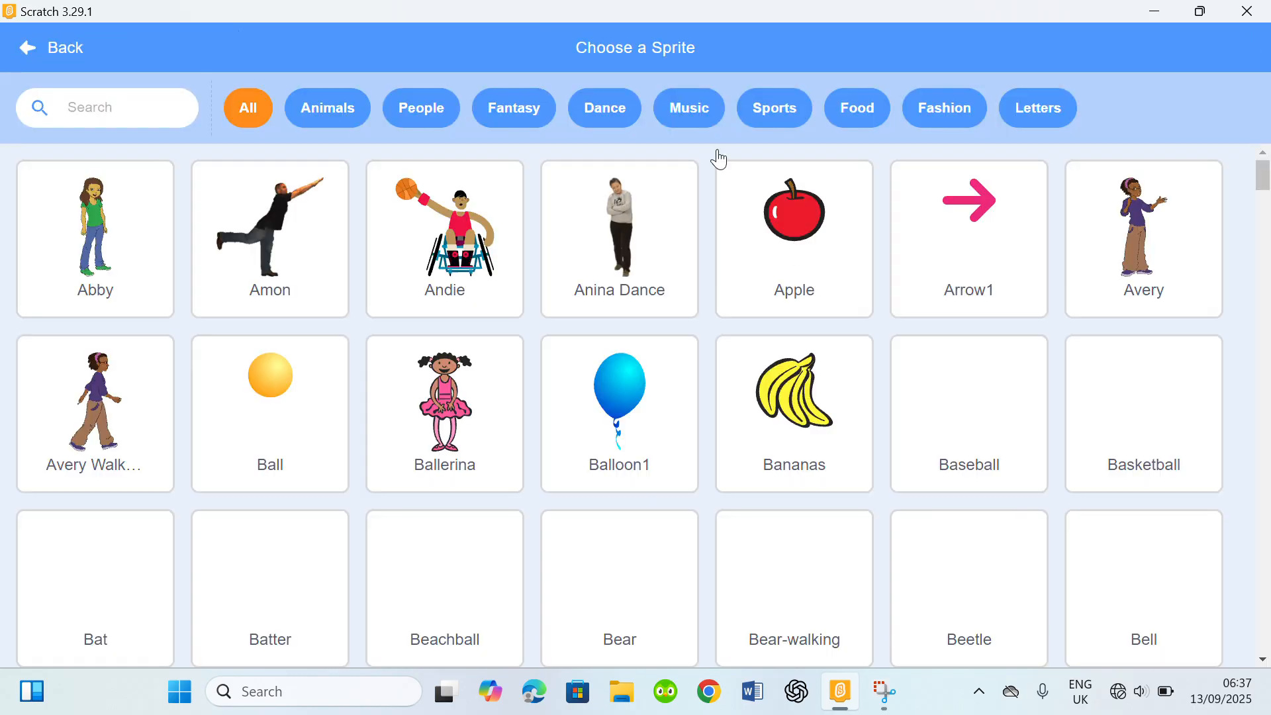
left_click(773, 107)
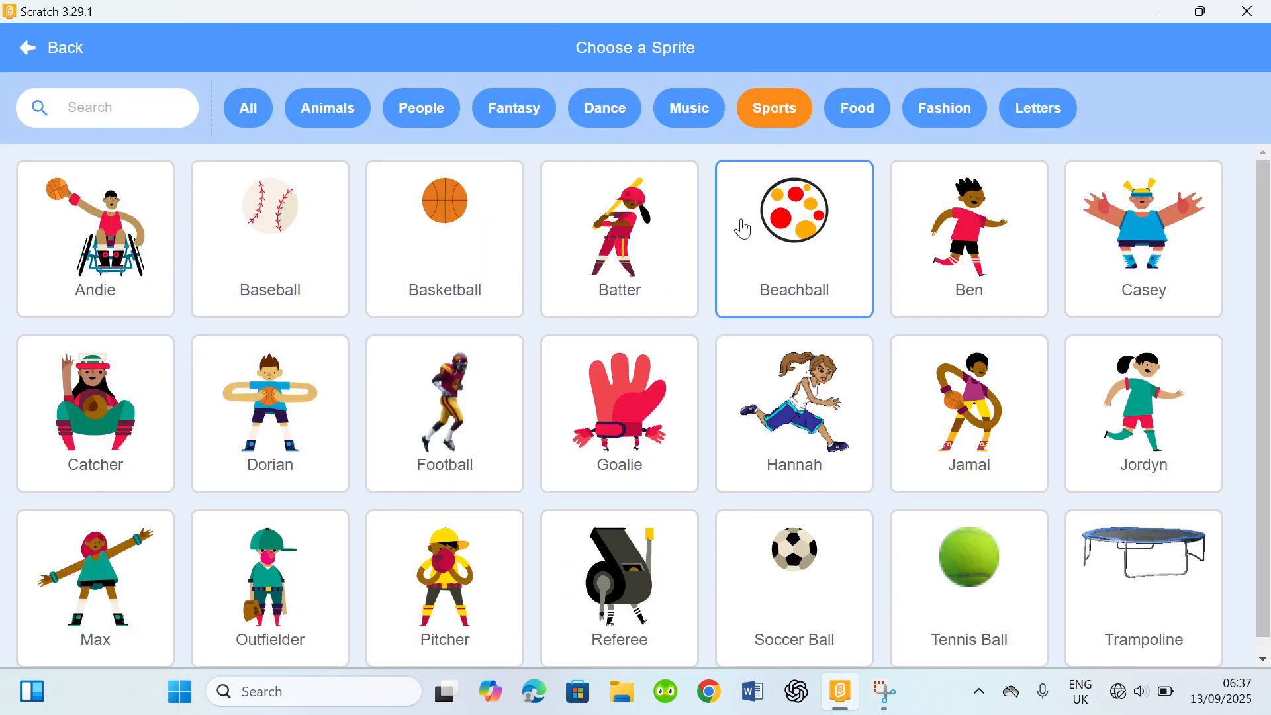
left_click(619, 577)
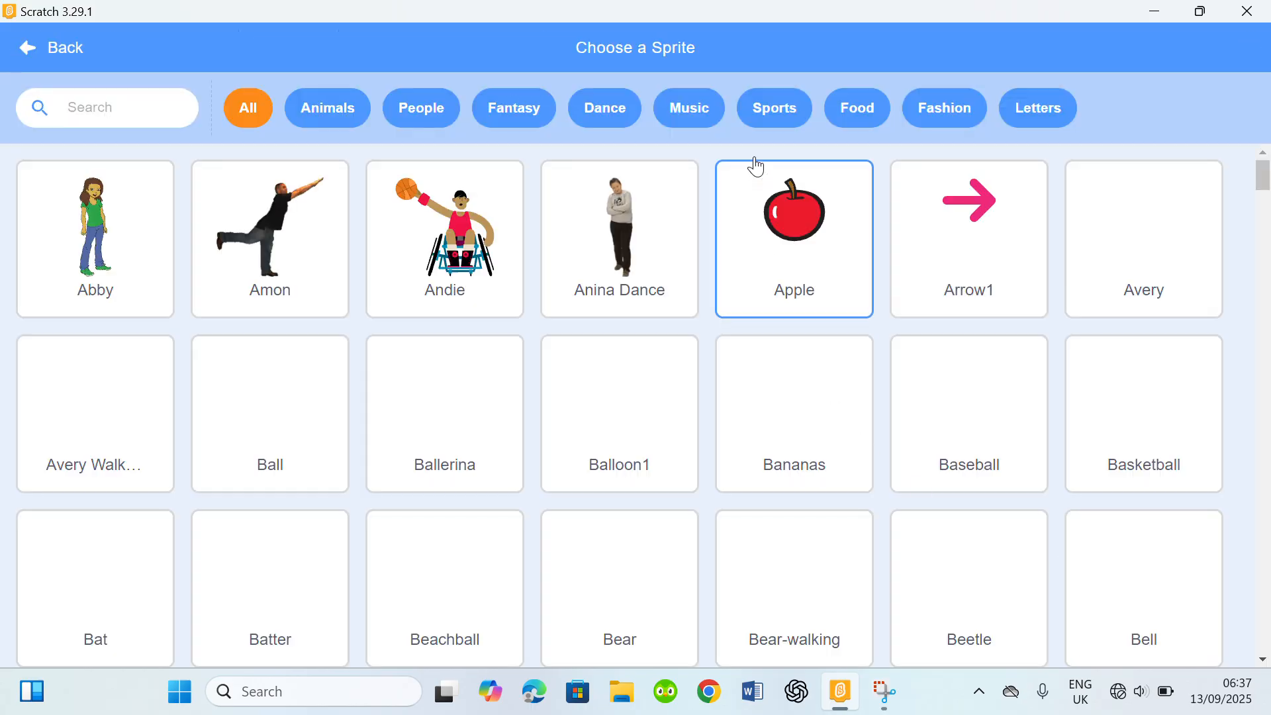
left_click(773, 107)
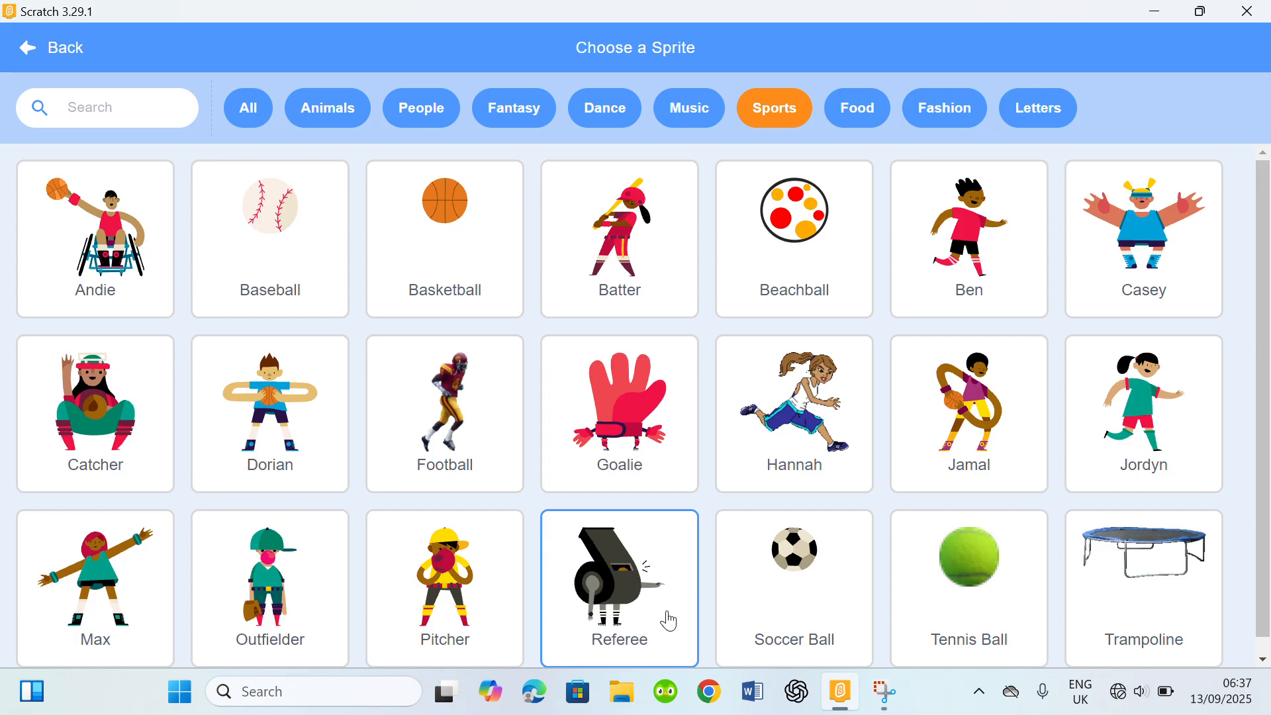
left_click(444, 586)
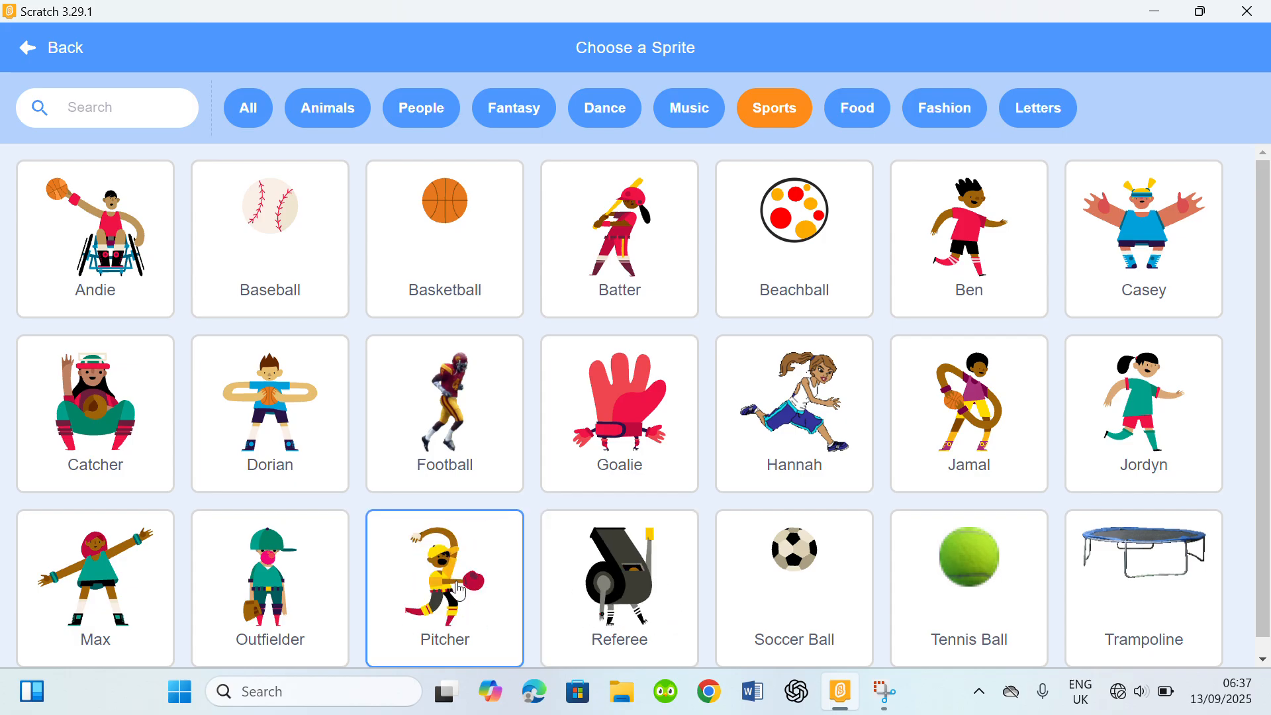
left_click(444, 588)
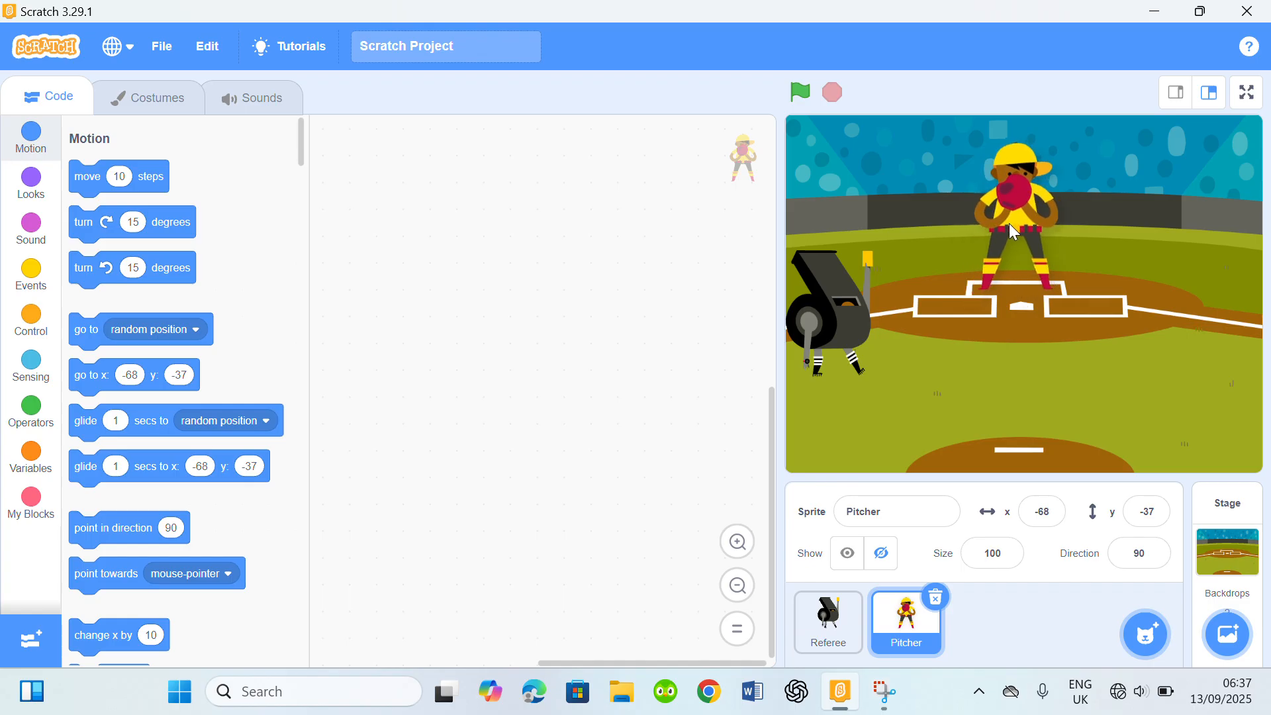
Add the Baseball sprite and set its size to 70.
left_click(1144, 634)
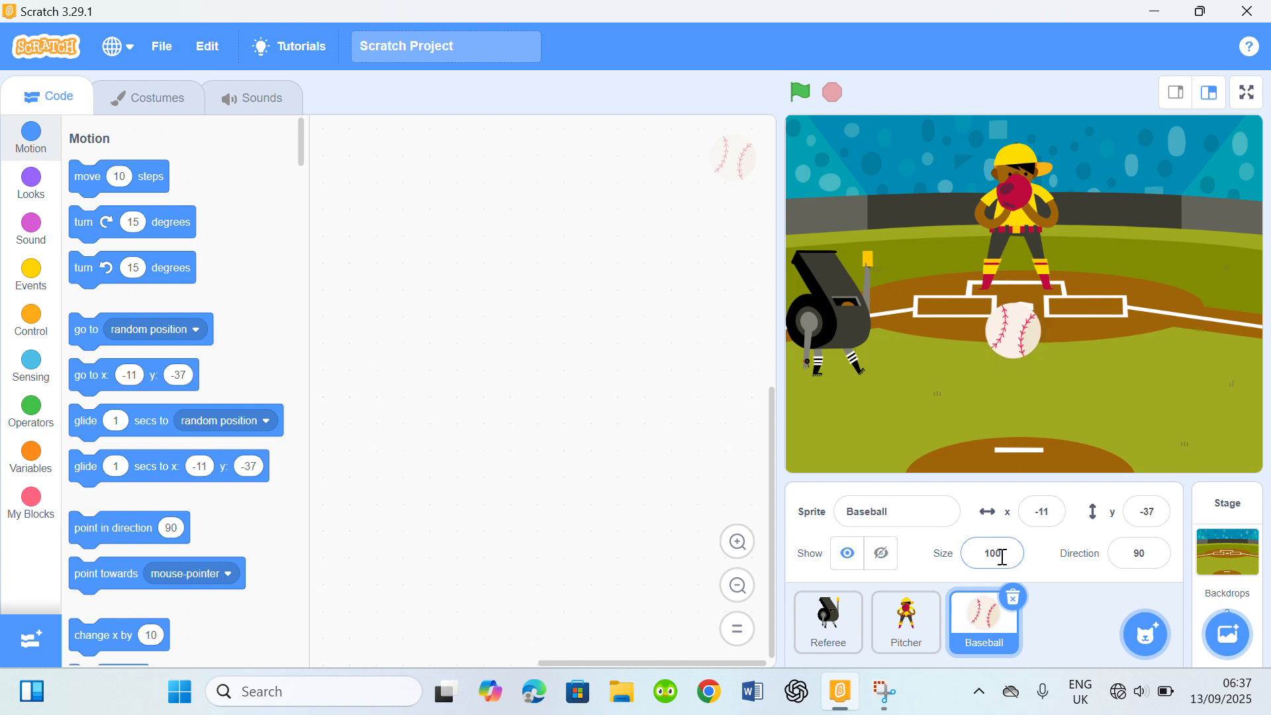
triple_click(992, 553)
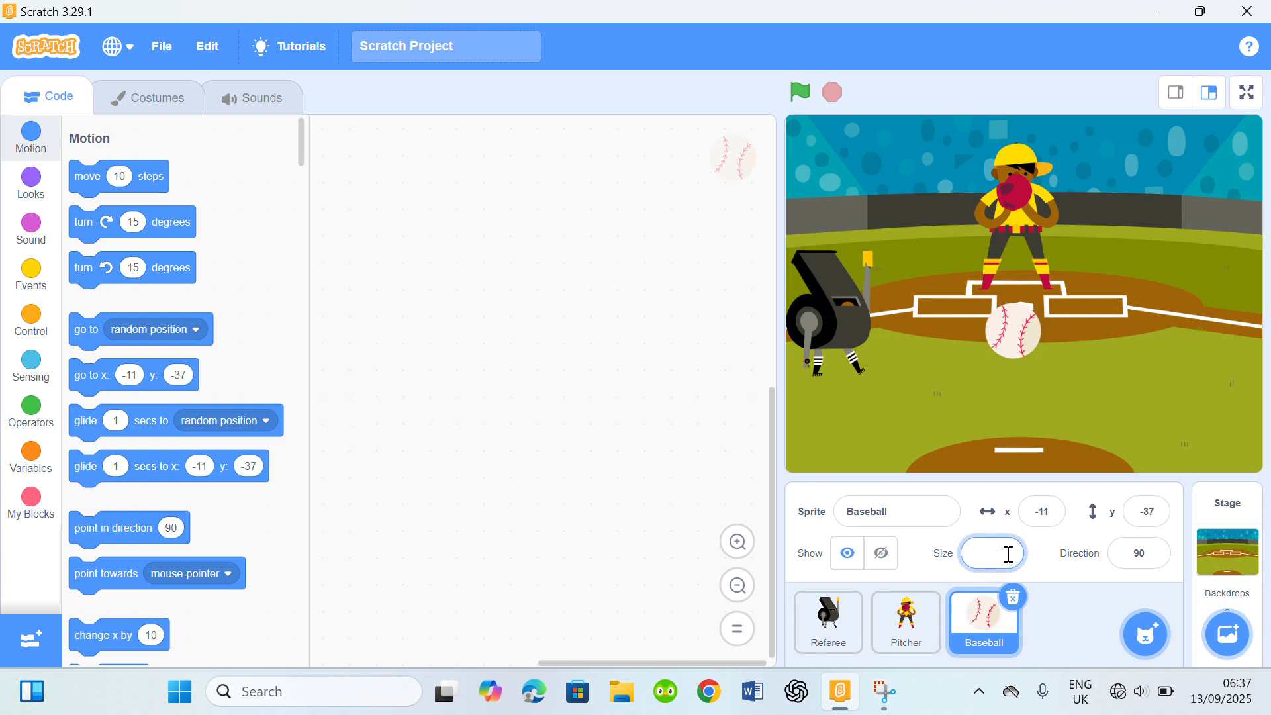
type("70")
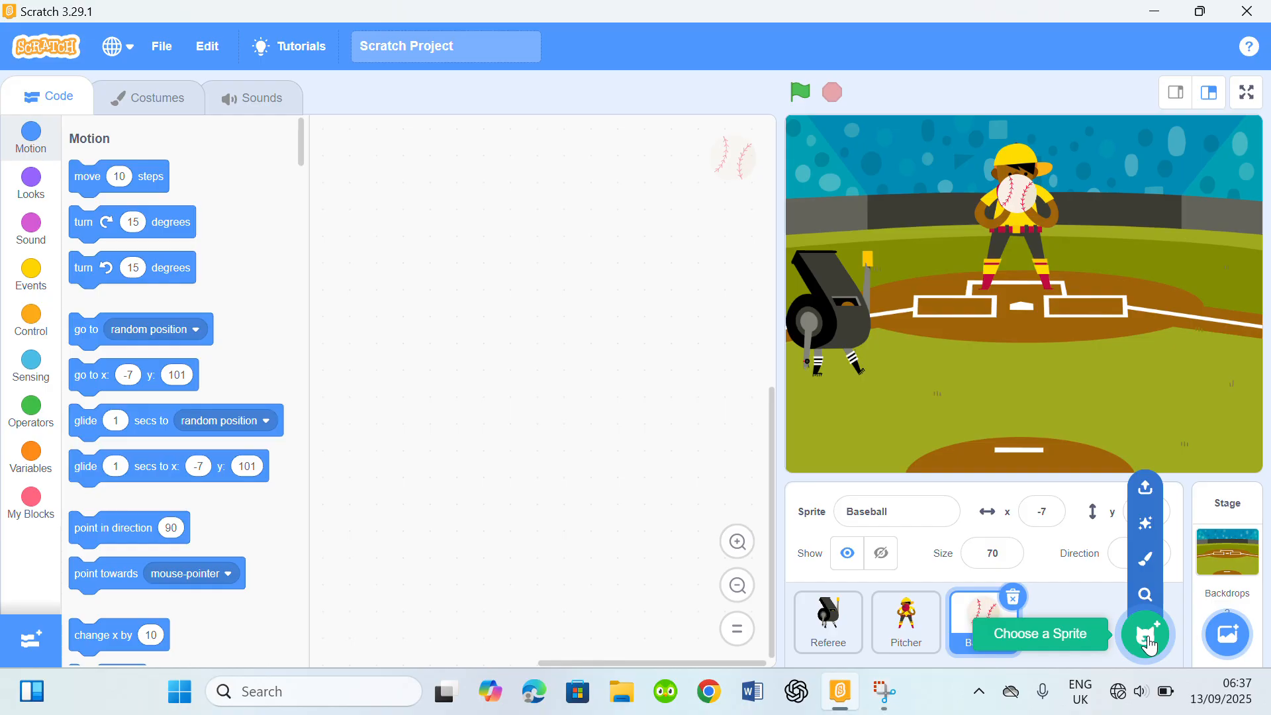
mouse_move(1091, 640)
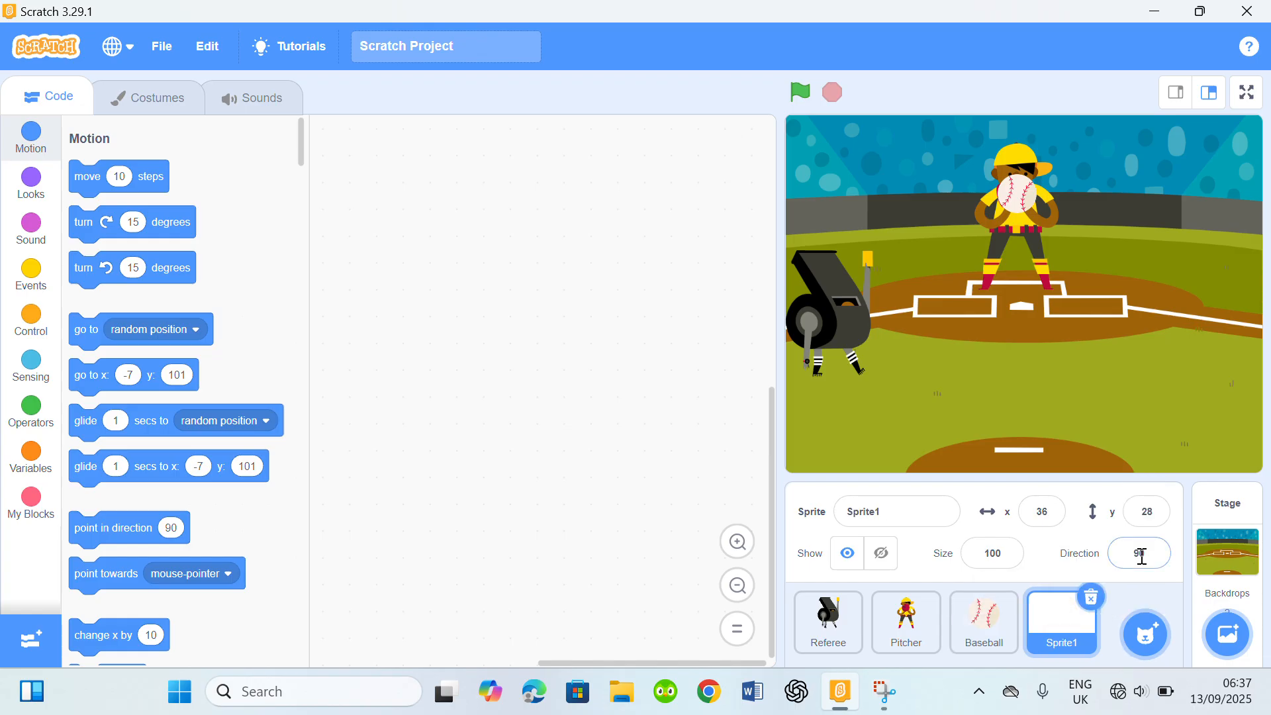
In the new sprite's costume editor, set a brown fill with no outline.
left_click(147, 97)
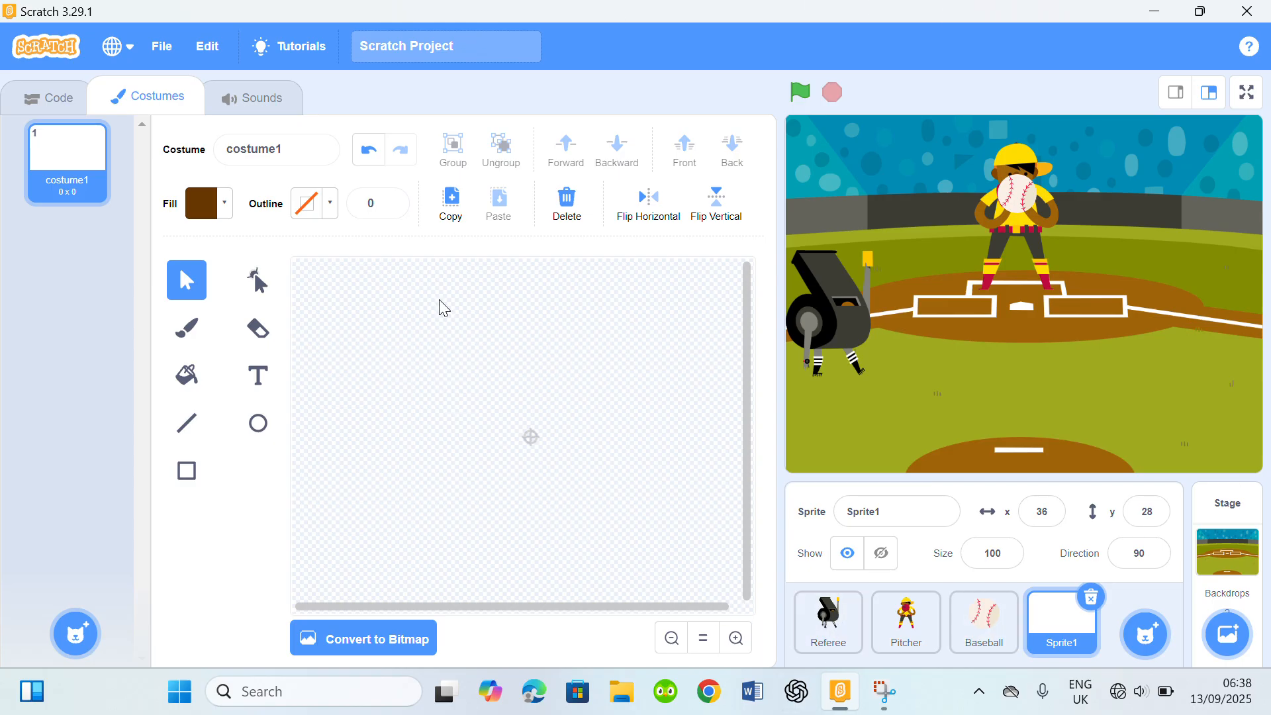
left_click(309, 203)
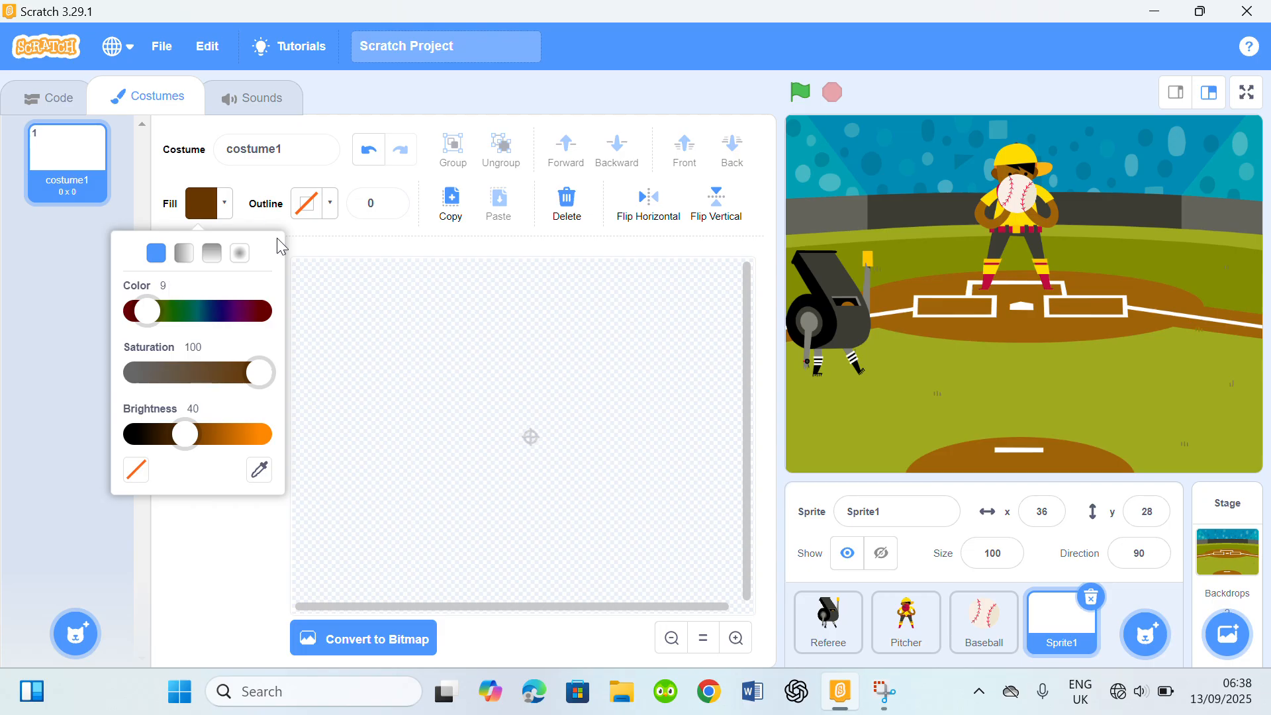
left_click(315, 203)
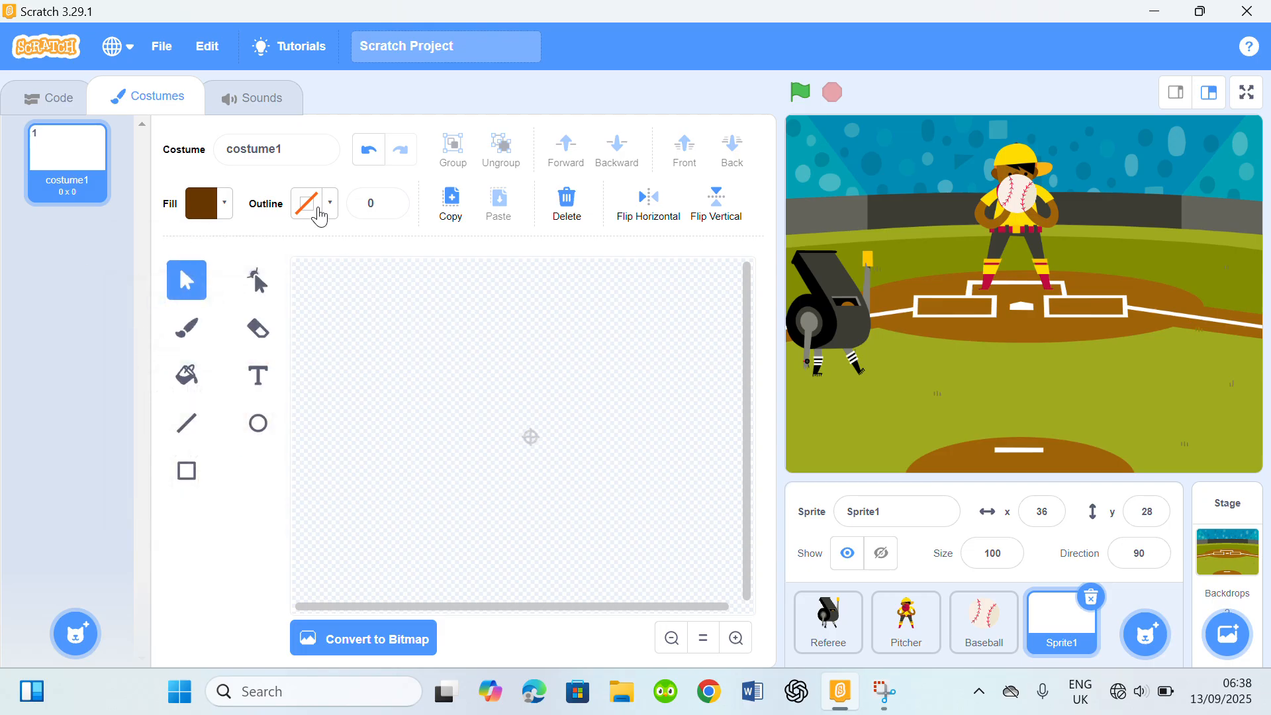
left_click(306, 203)
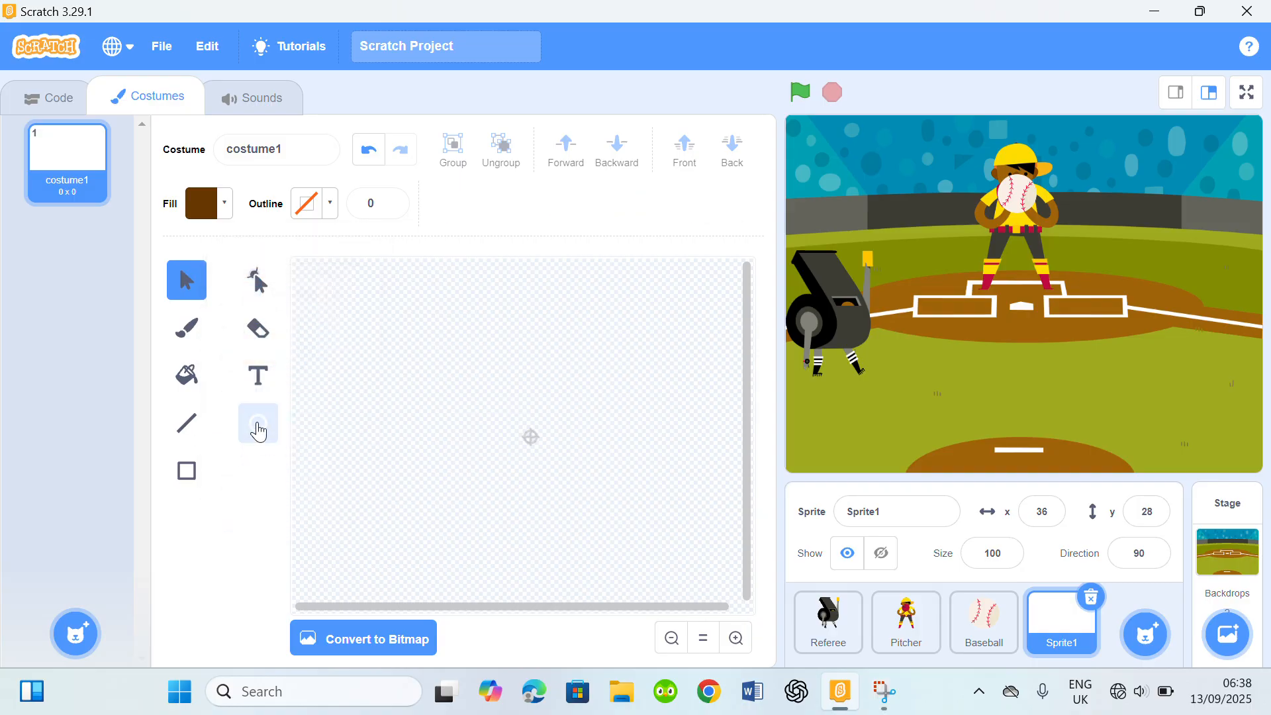
Draw a long thin brown oval, then reshape and resize it into a bat.
left_click(258, 422)
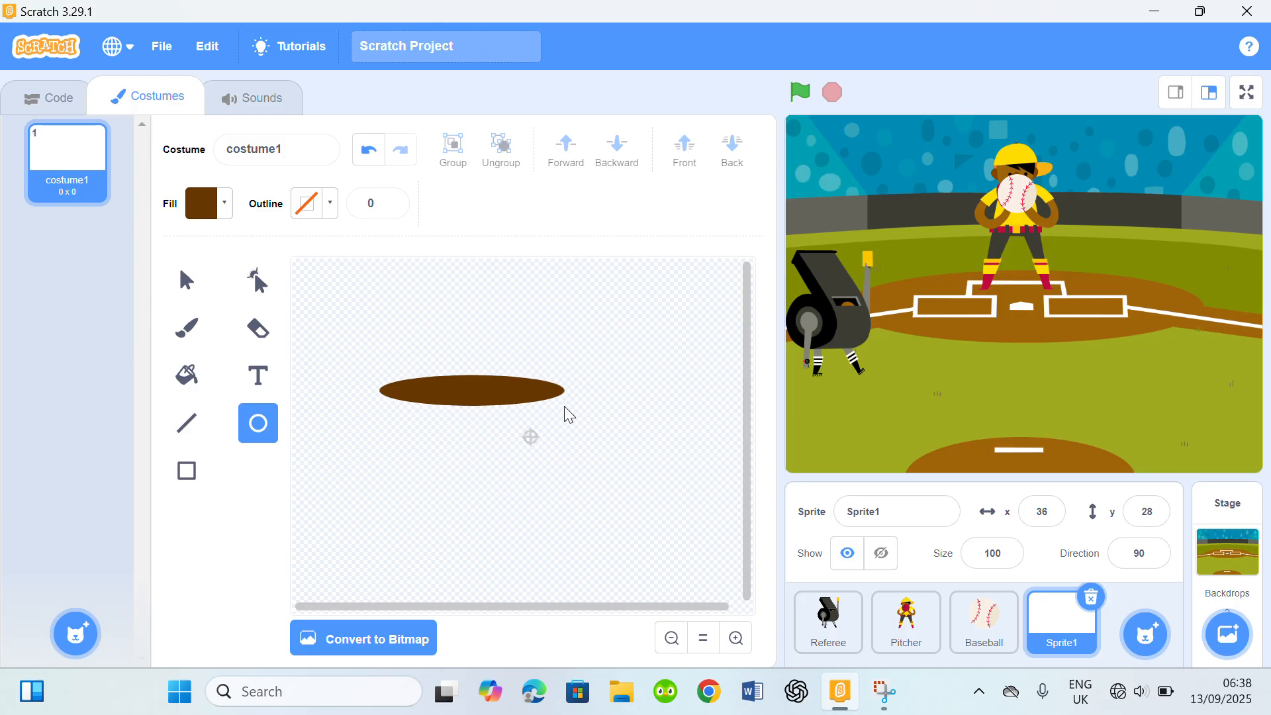
left_click(473, 390)
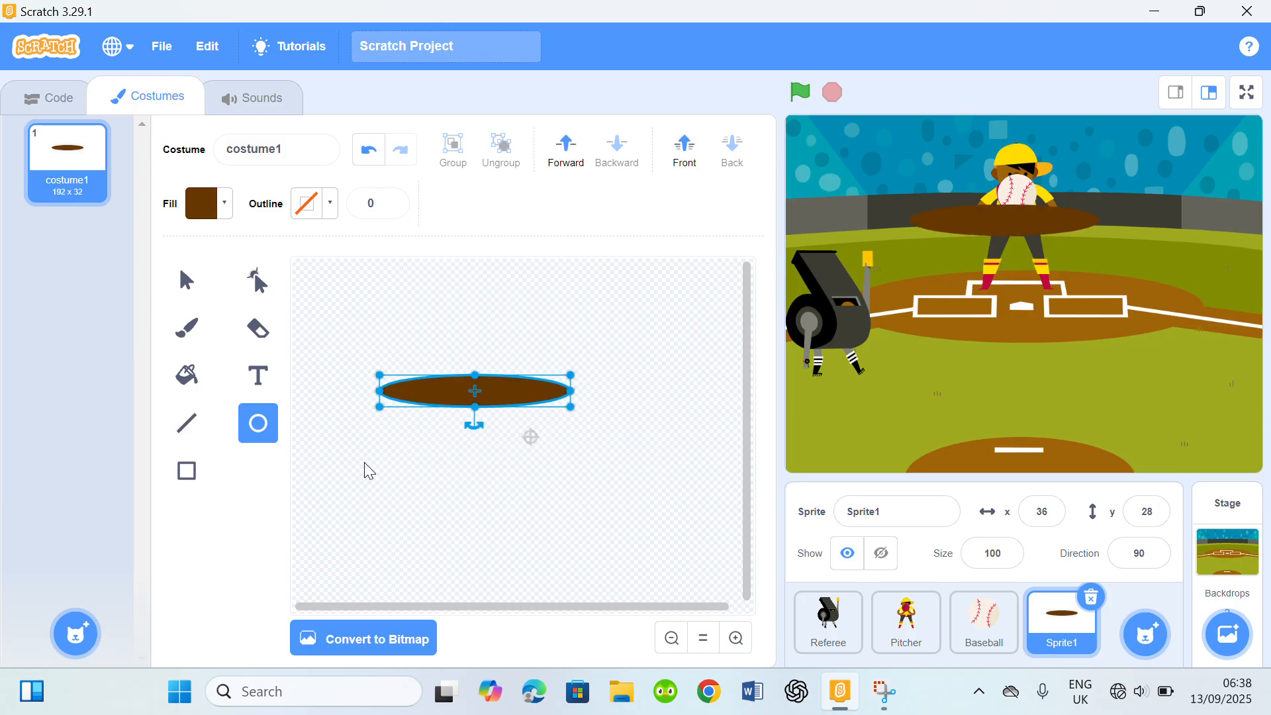
left_click(257, 280)
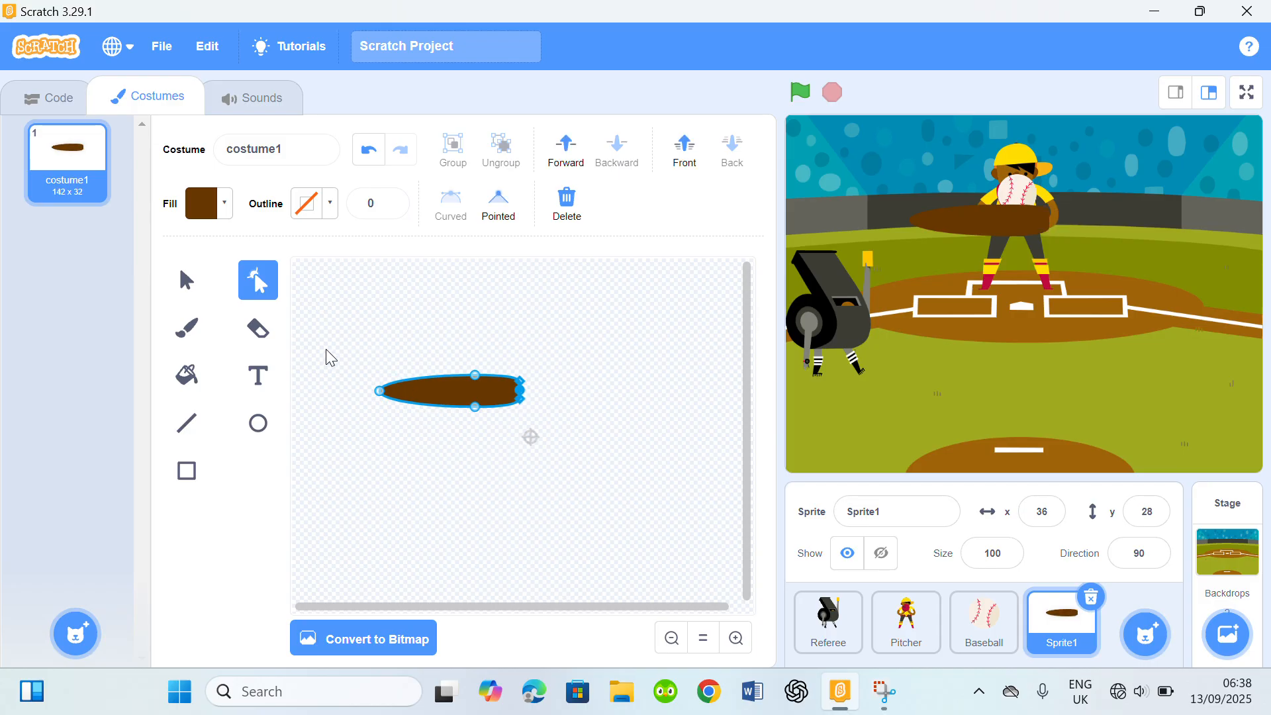
mouse_move(560, 436)
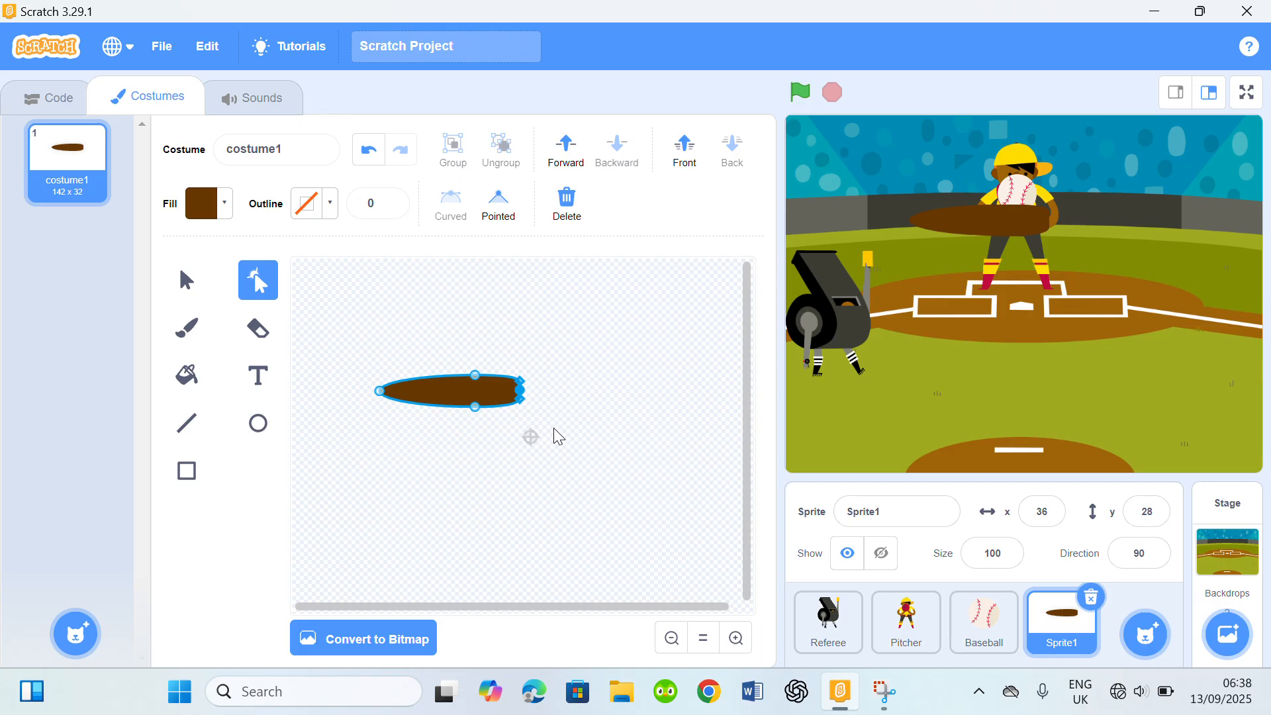
mouse_move(183, 292)
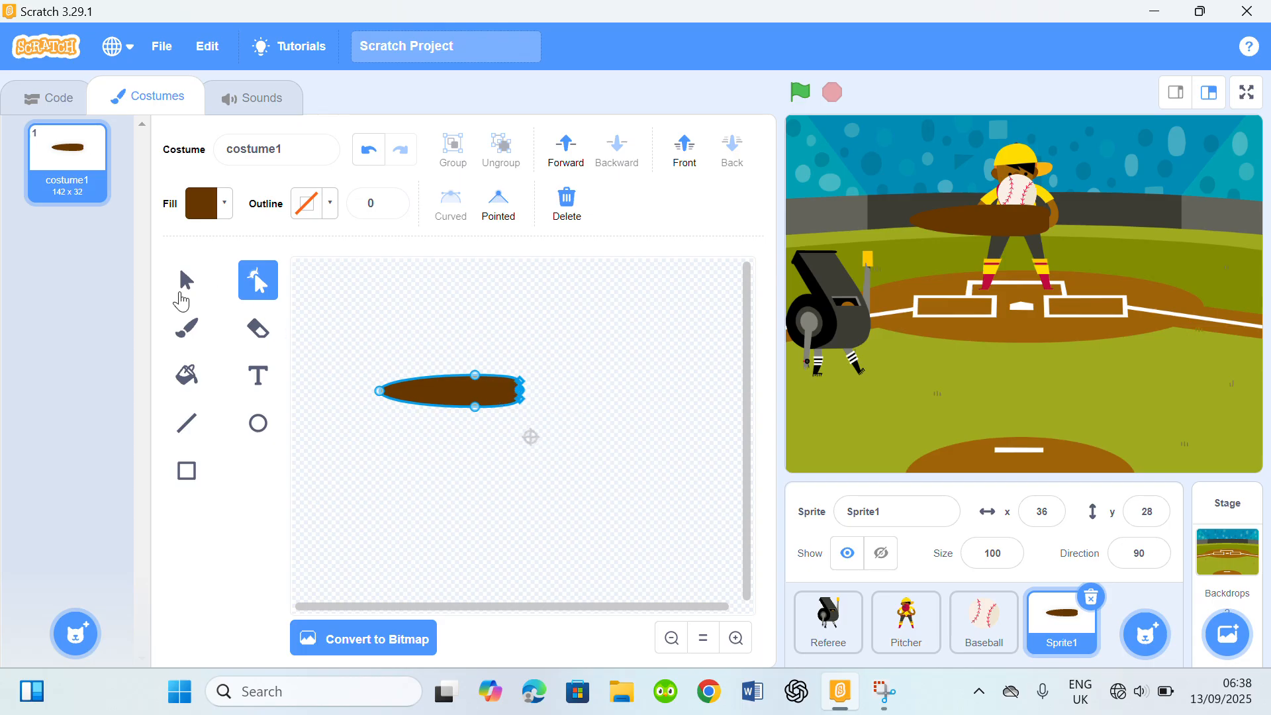
left_click(185, 280)
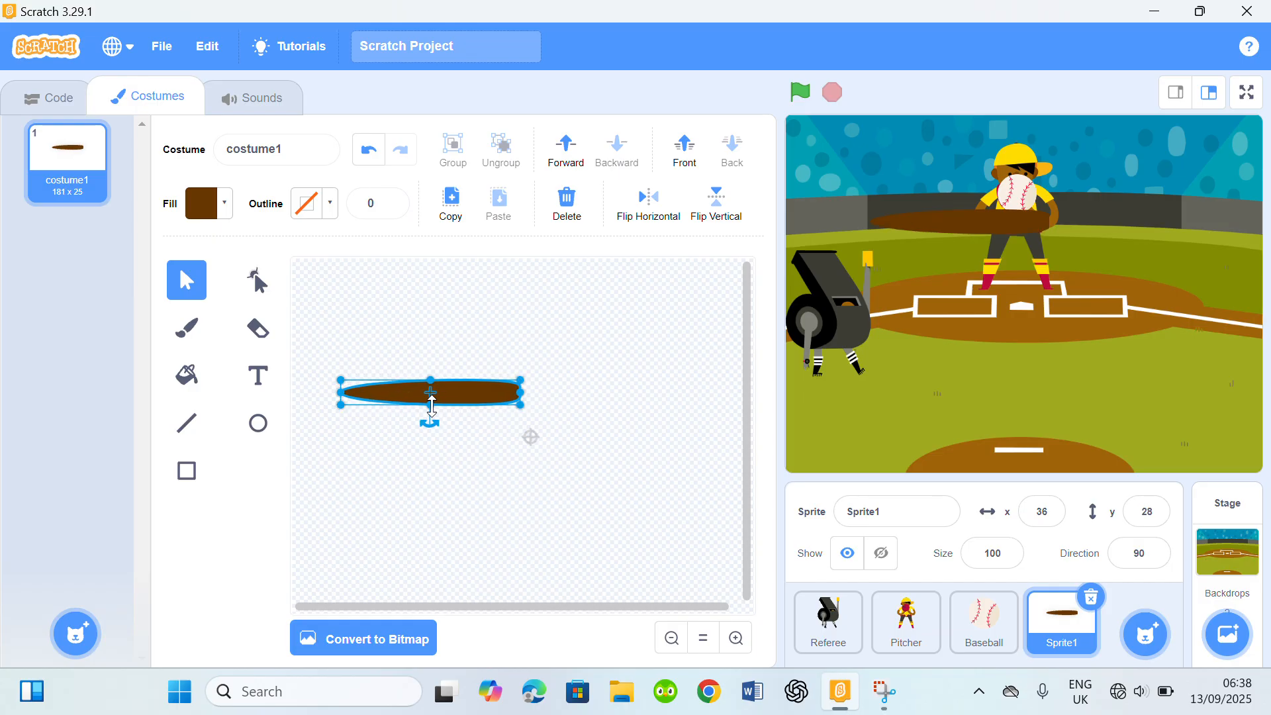
left_click_drag(431, 383, 428, 395)
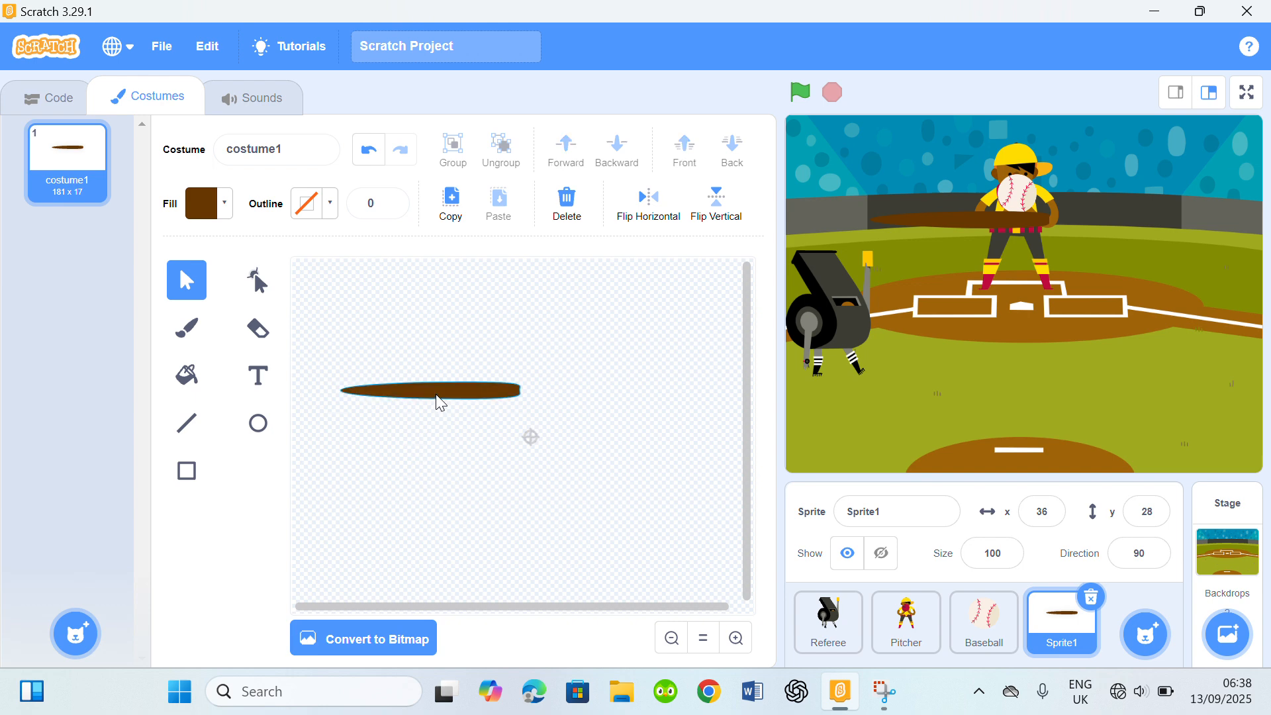
Draw a small oval knob, trim it with the Eraser, and move it to the handle end.
left_click(430, 390)
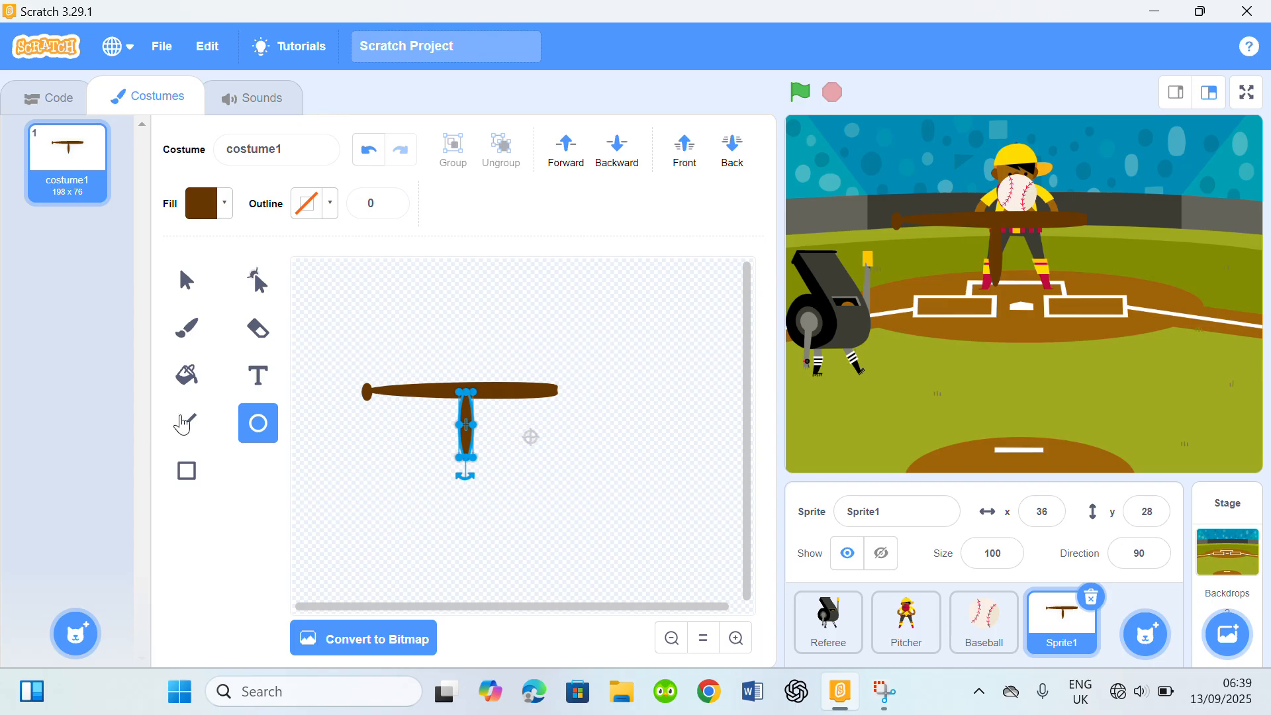
left_click(257, 328)
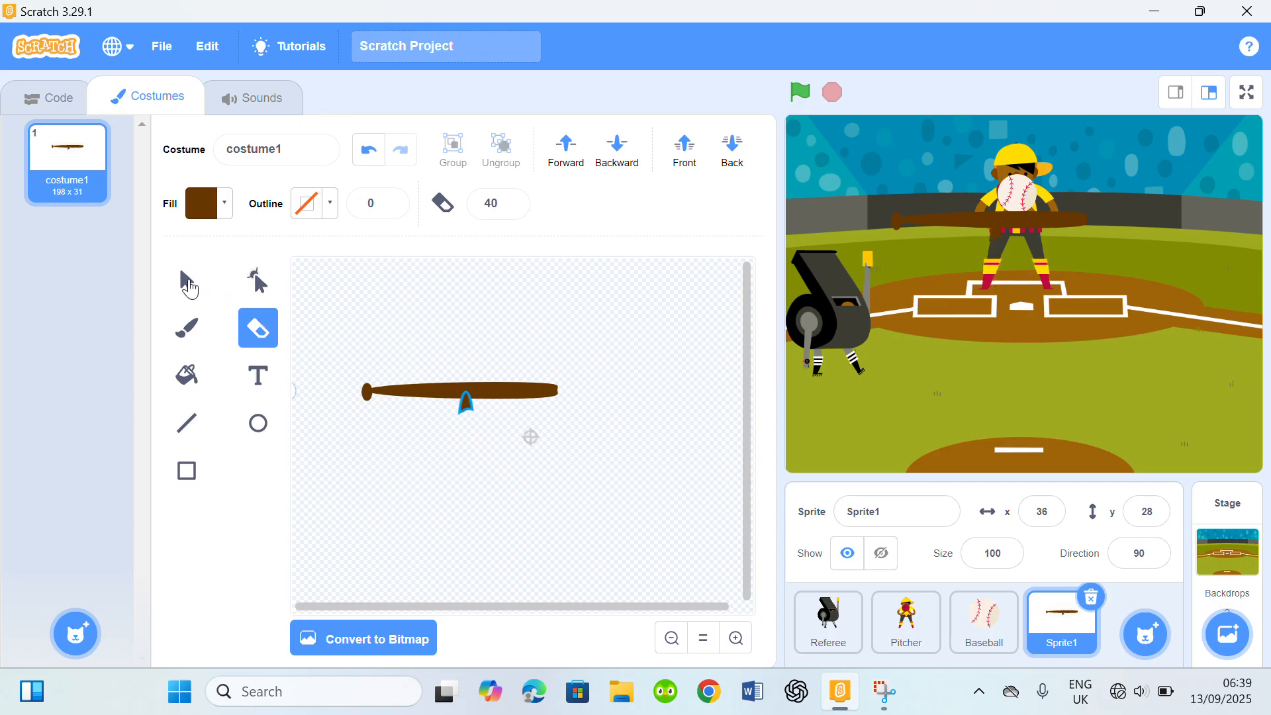
left_click(185, 280)
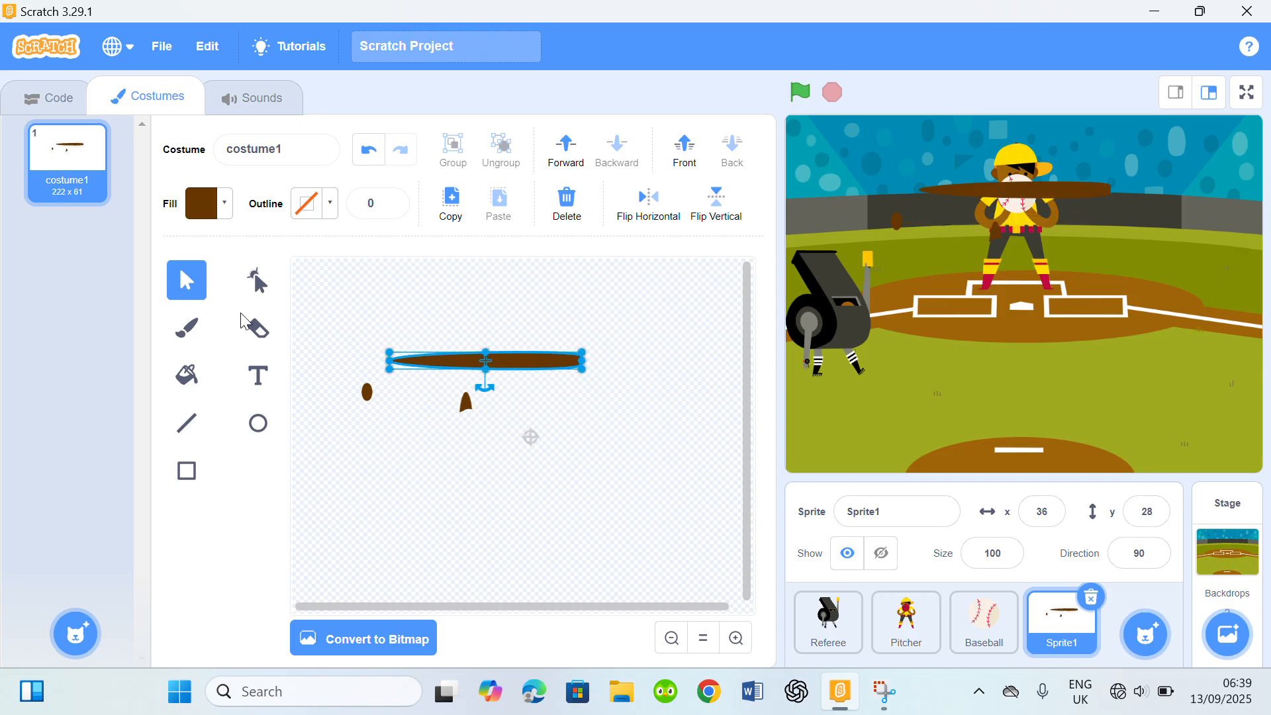
left_click(257, 327)
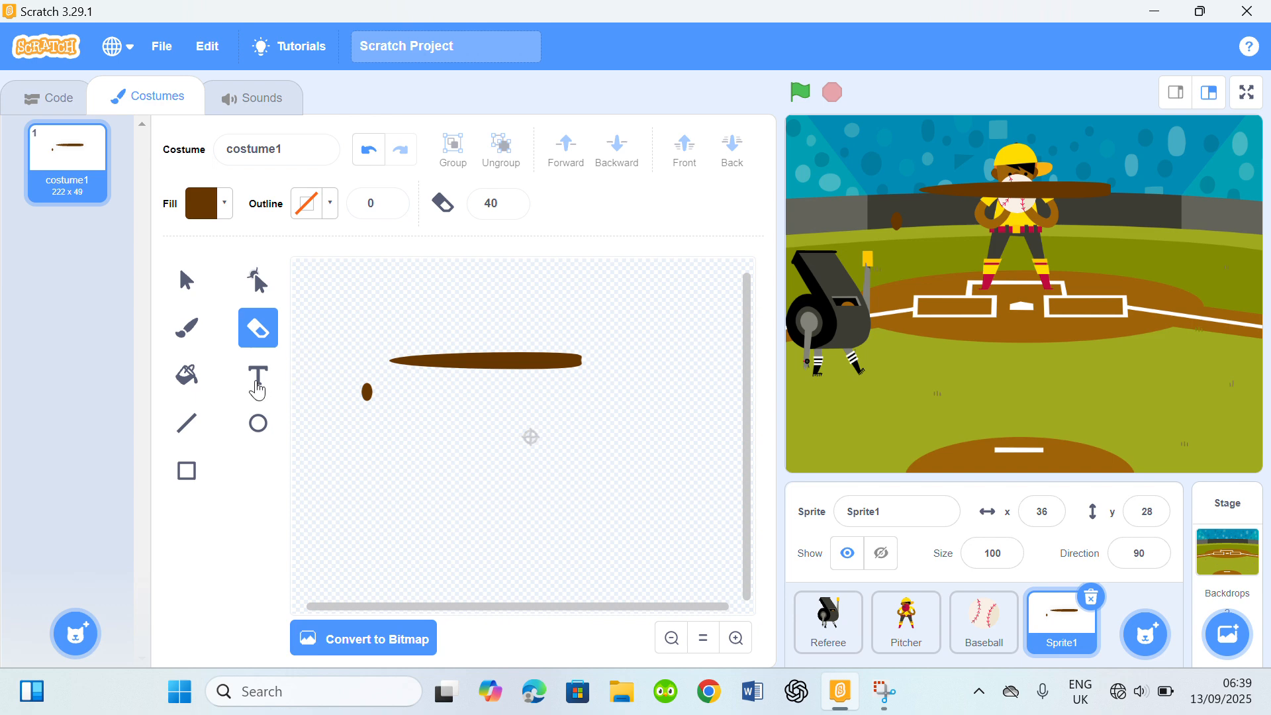
left_click(187, 280)
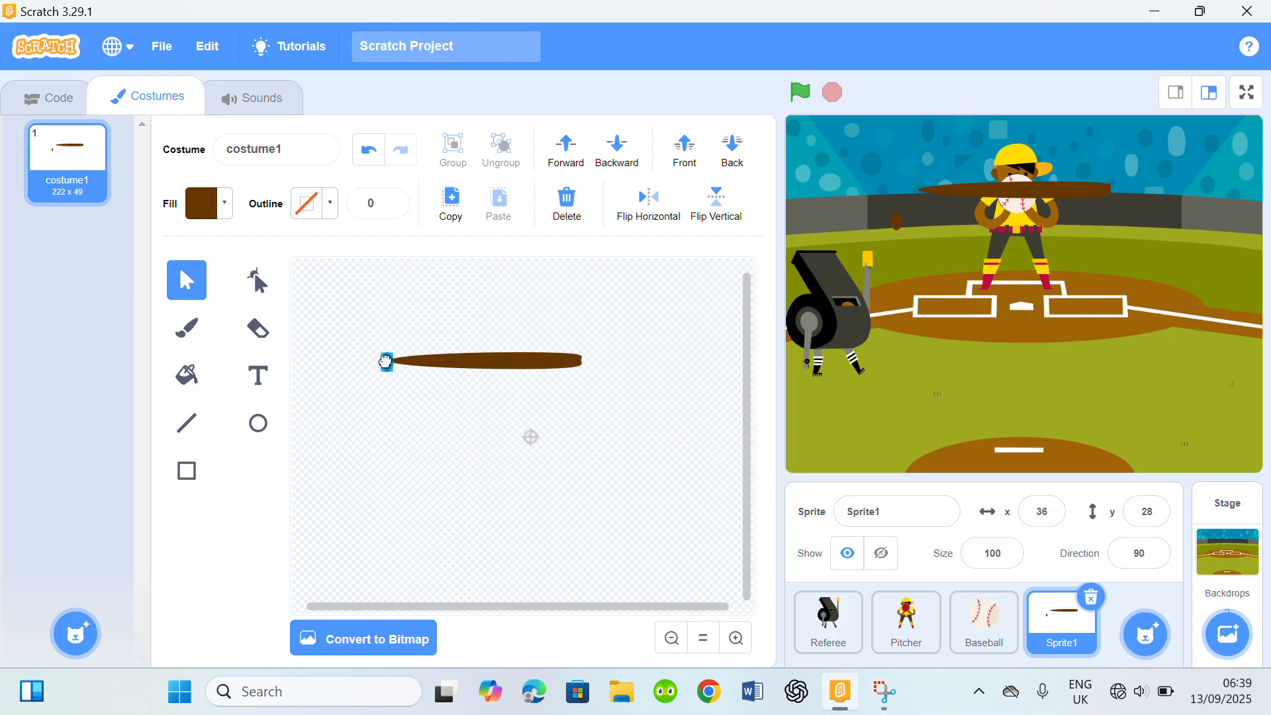
Type 'Baseball bat' into the Costume name field.
left_click(275, 148)
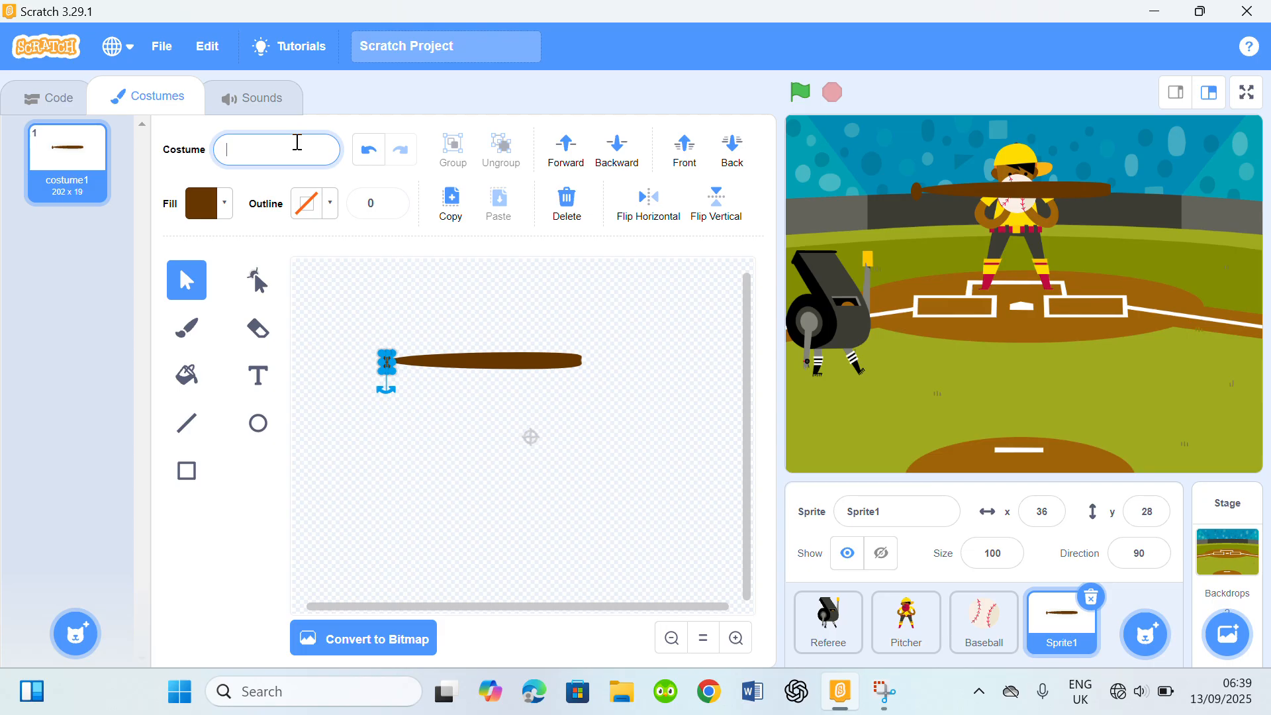
type("Baseba")
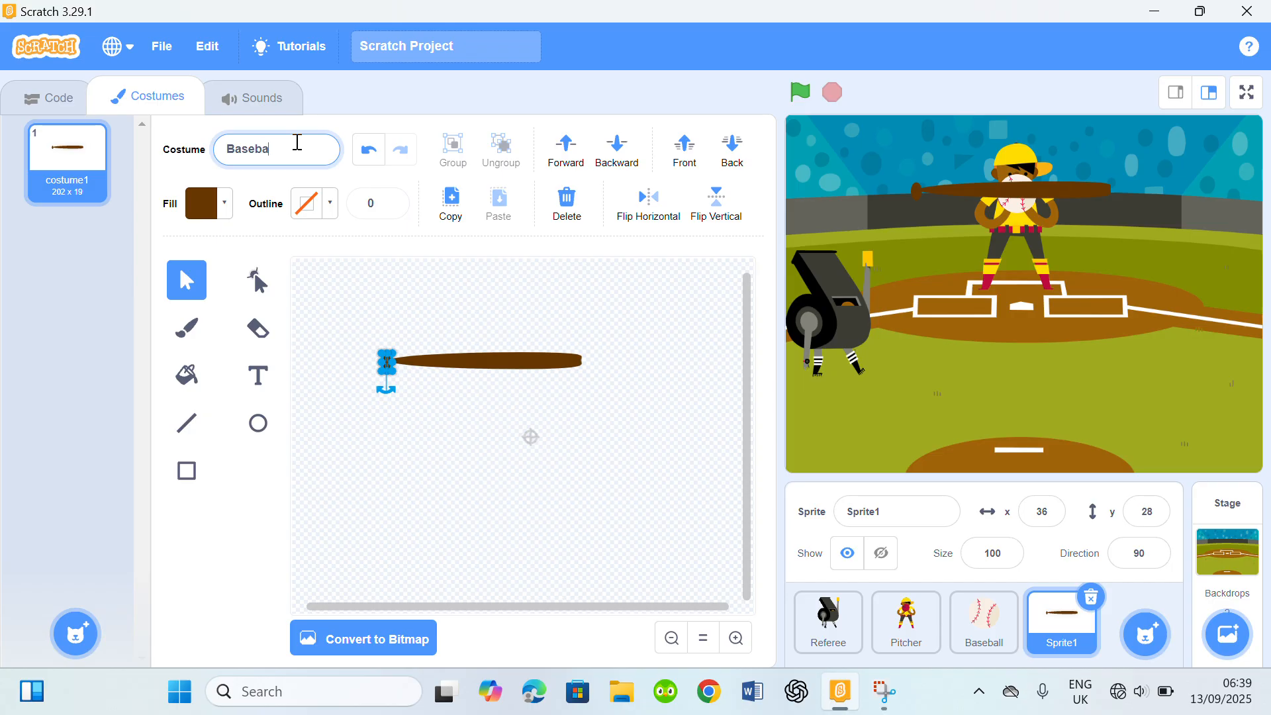
type("ll bat")
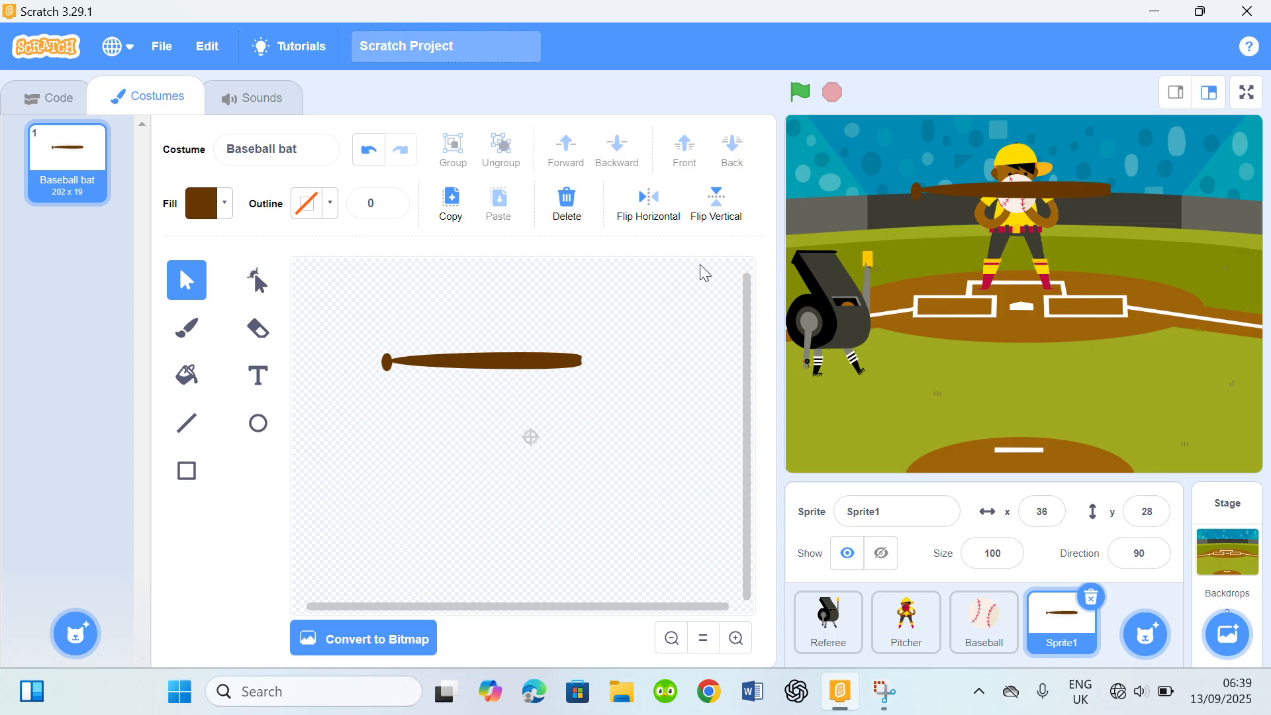
Duplicate the bat costume as Baseball bat2 and rotate the bat diagonally.
right_click(66, 155)
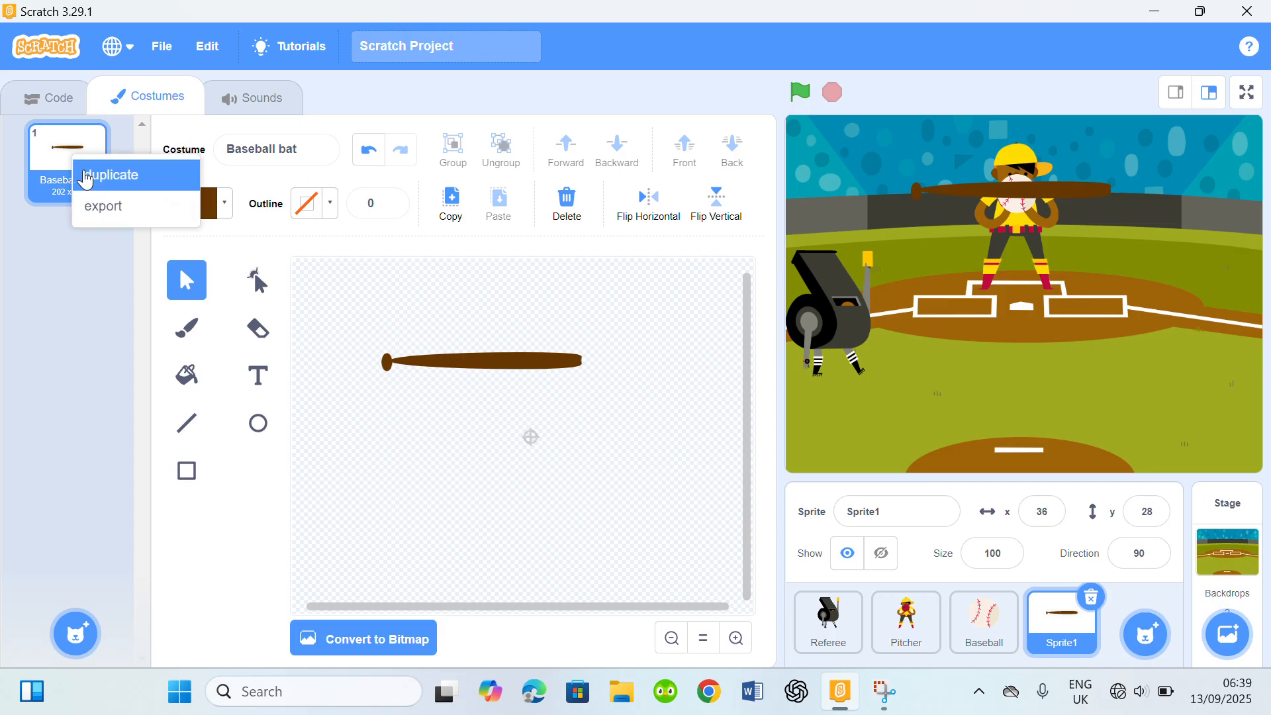
left_click(112, 174)
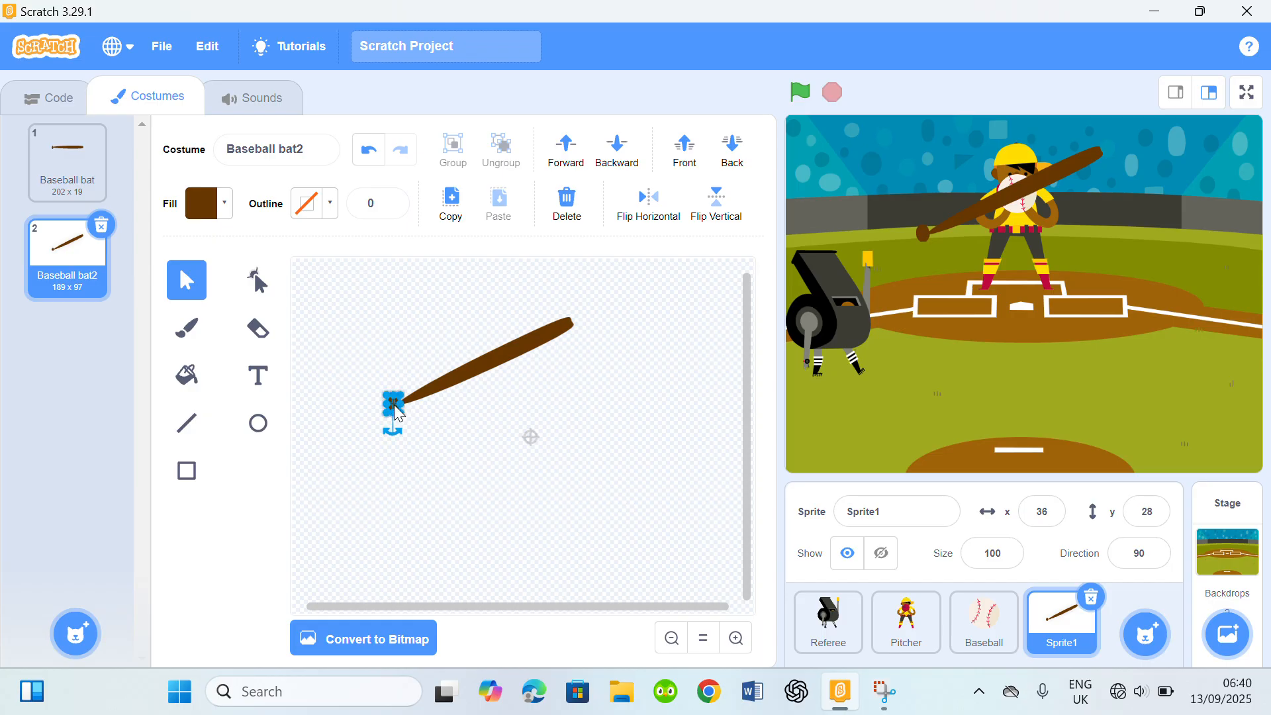
left_click(393, 405)
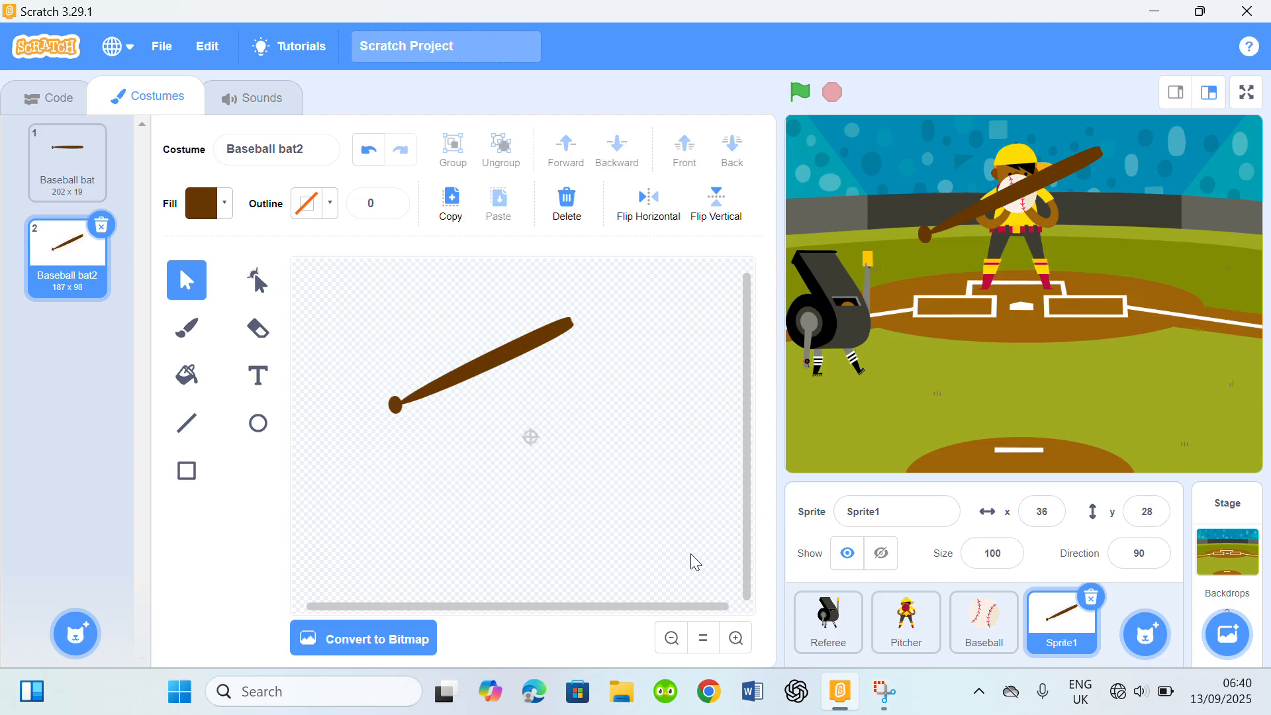
left_click(201, 203)
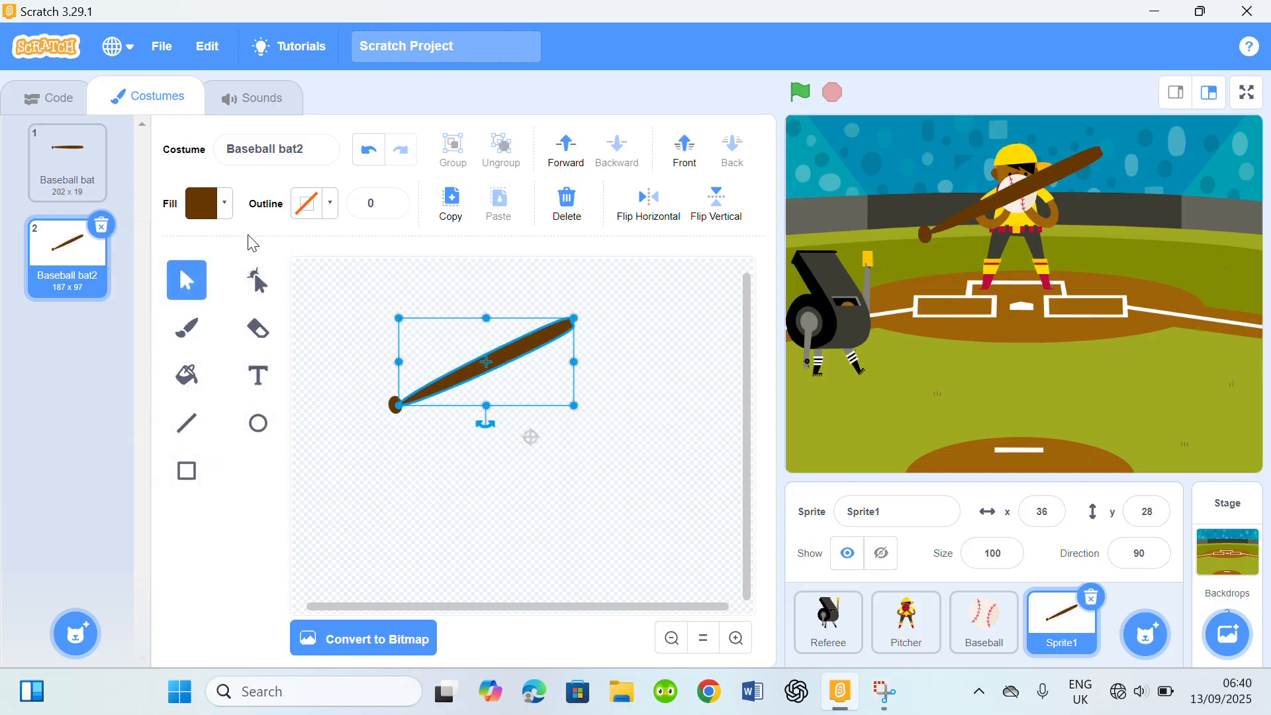
Set the bat body's fill to red and eyedrop the same red onto the knob.
left_click(206, 203)
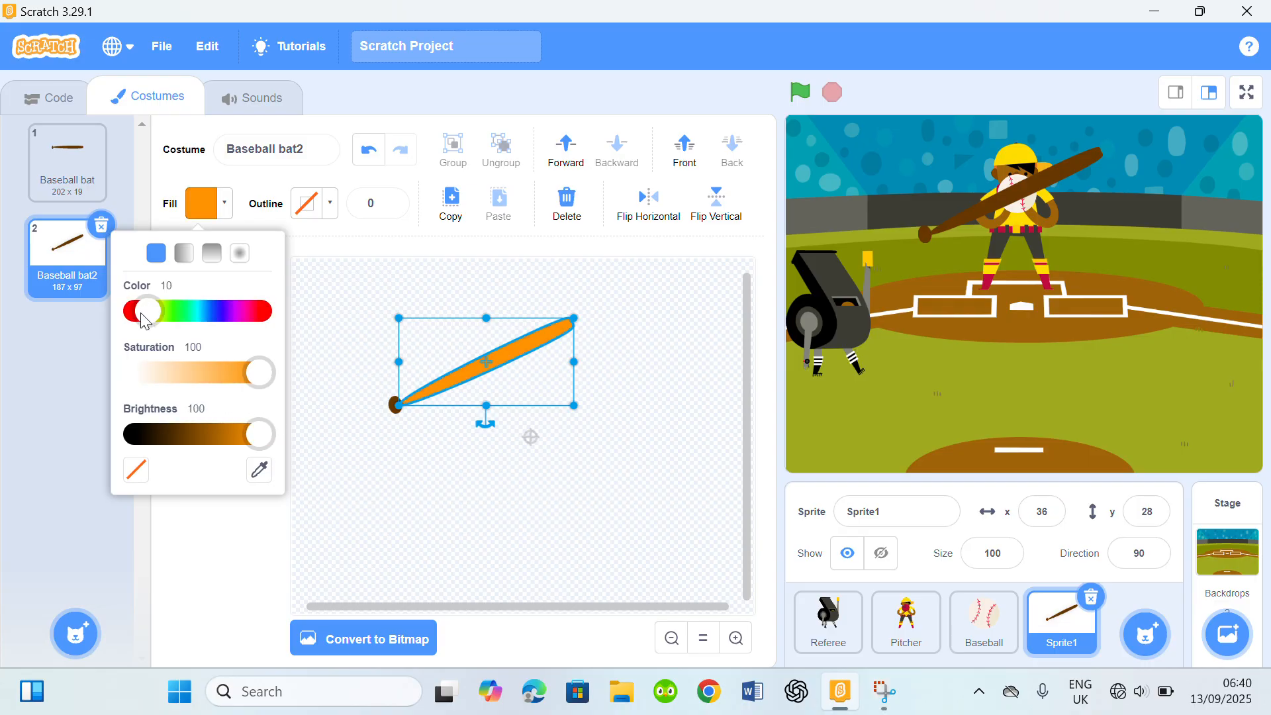
left_click_drag(150, 311, 133, 311)
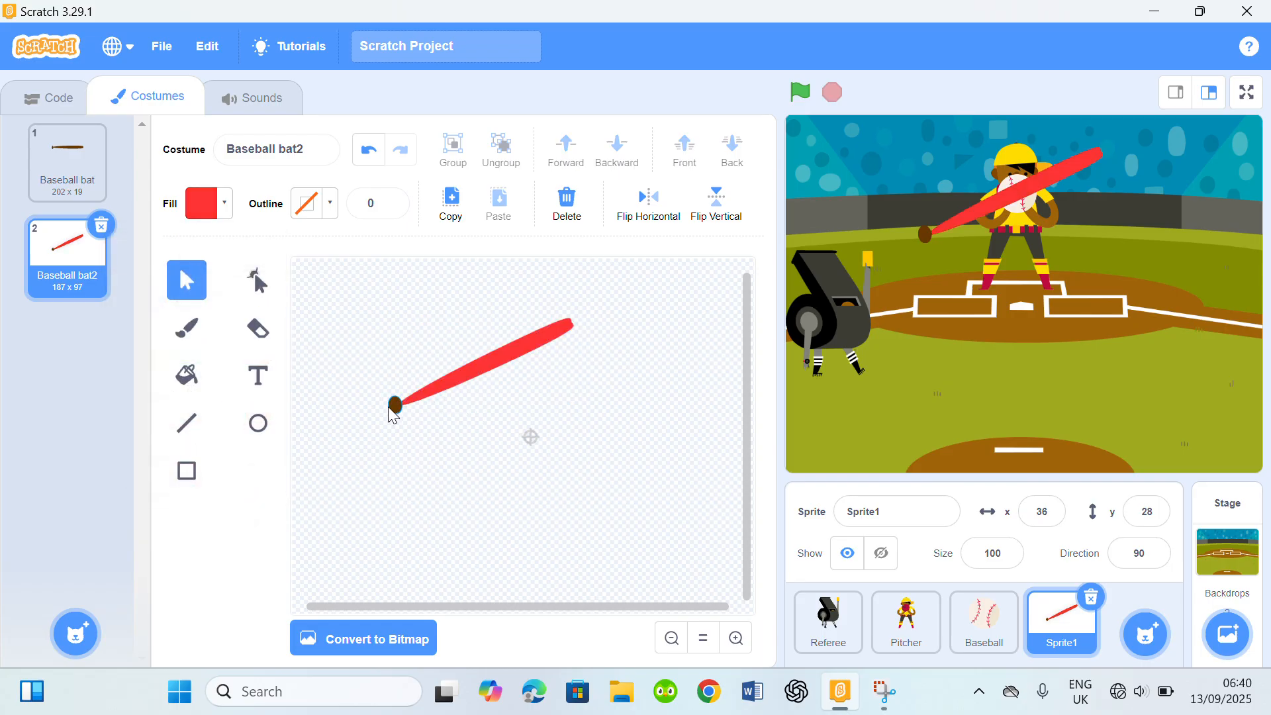
left_click(393, 403)
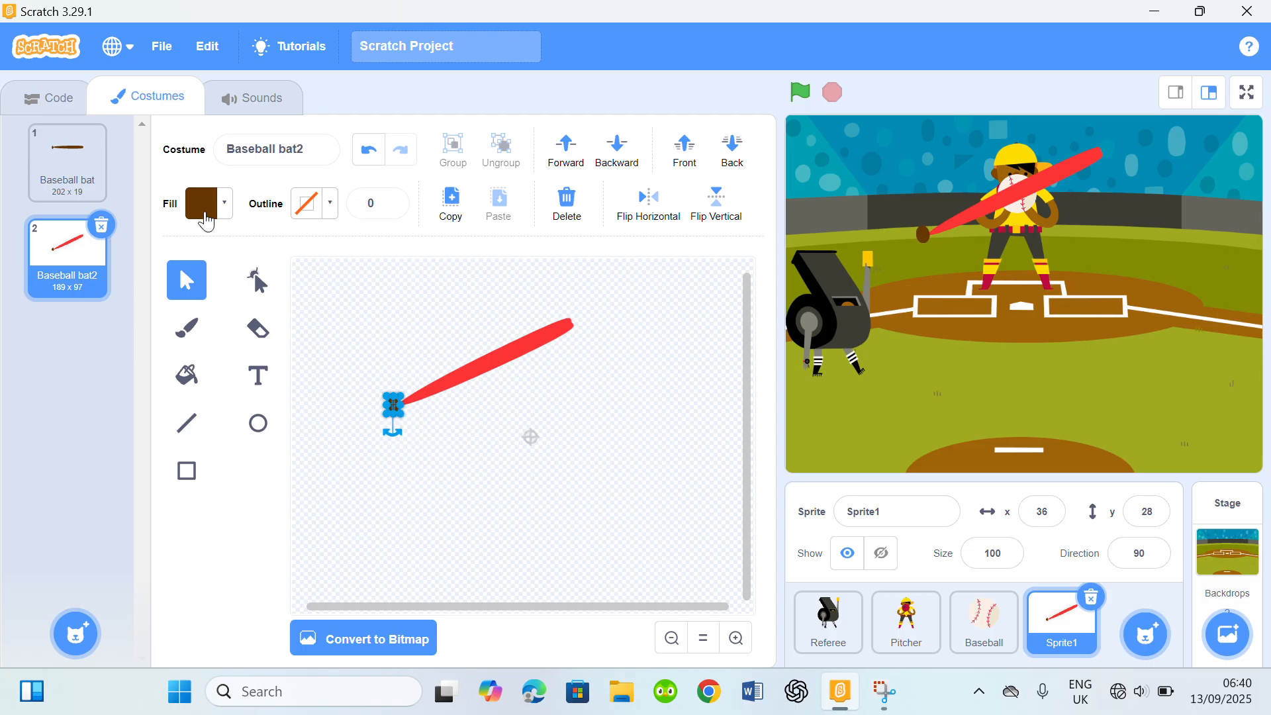
left_click(203, 203)
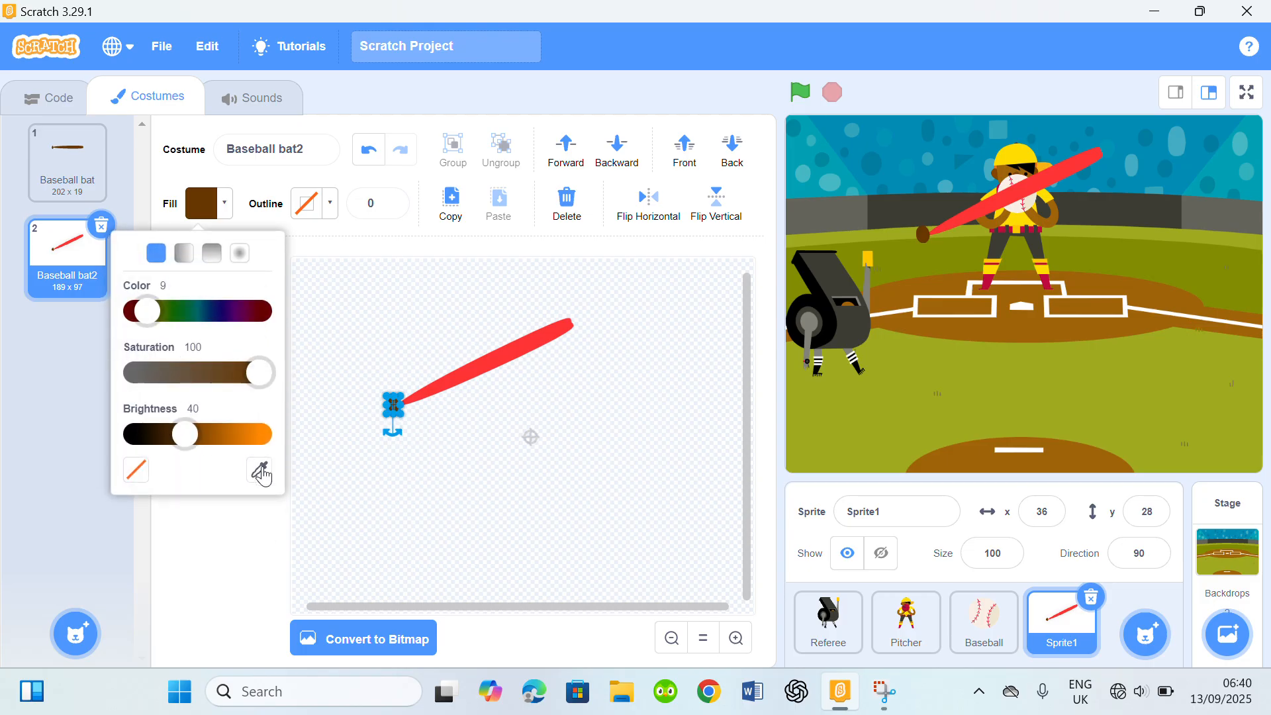
left_click(260, 470)
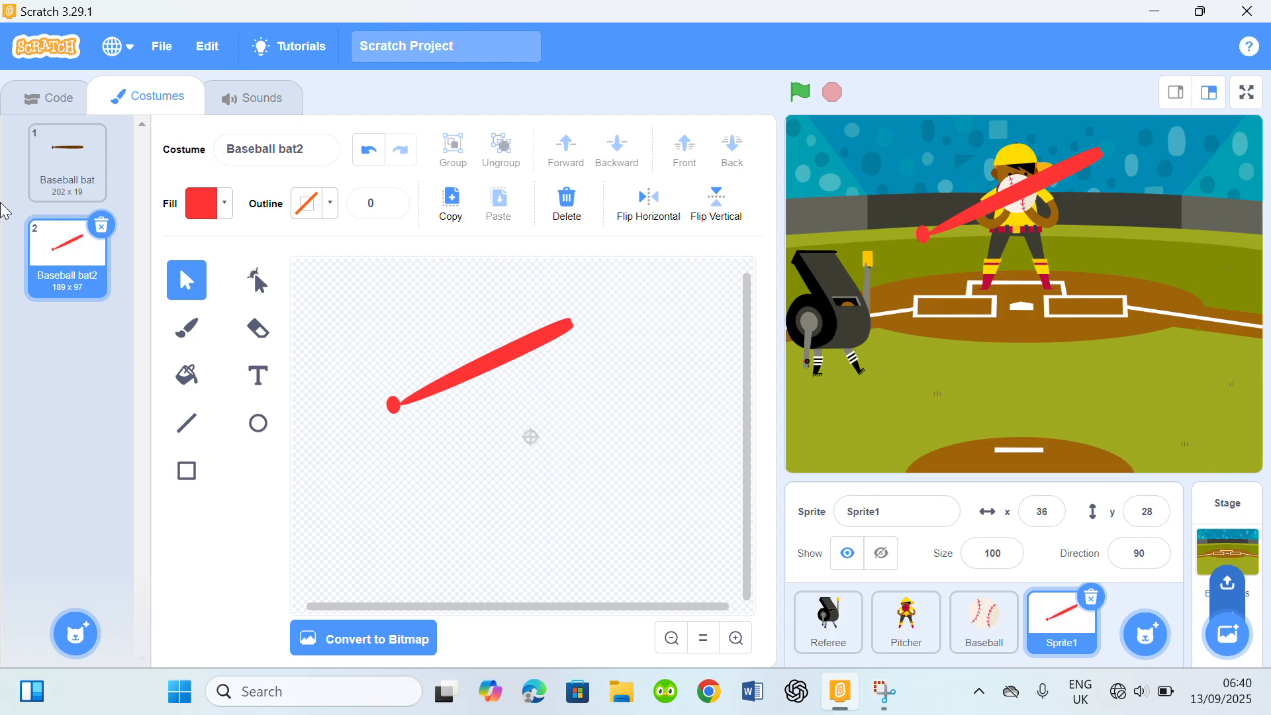
In the Code tab, add a 'when green flag clicked' block to the Referee's script.
left_click(55, 97)
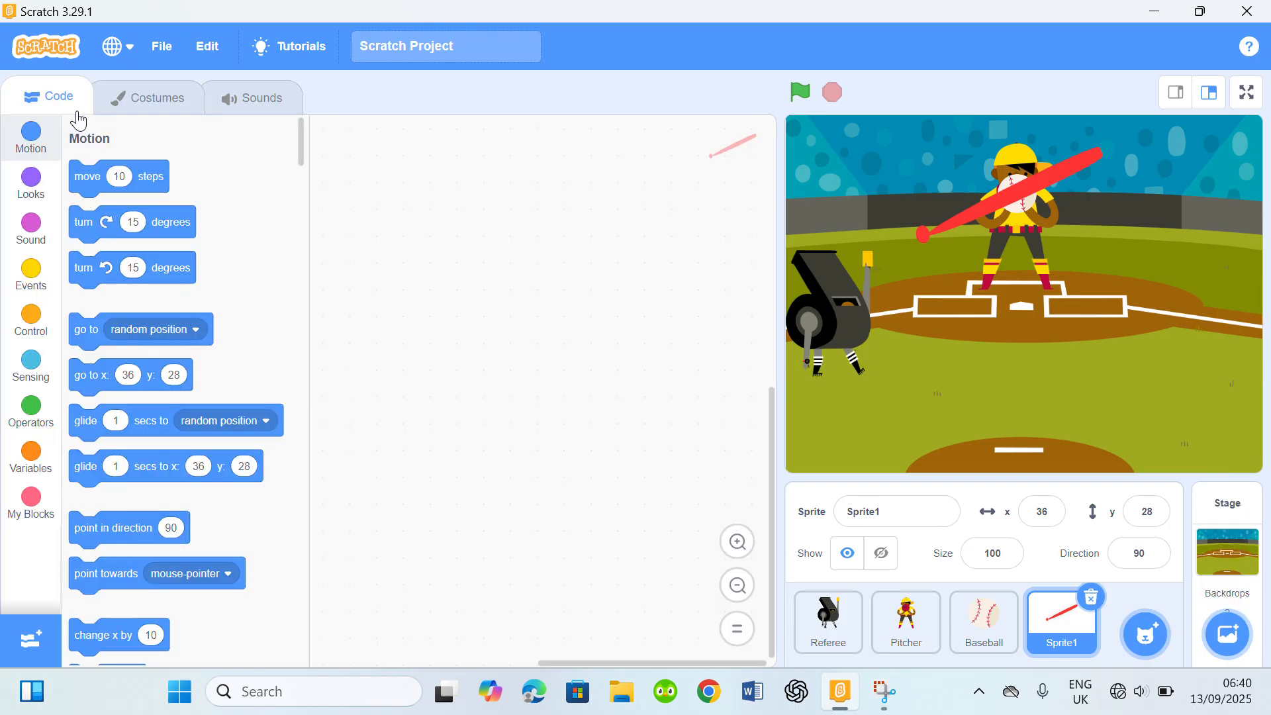
left_click(828, 622)
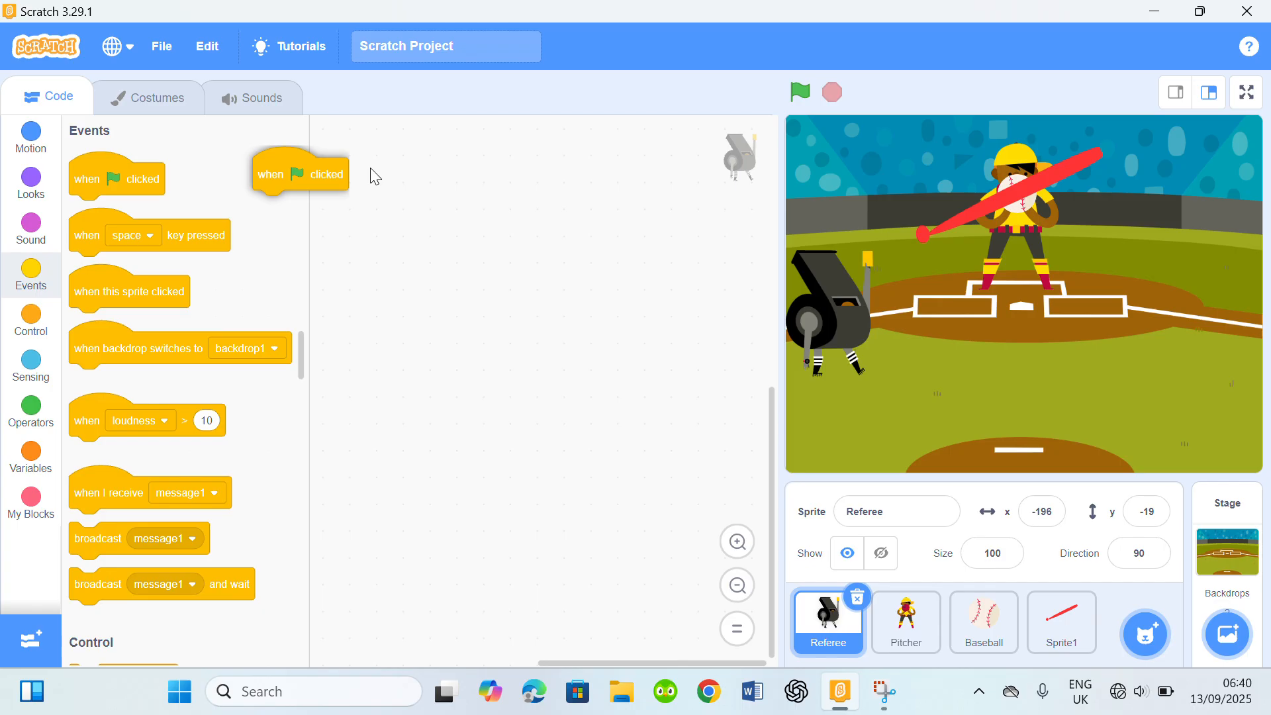
left_click_drag(300, 170, 494, 173)
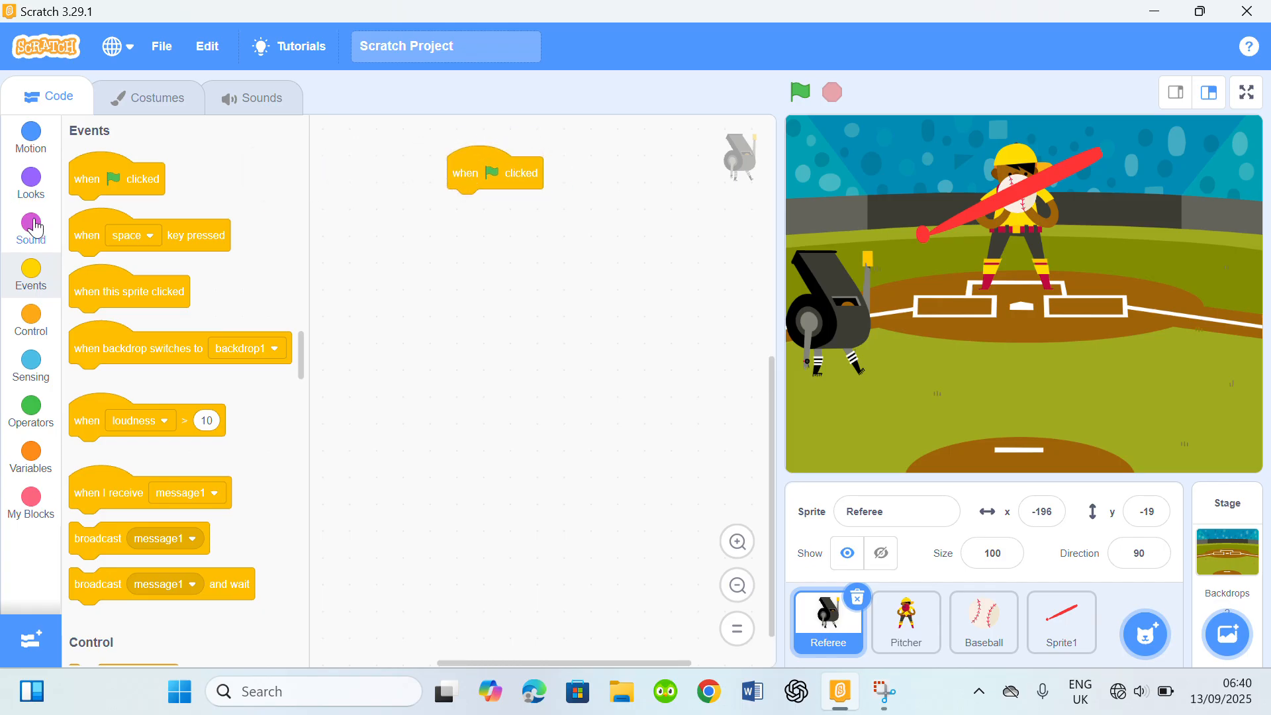
left_click(30, 227)
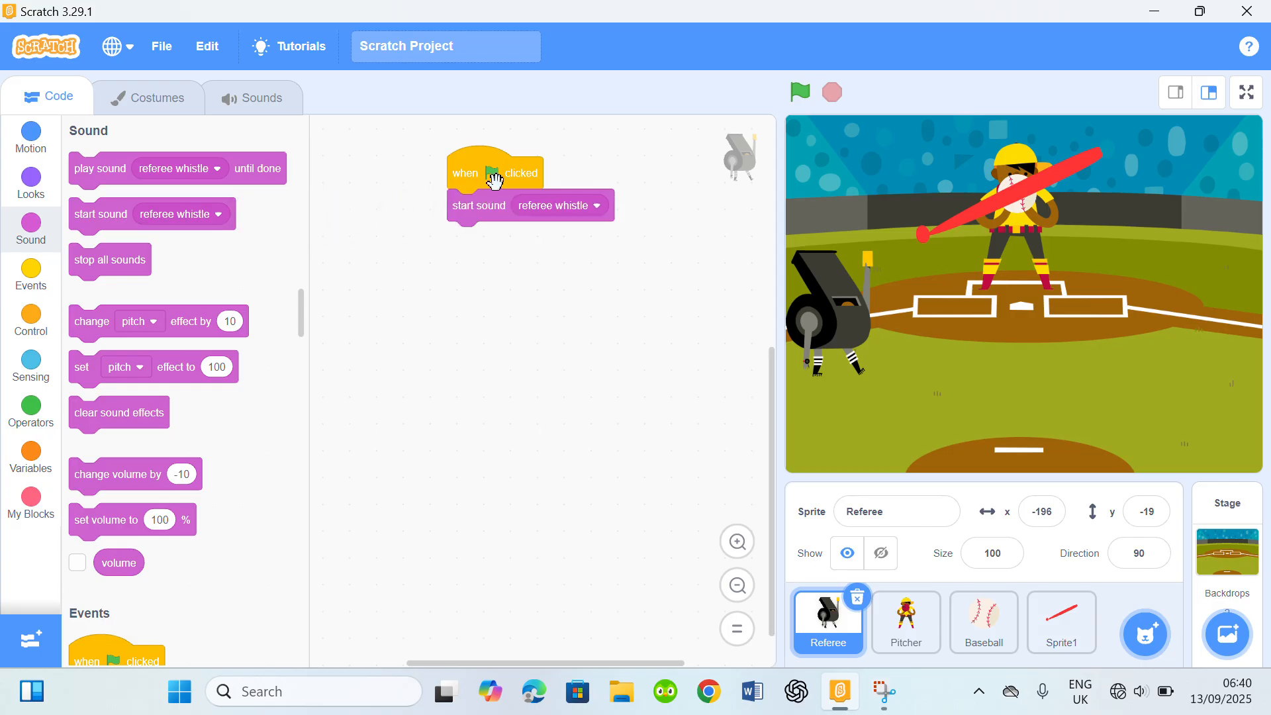
mouse_move(404, 146)
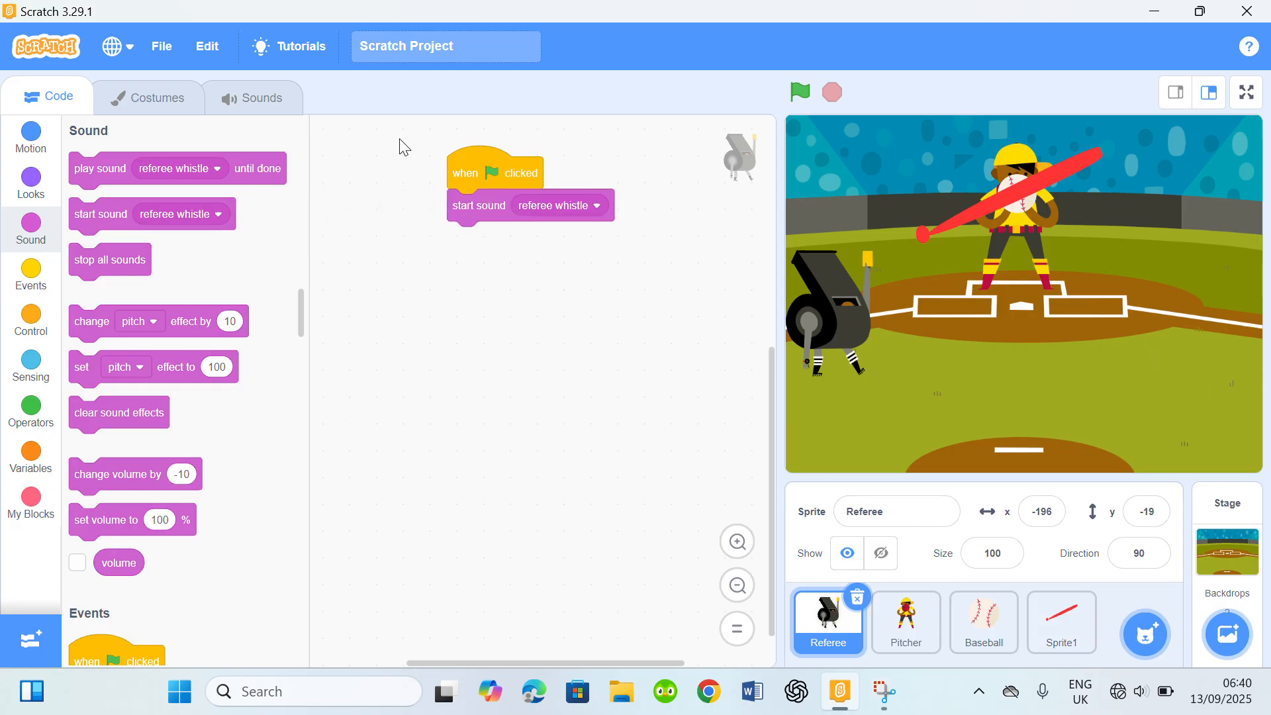
mouse_move(859, 450)
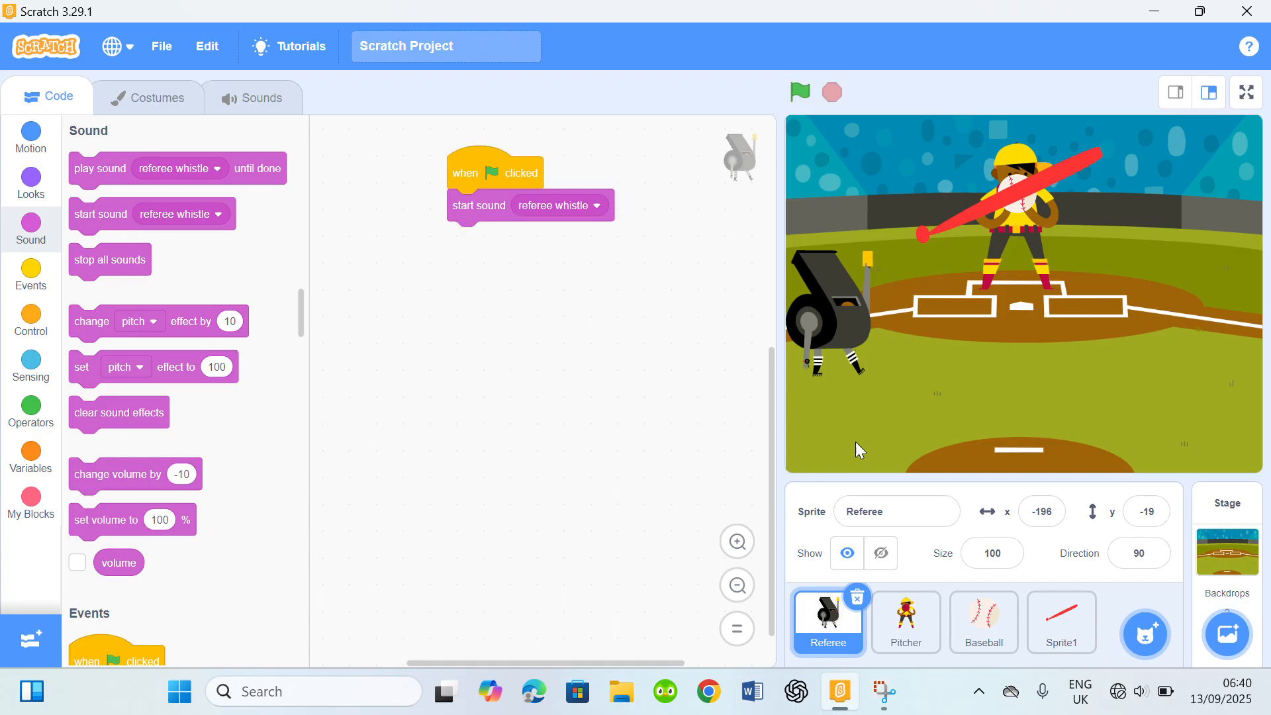
mouse_move(880, 584)
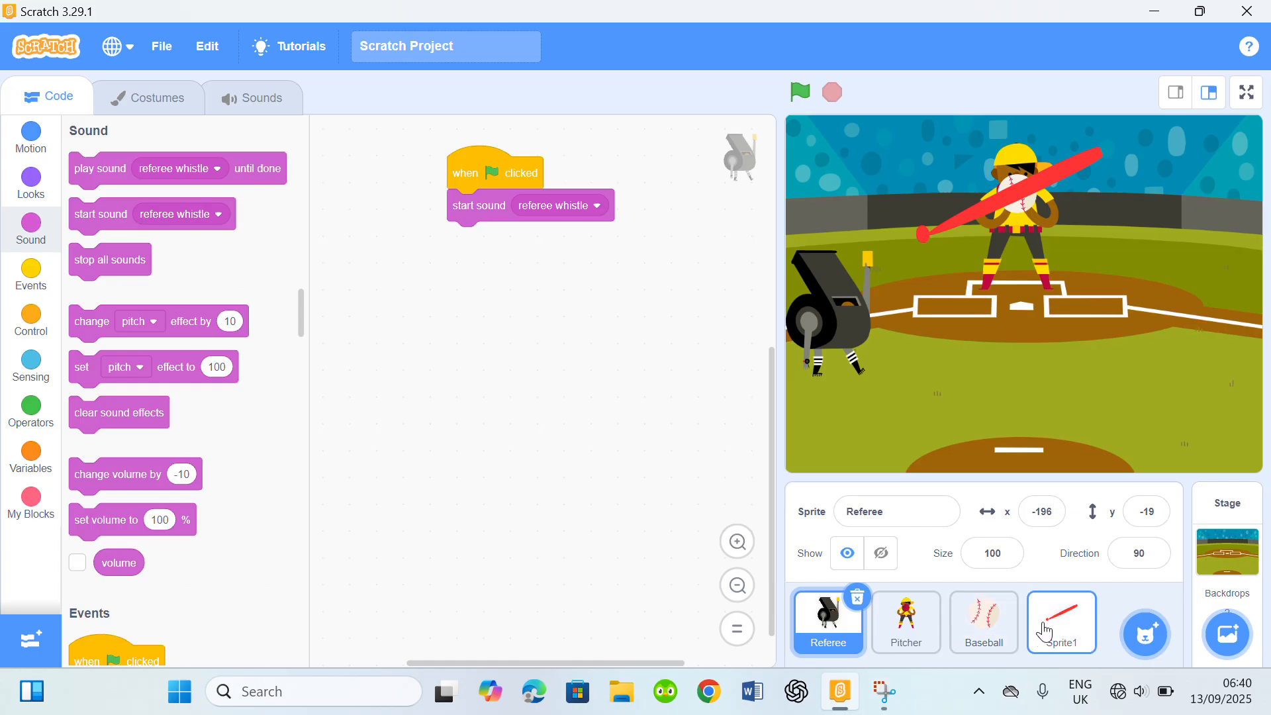
Select the bat sprite and rename it 'Baseball bat'.
left_click(1061, 622)
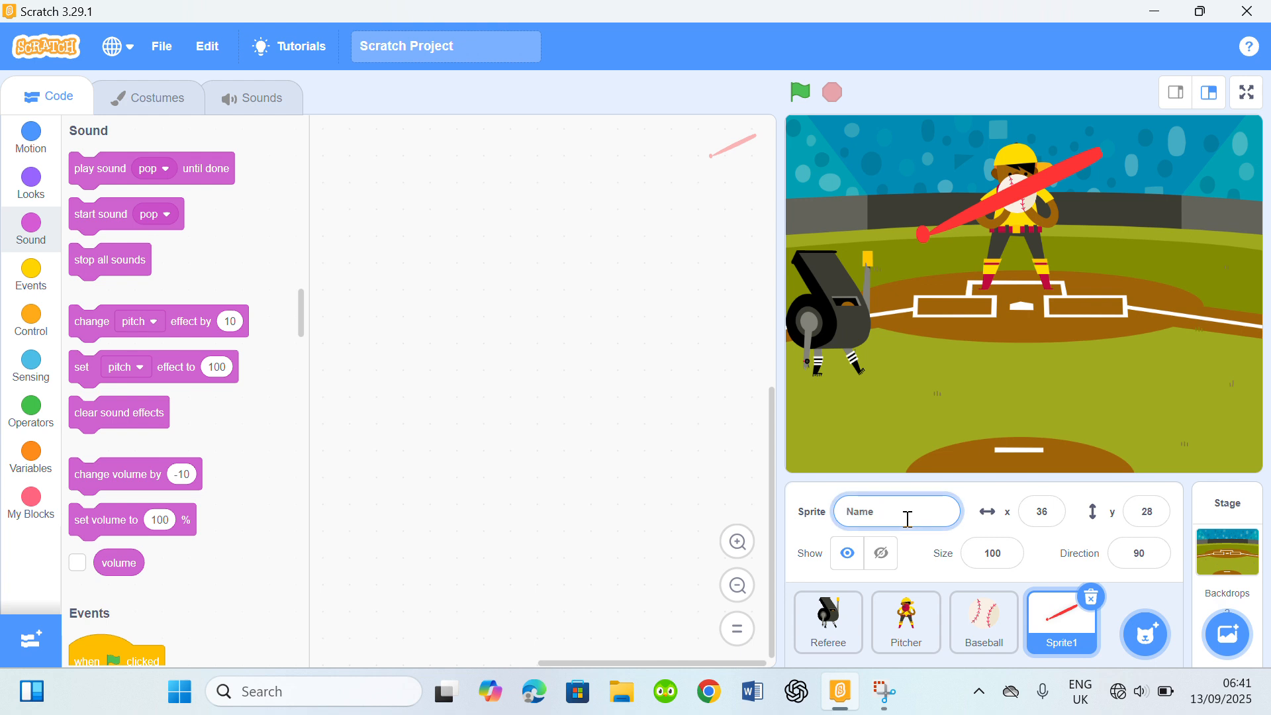
type("Baseball bat")
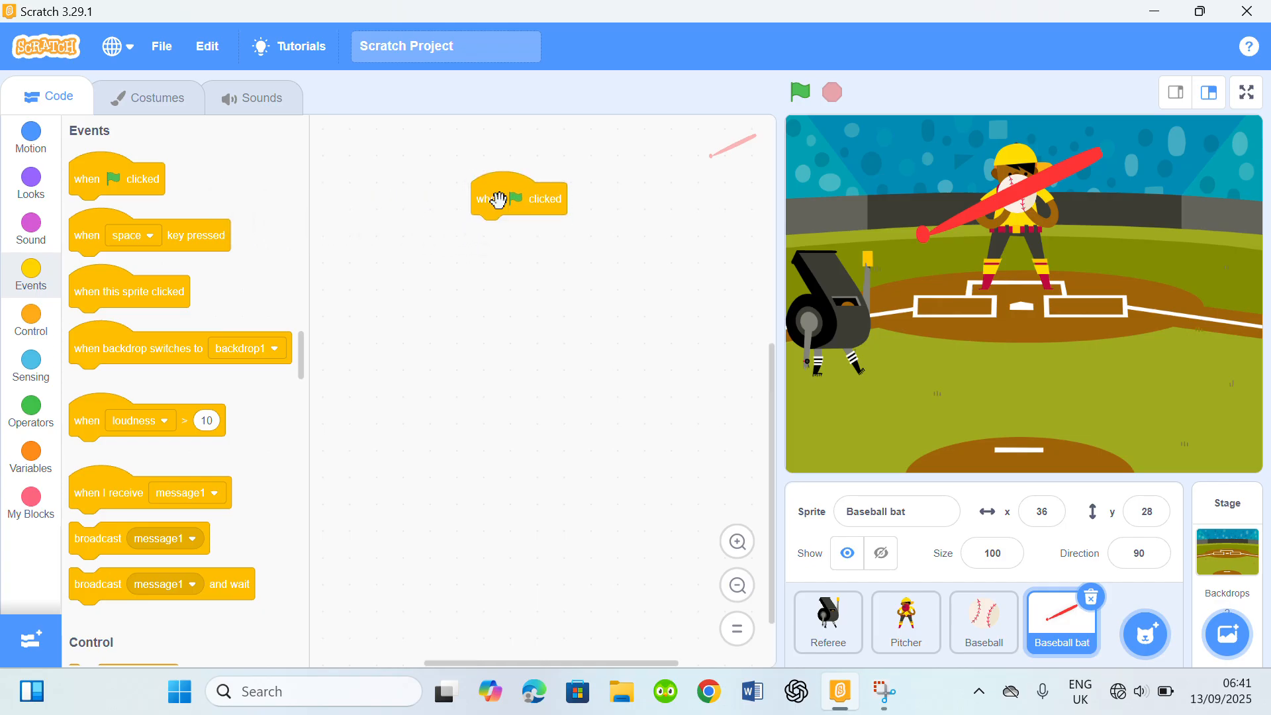
mouse_move(230, 224)
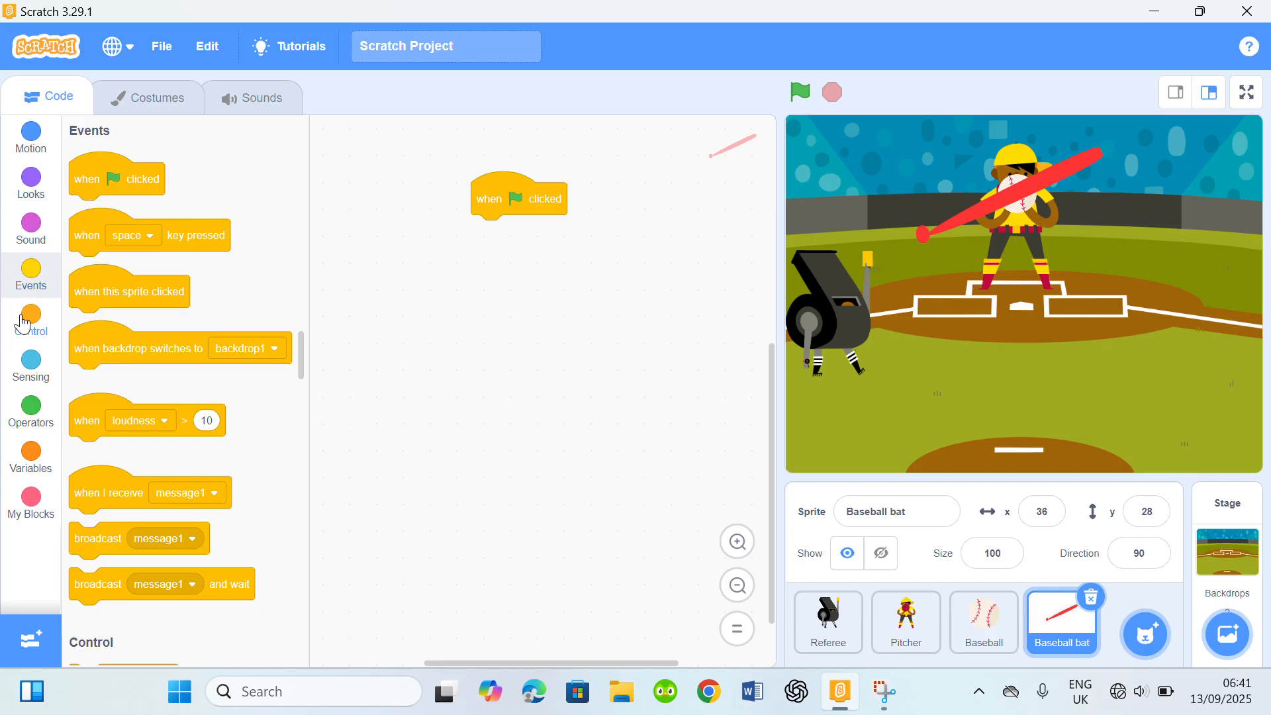
Switch the bat to its Baseball bat costume, then forever go to mouse-pointer.
left_click(30, 182)
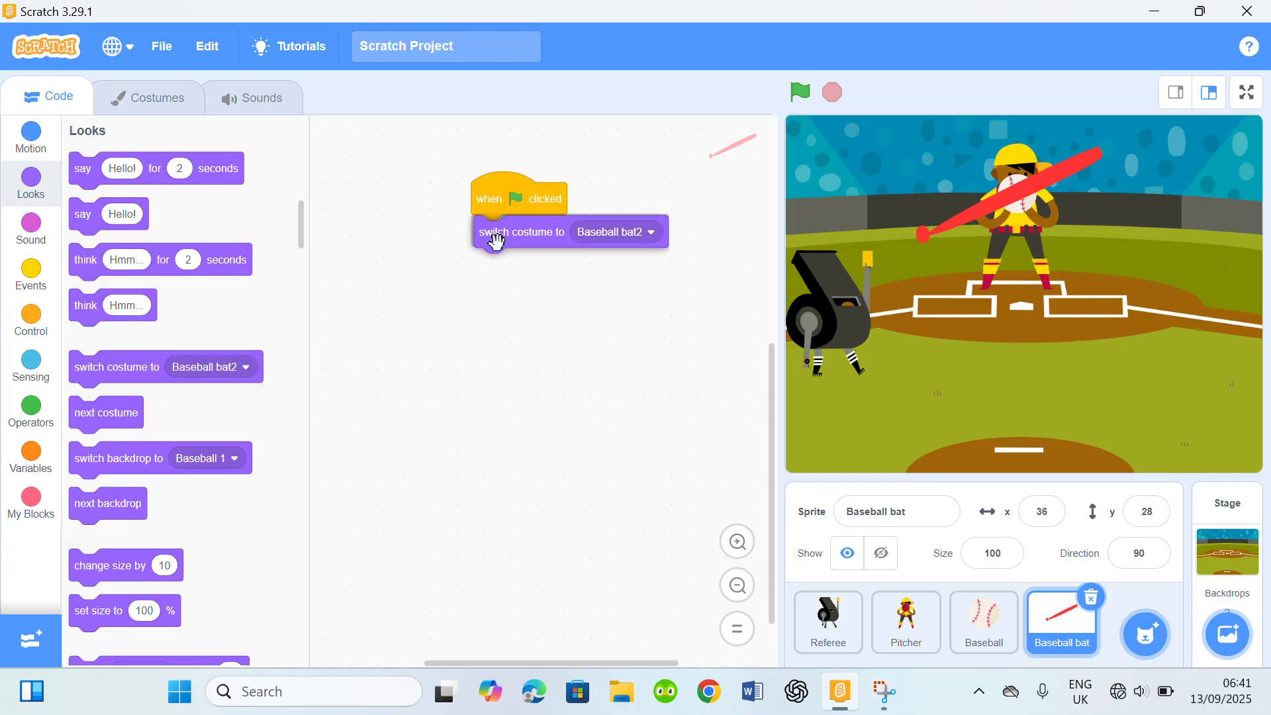
left_click(614, 232)
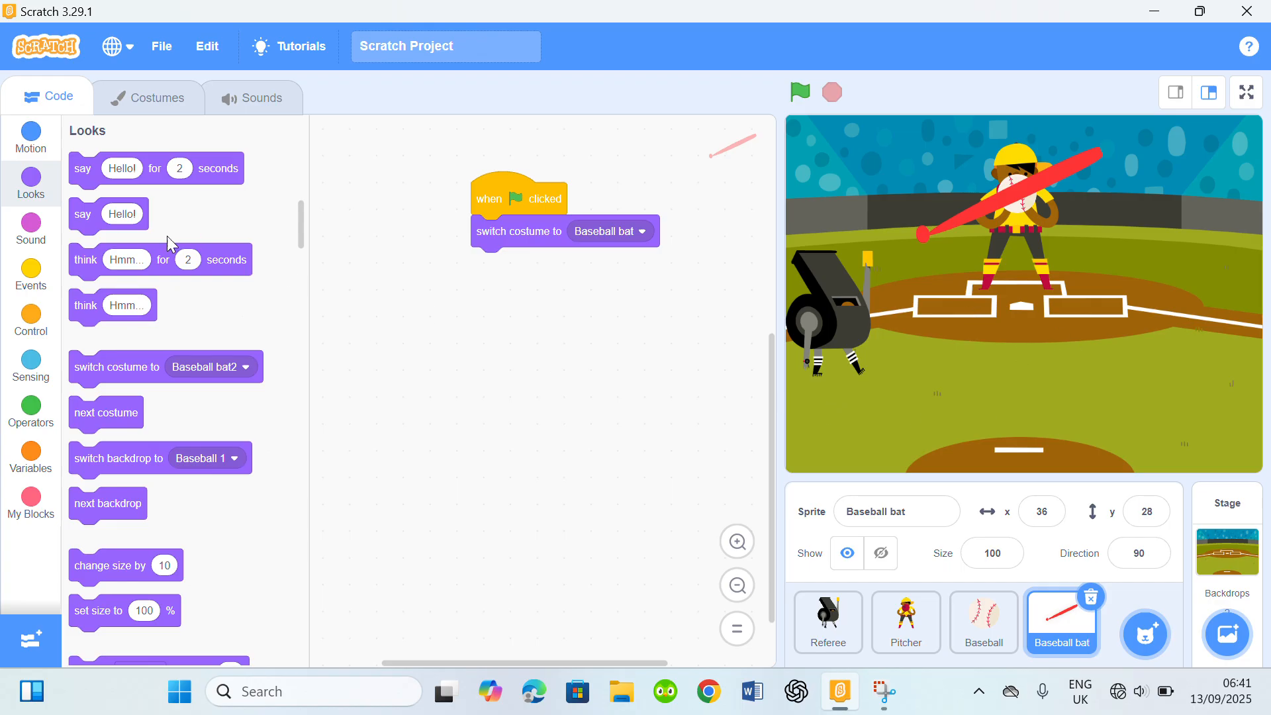
mouse_move(5, 257)
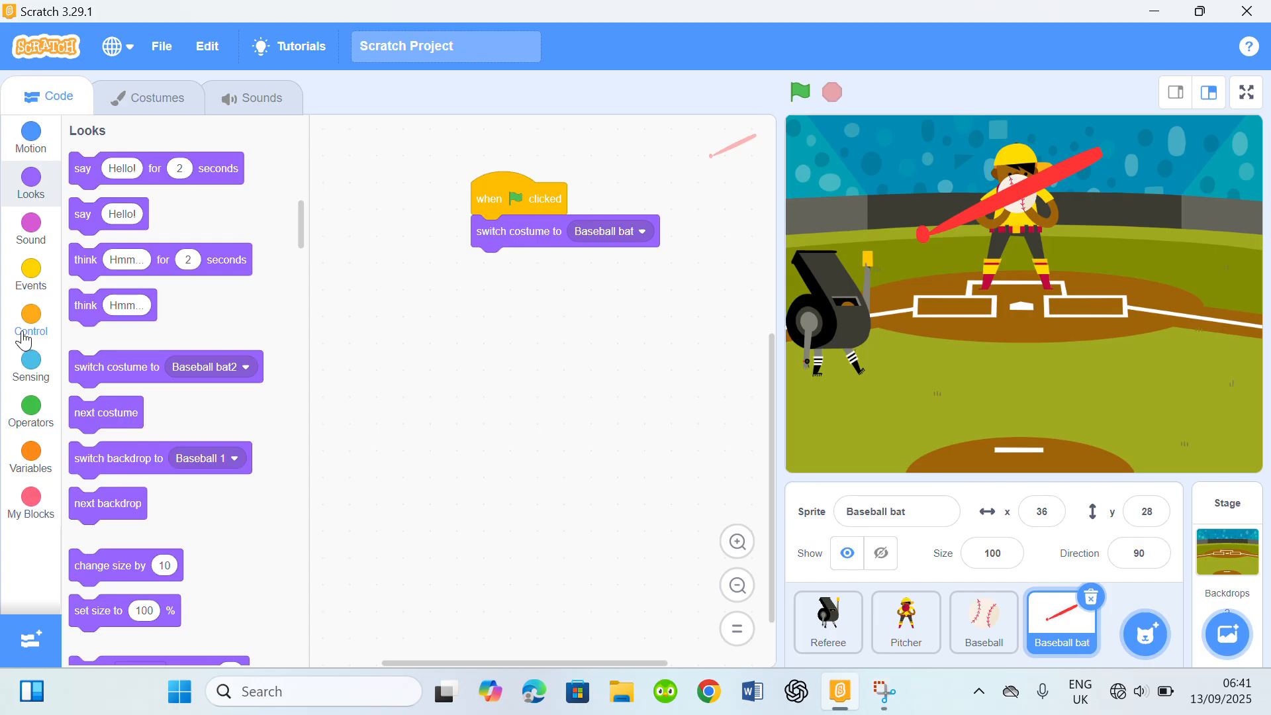
left_click(30, 320)
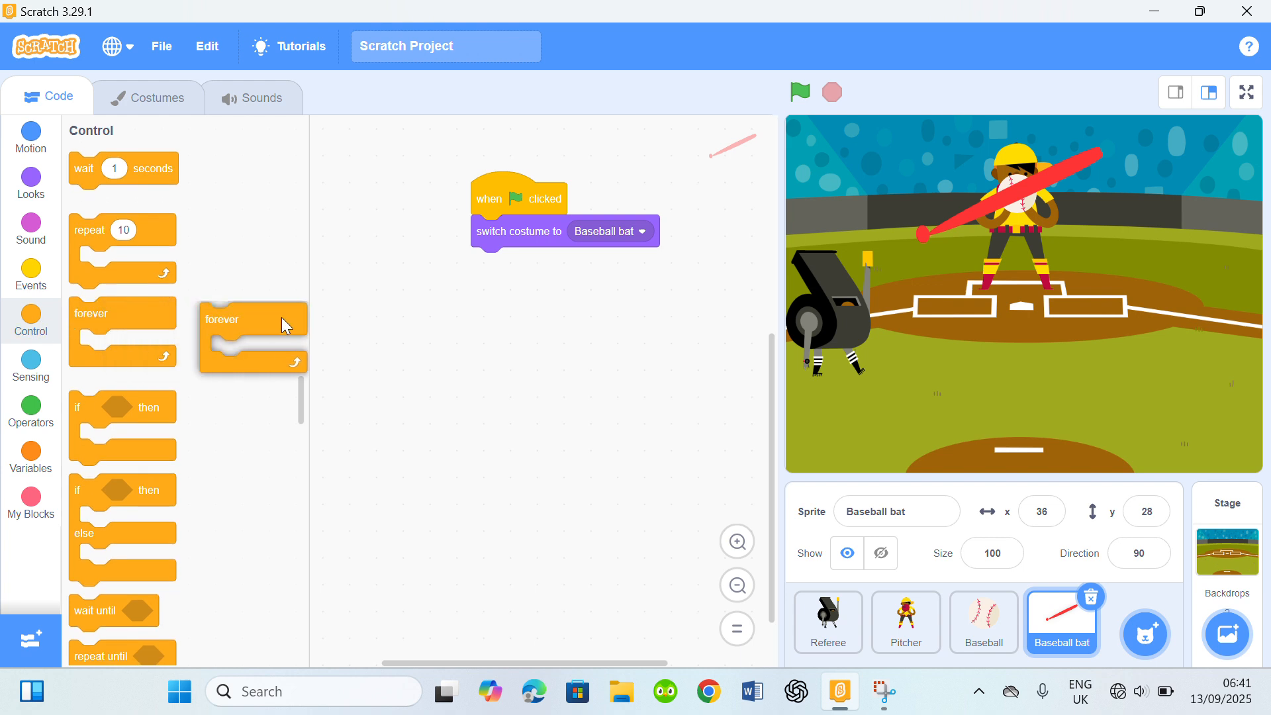
left_click_drag(252, 318, 525, 264)
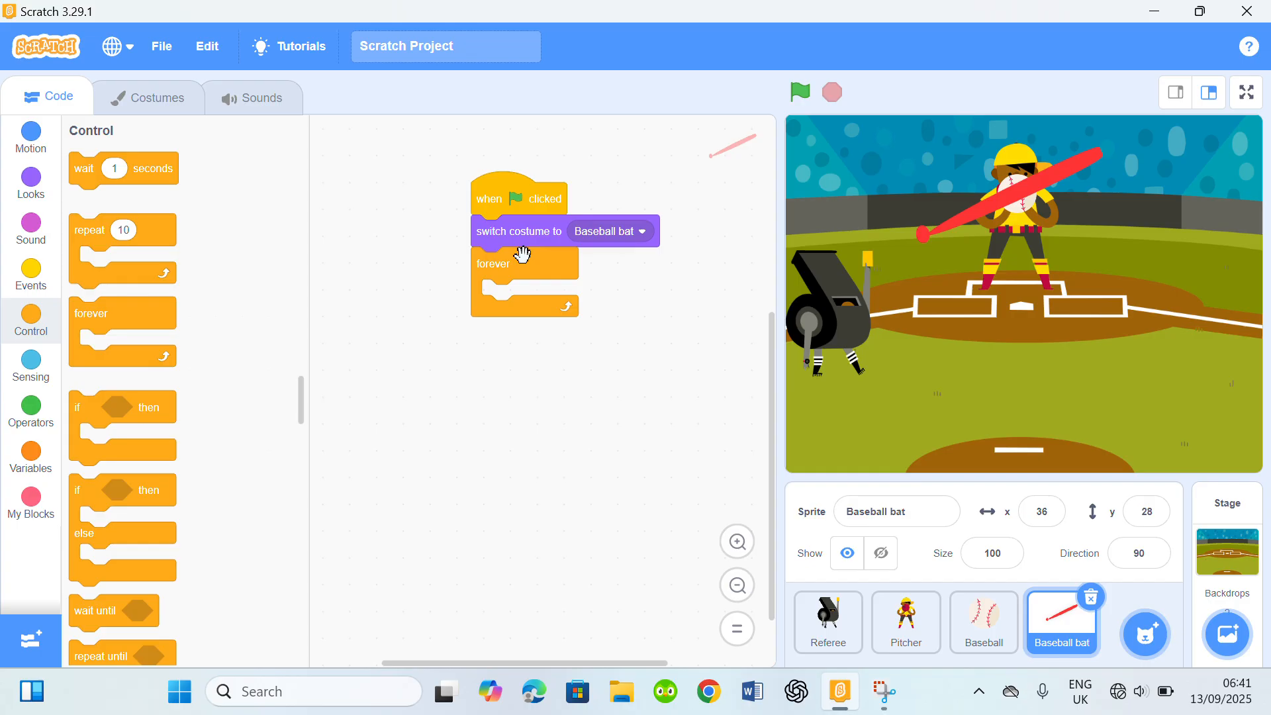
left_click(31, 138)
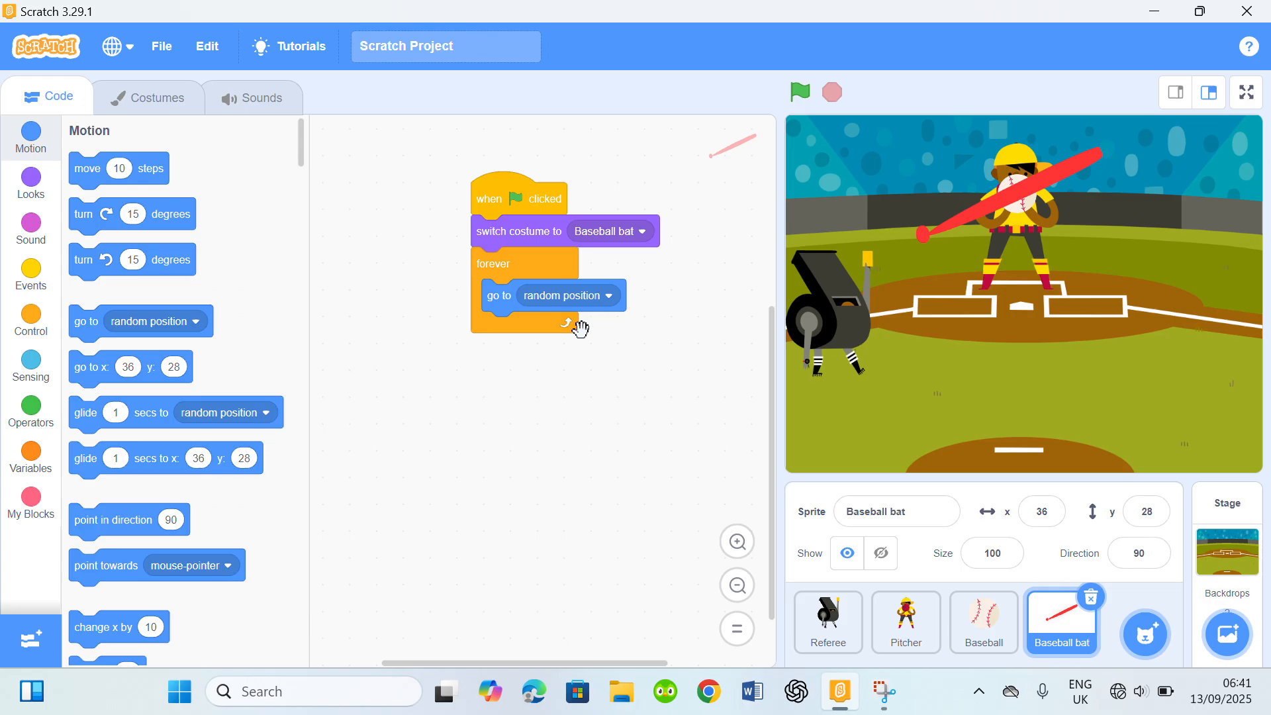
left_click(603, 295)
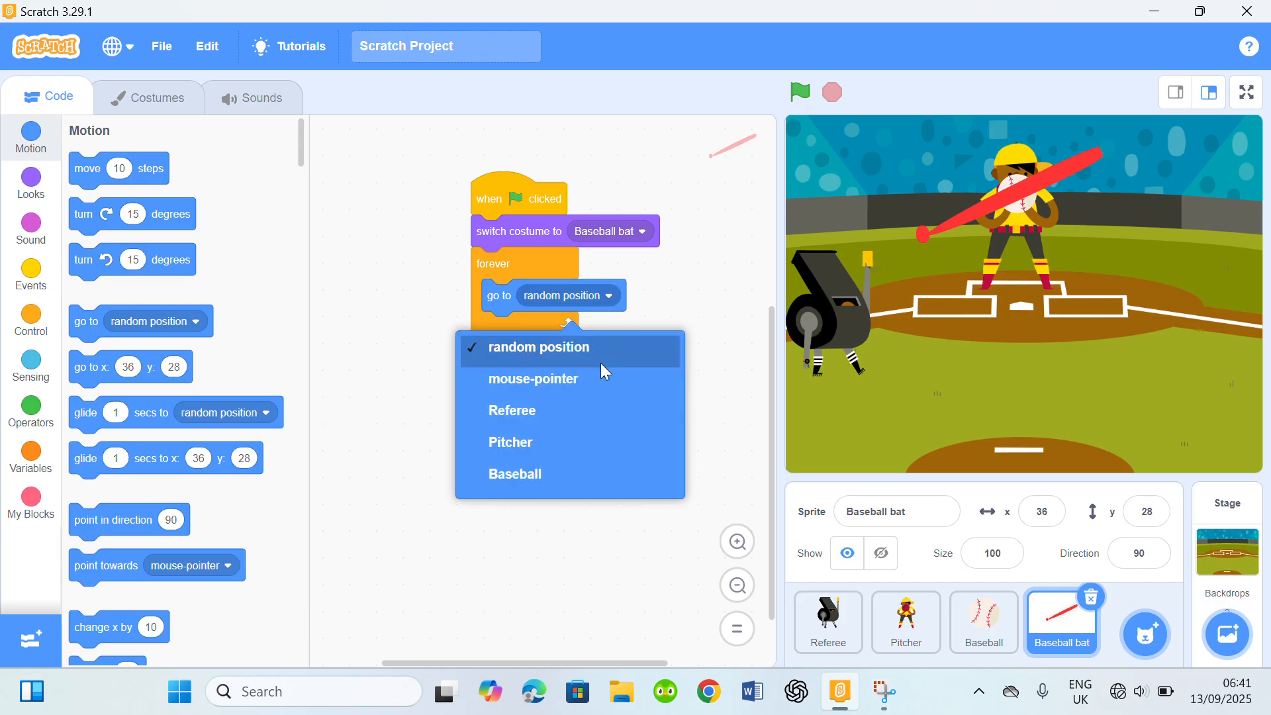
left_click(533, 379)
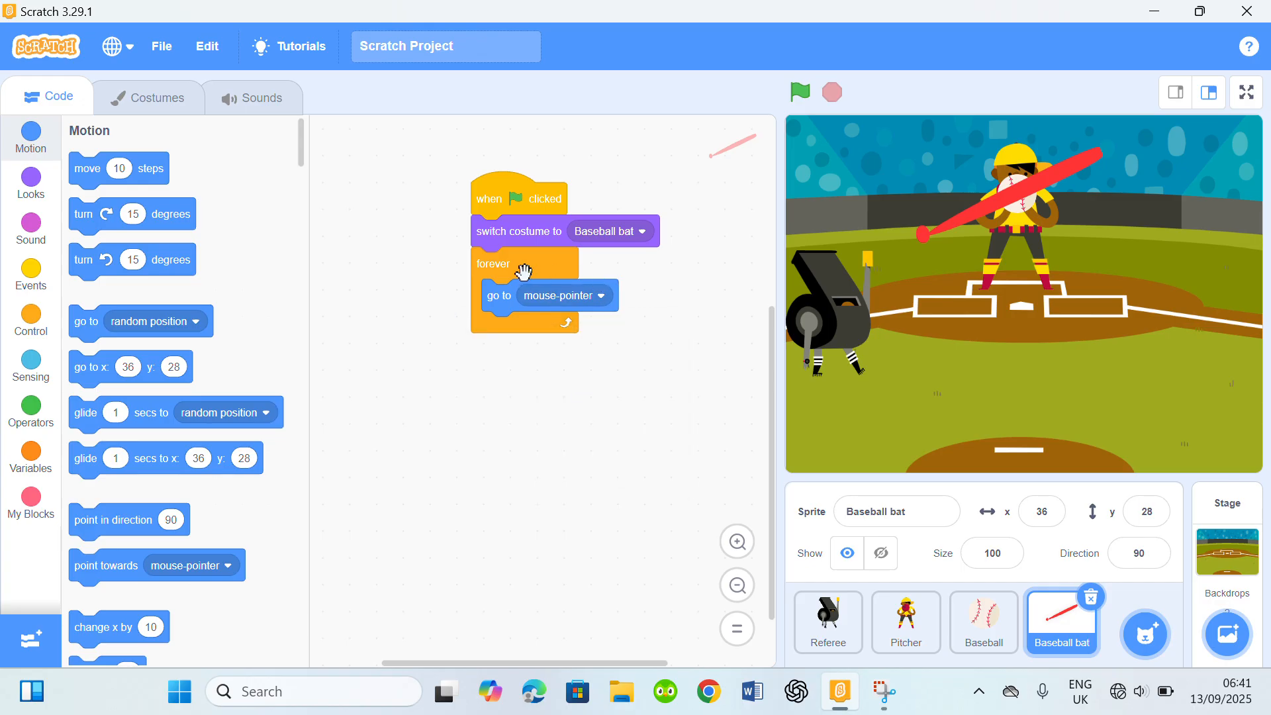
mouse_move(284, 364)
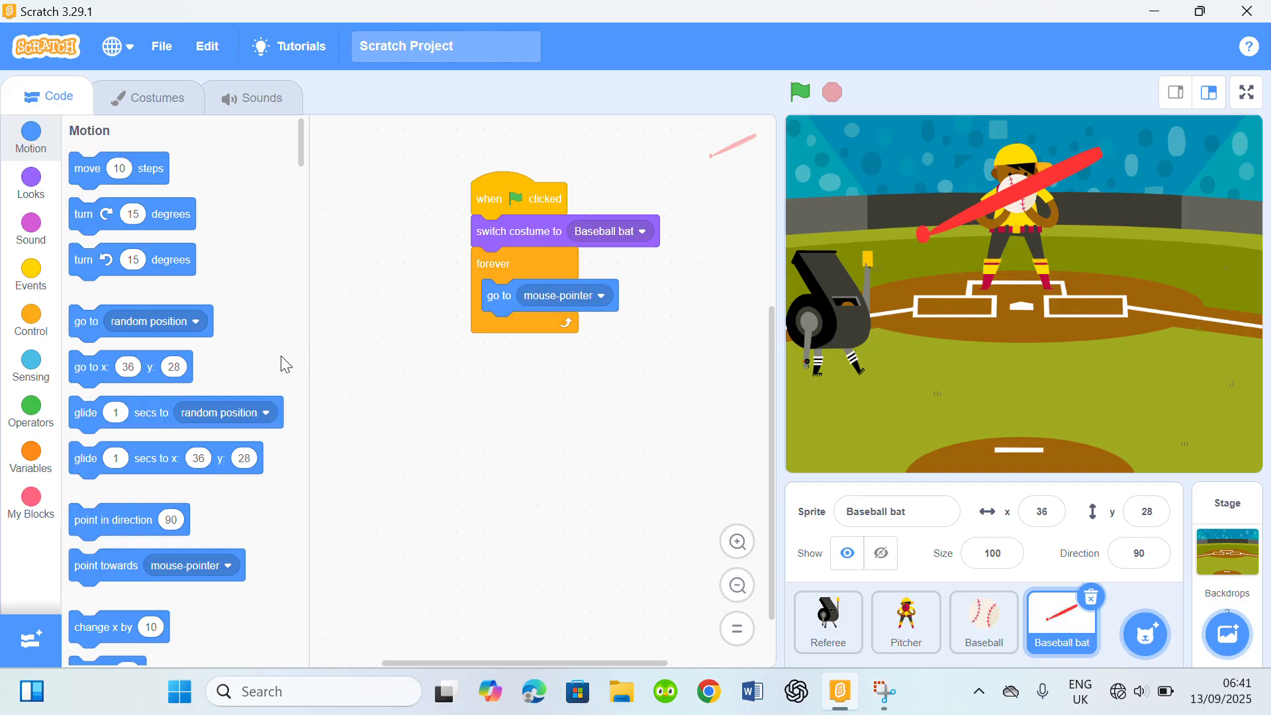
mouse_move(4, 463)
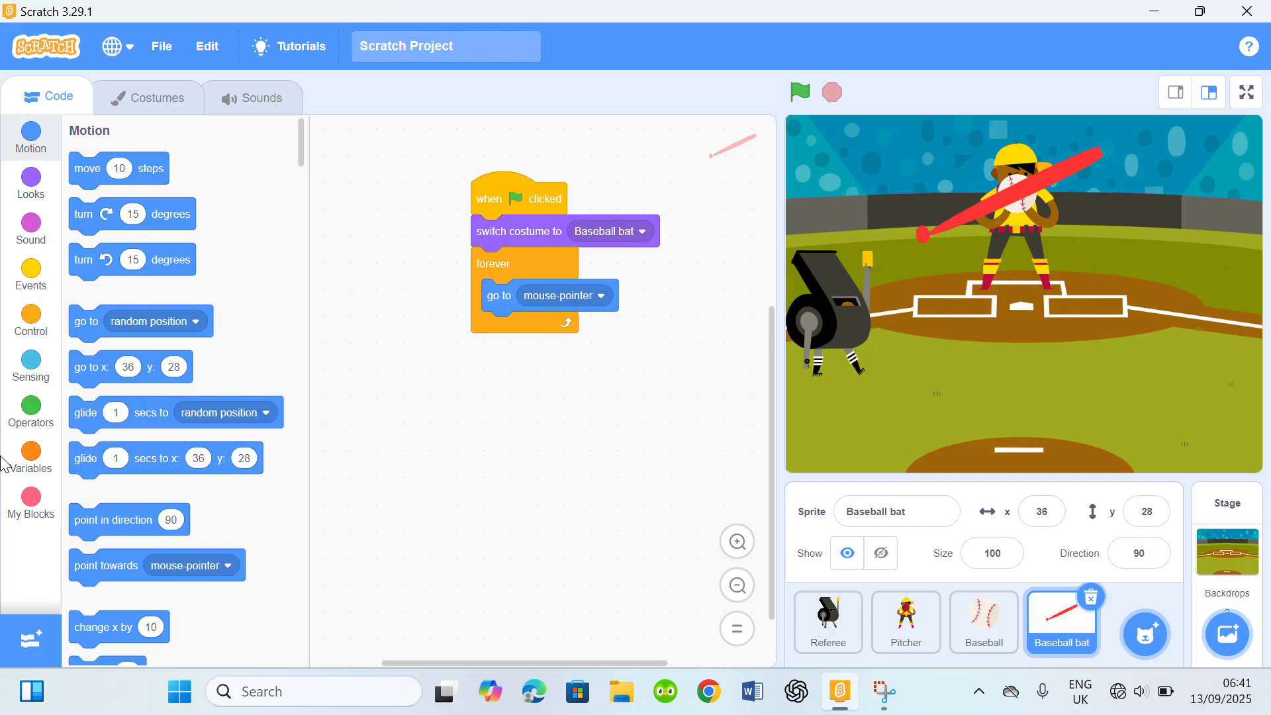
Add an if mouse down? check: costume Baseball bat2, wait 0.2 seconds, back to Baseball bat.
left_click(30, 320)
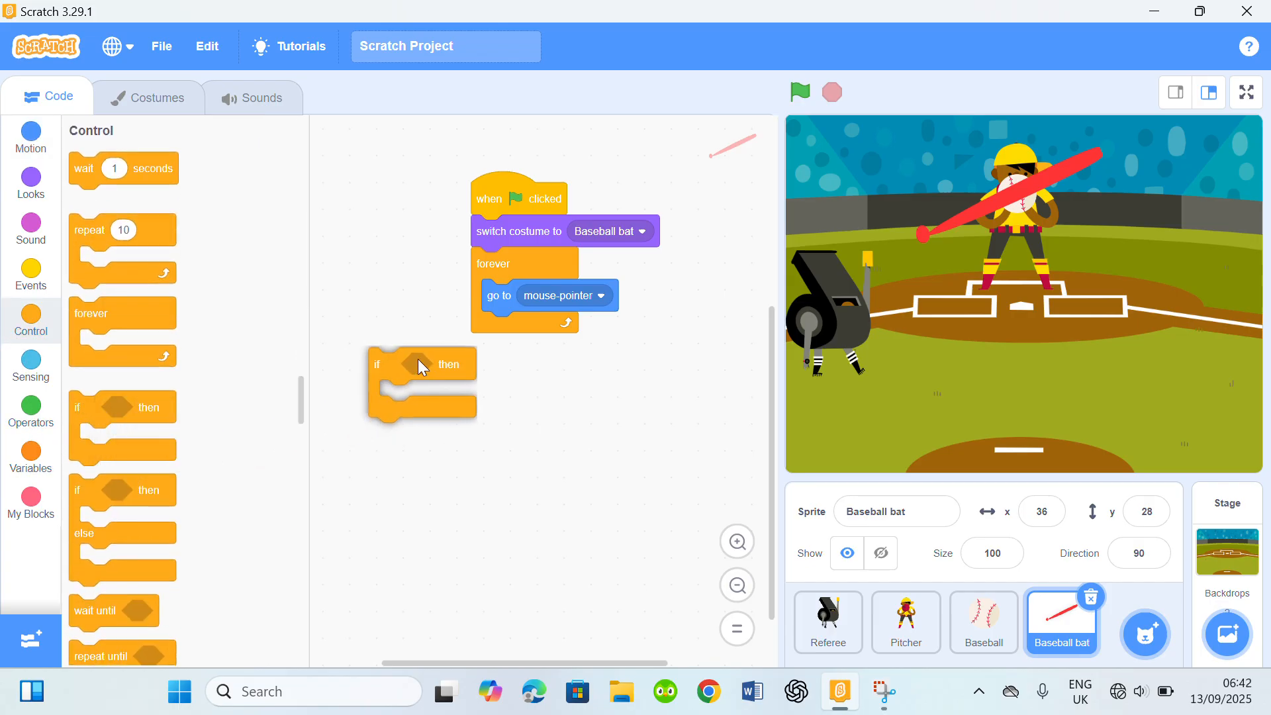
left_click_drag(377, 364, 490, 329)
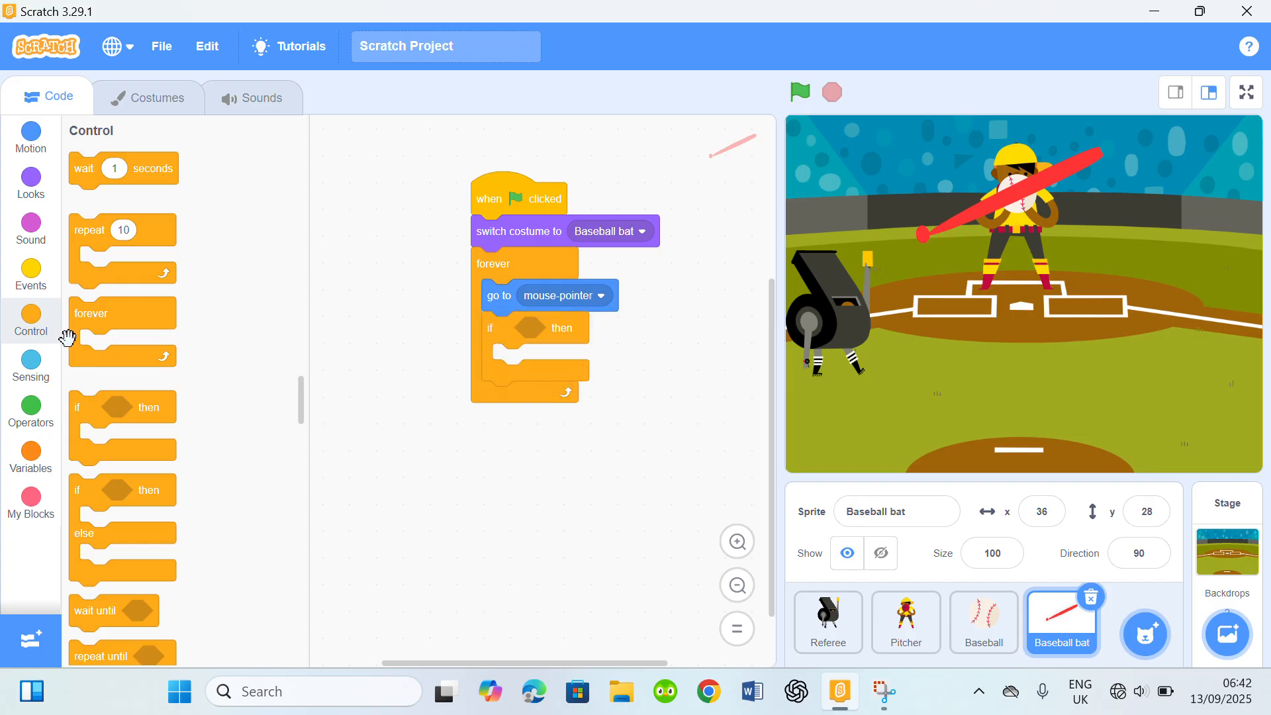
left_click(30, 366)
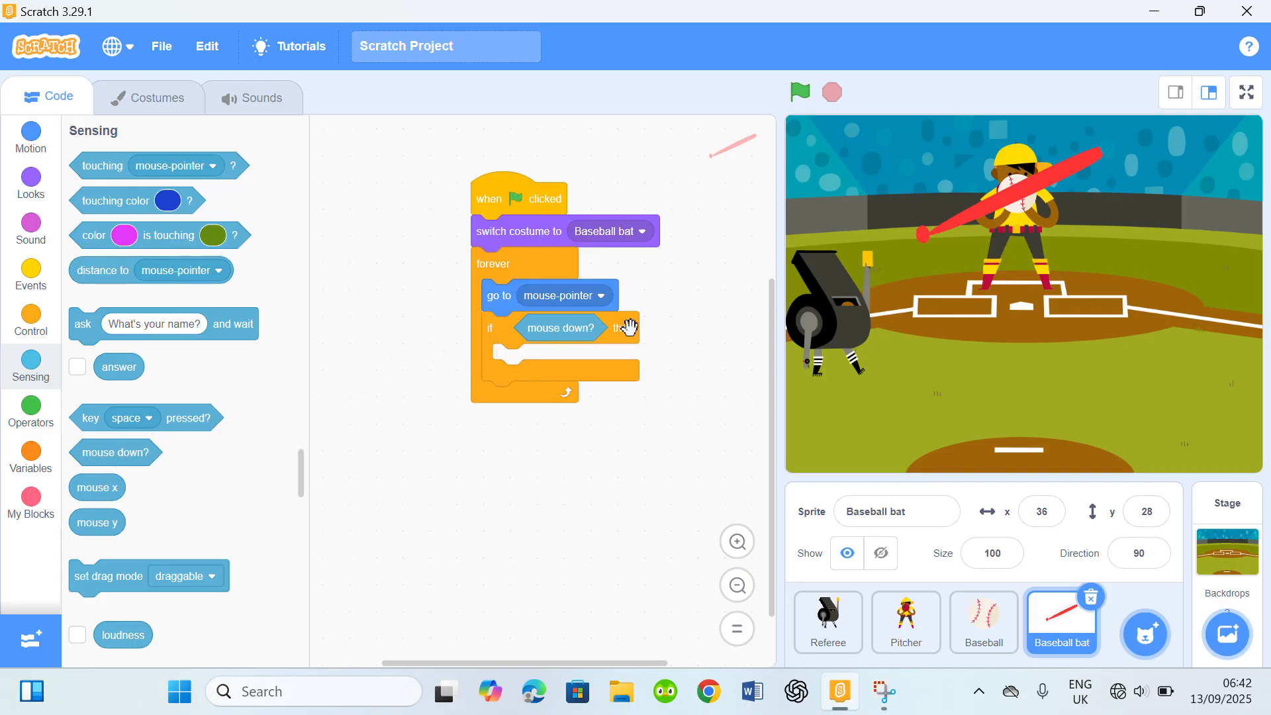
mouse_move(192, 335)
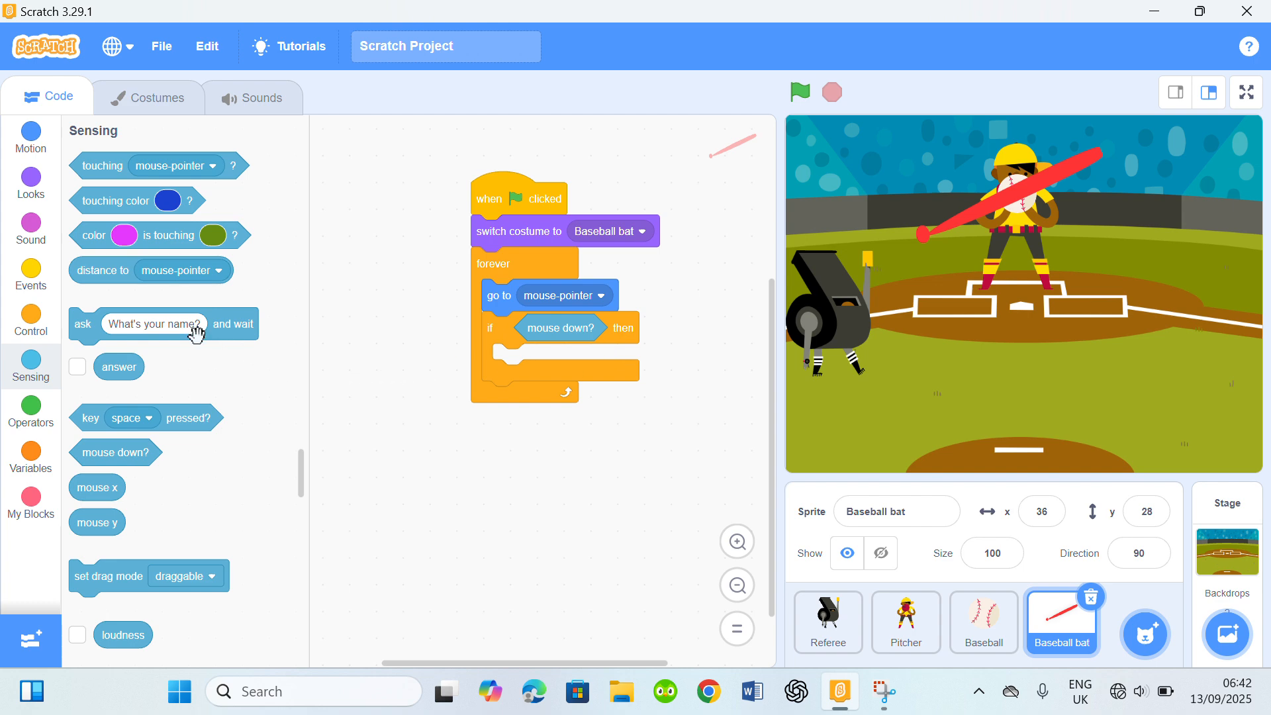
left_click(30, 177)
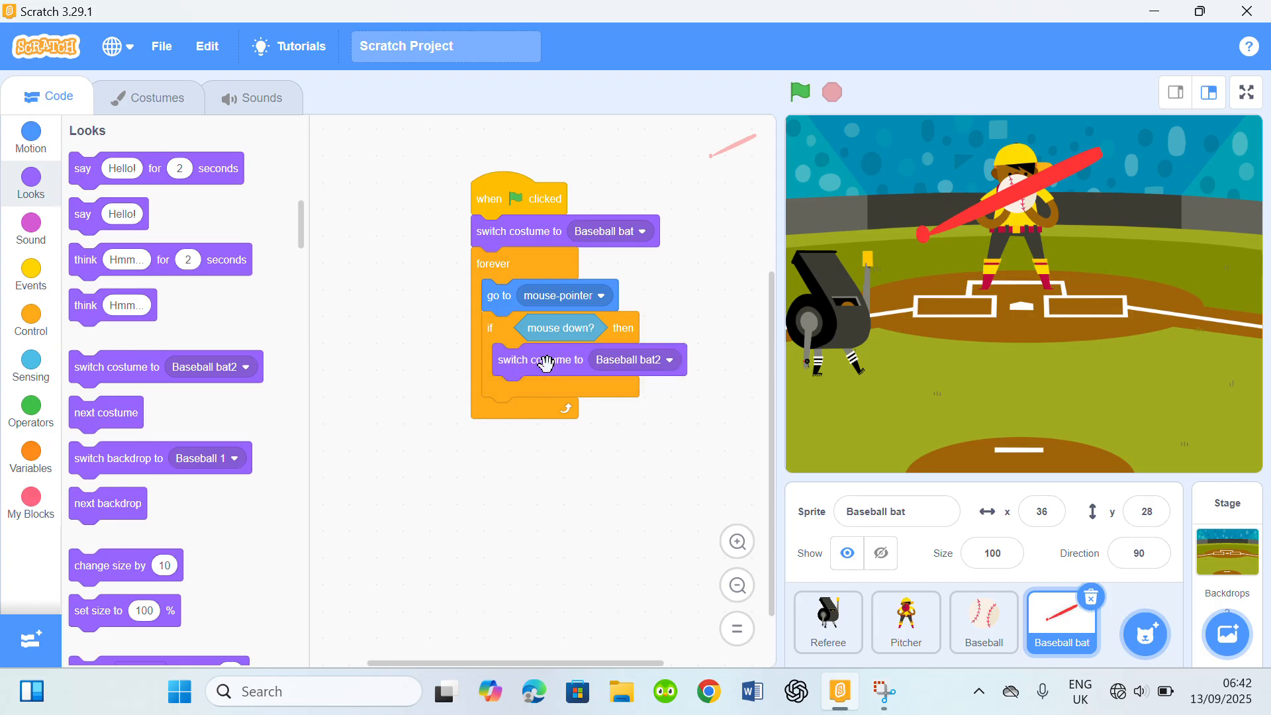
mouse_move(1122, 260)
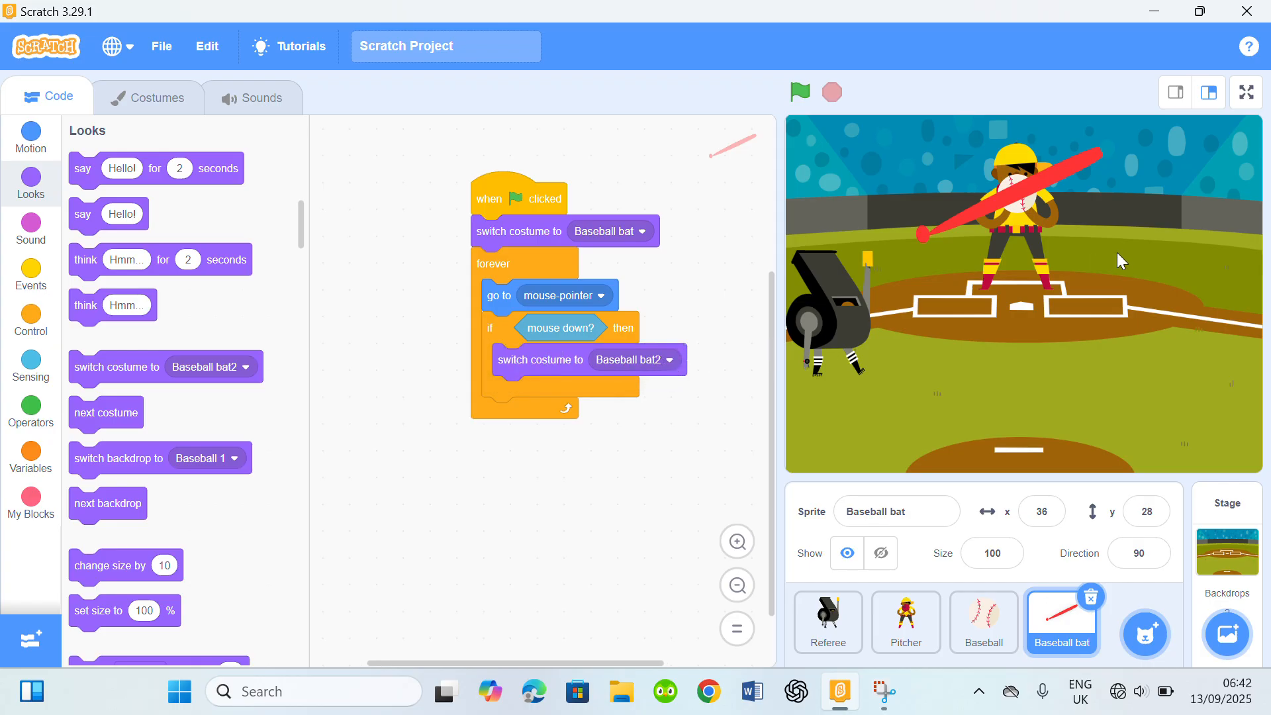
mouse_move(1051, 184)
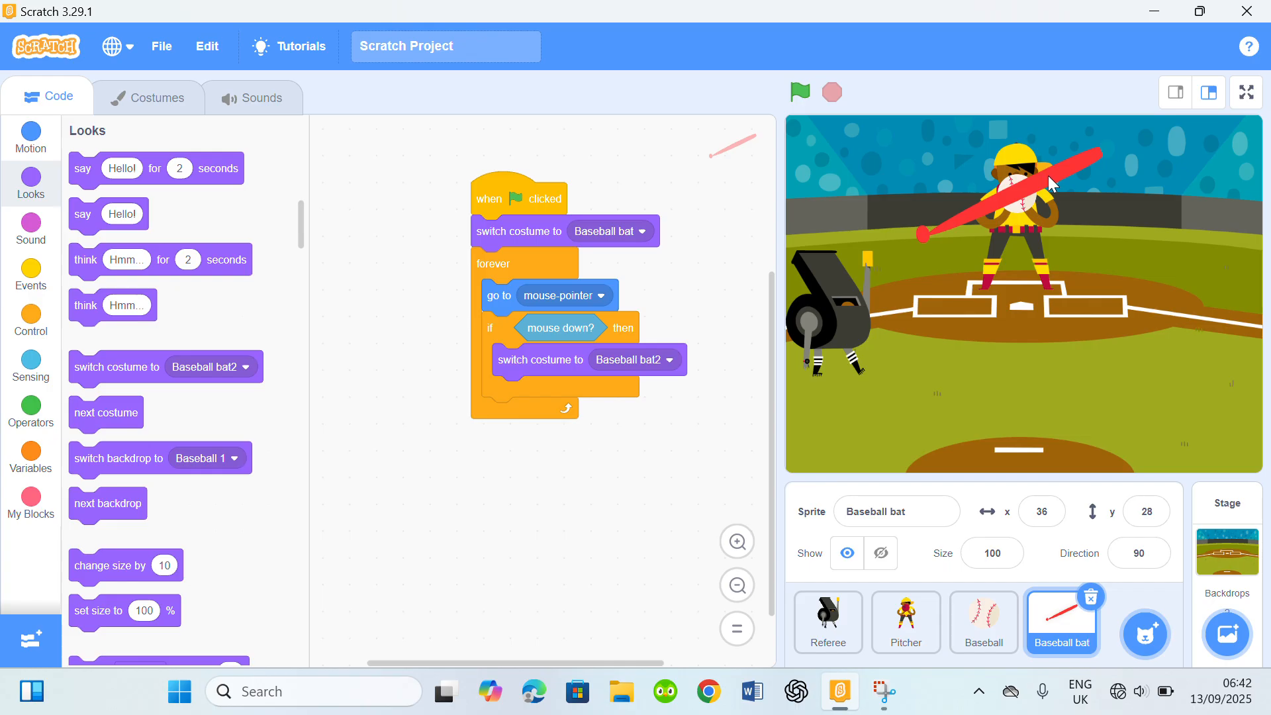
mouse_move(101, 519)
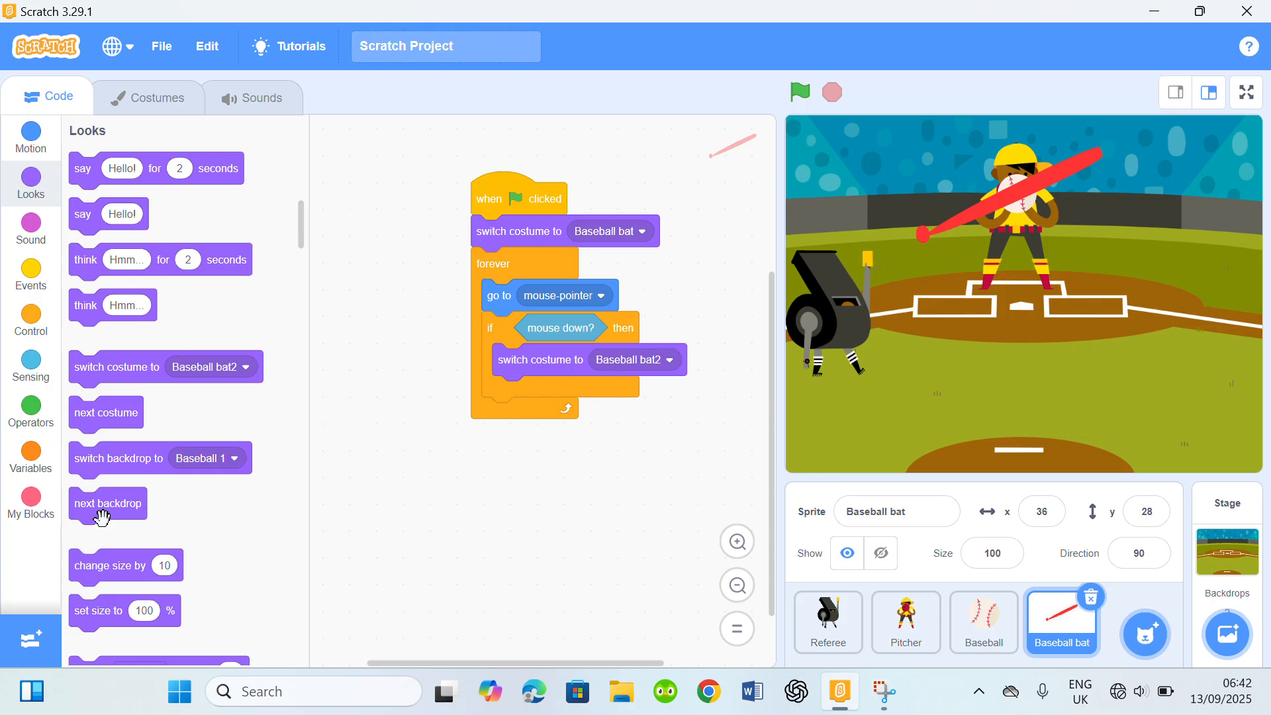
left_click(30, 319)
type("0.2")
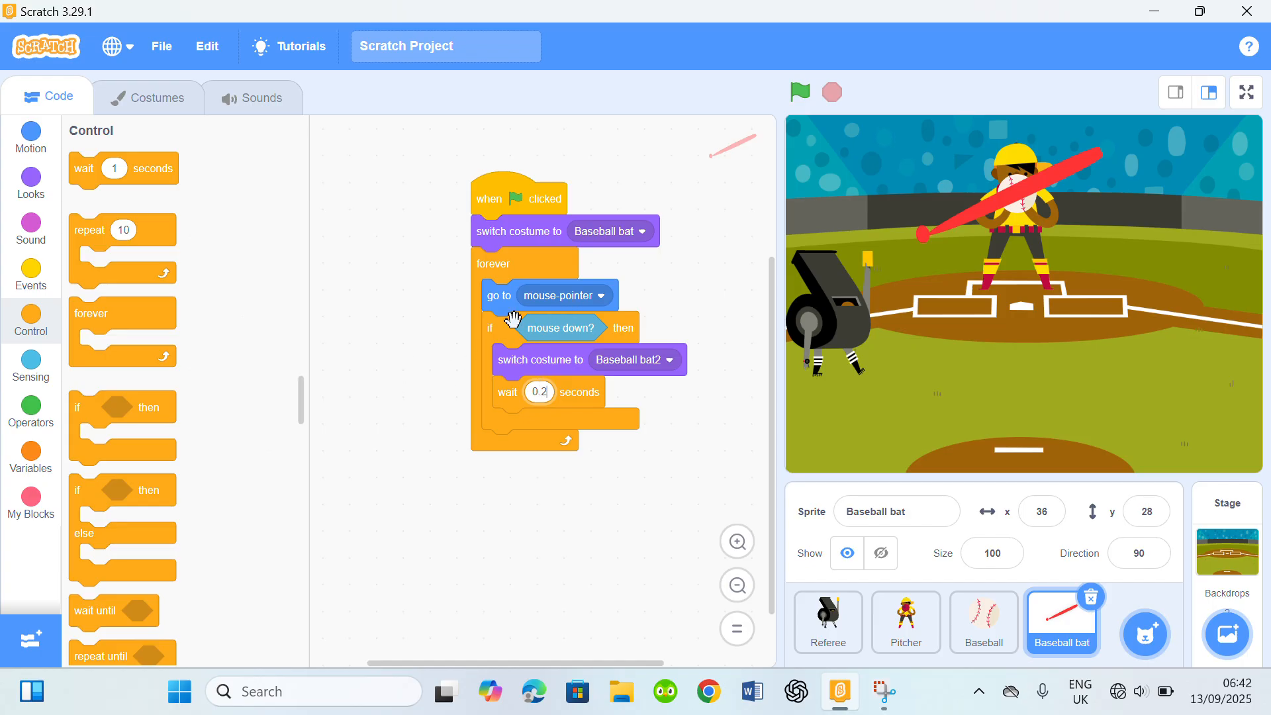
left_click(30, 183)
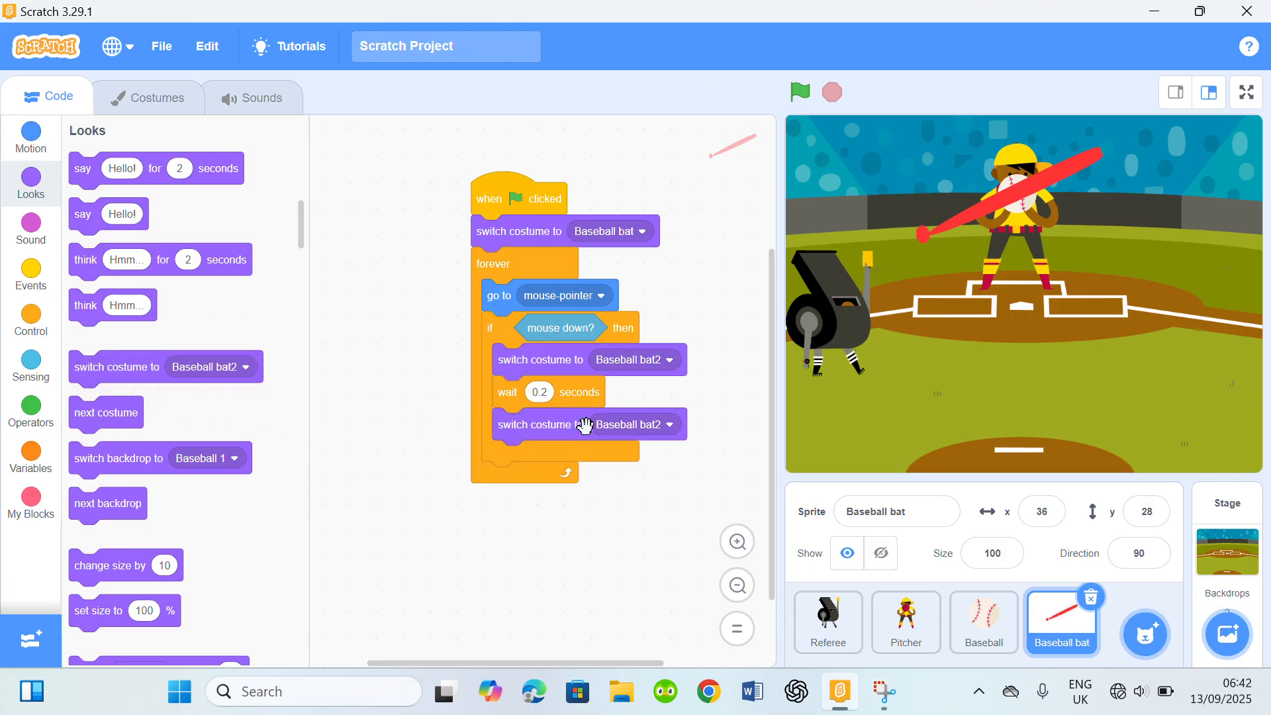
left_click(665, 425)
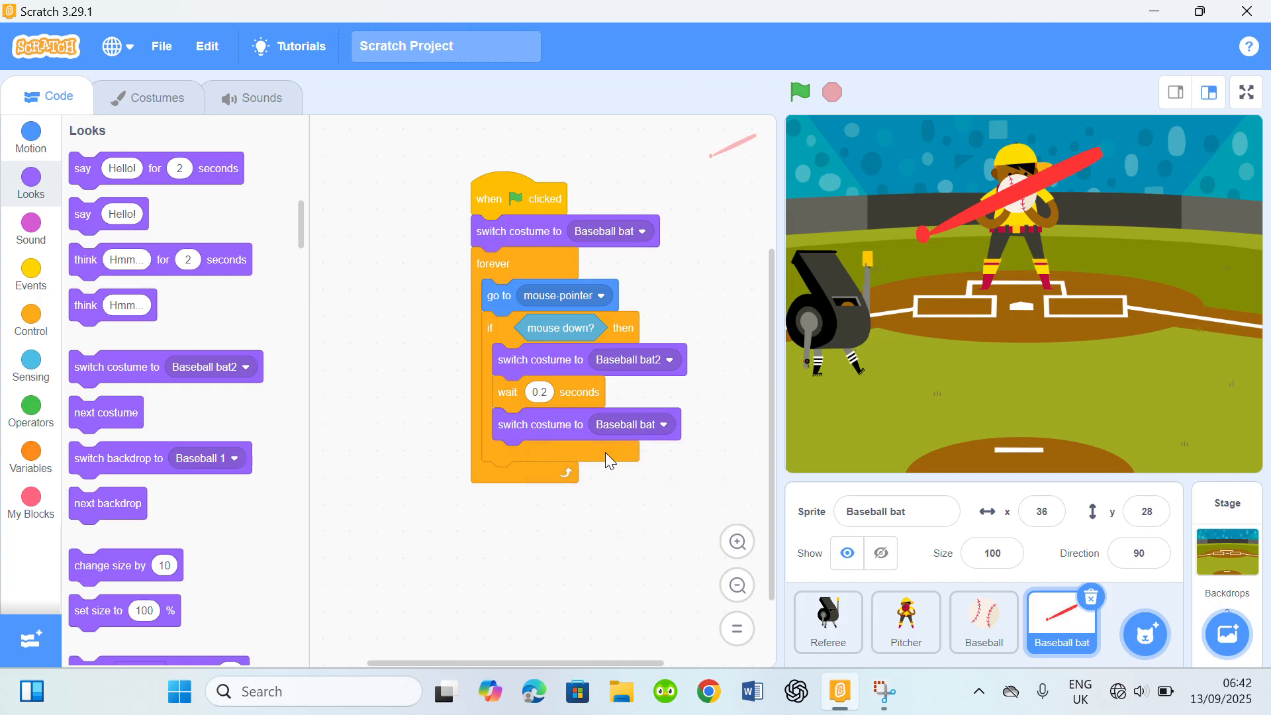
left_click(798, 91)
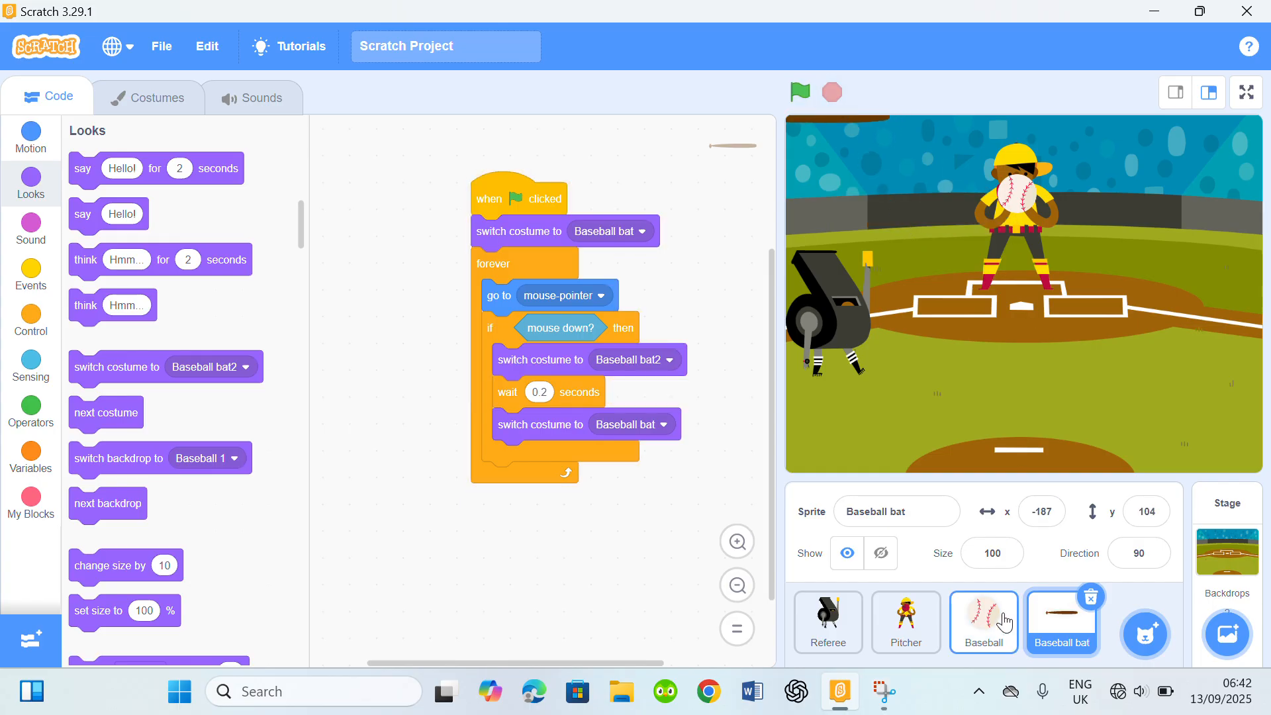
mouse_move(1003, 630)
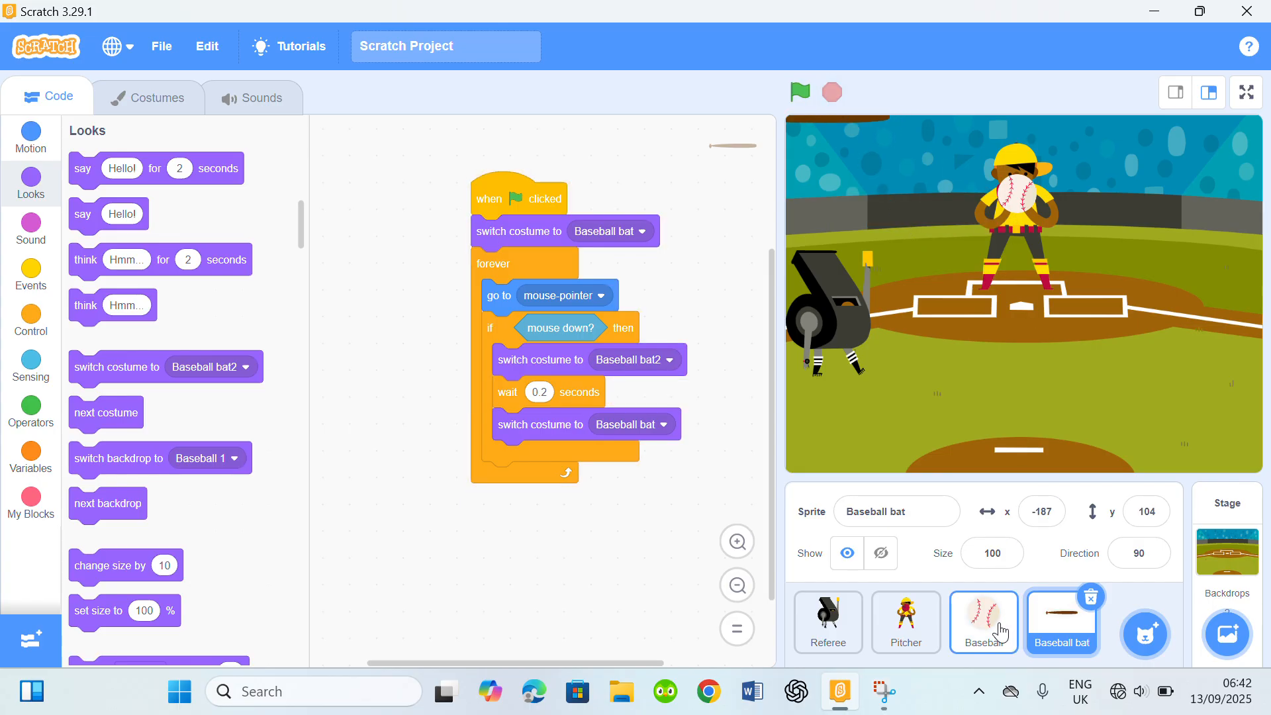
Select the Baseball sprite and place a when green flag clicked block near the top.
left_click(984, 622)
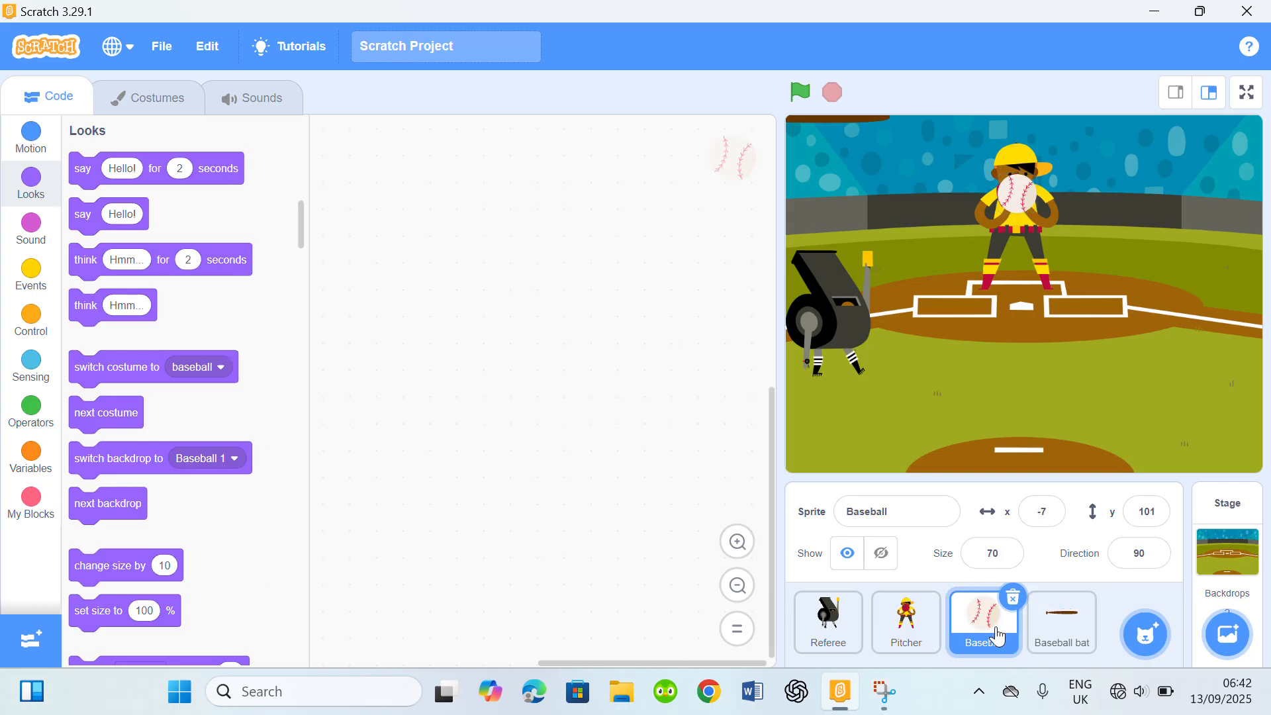
mouse_move(72, 170)
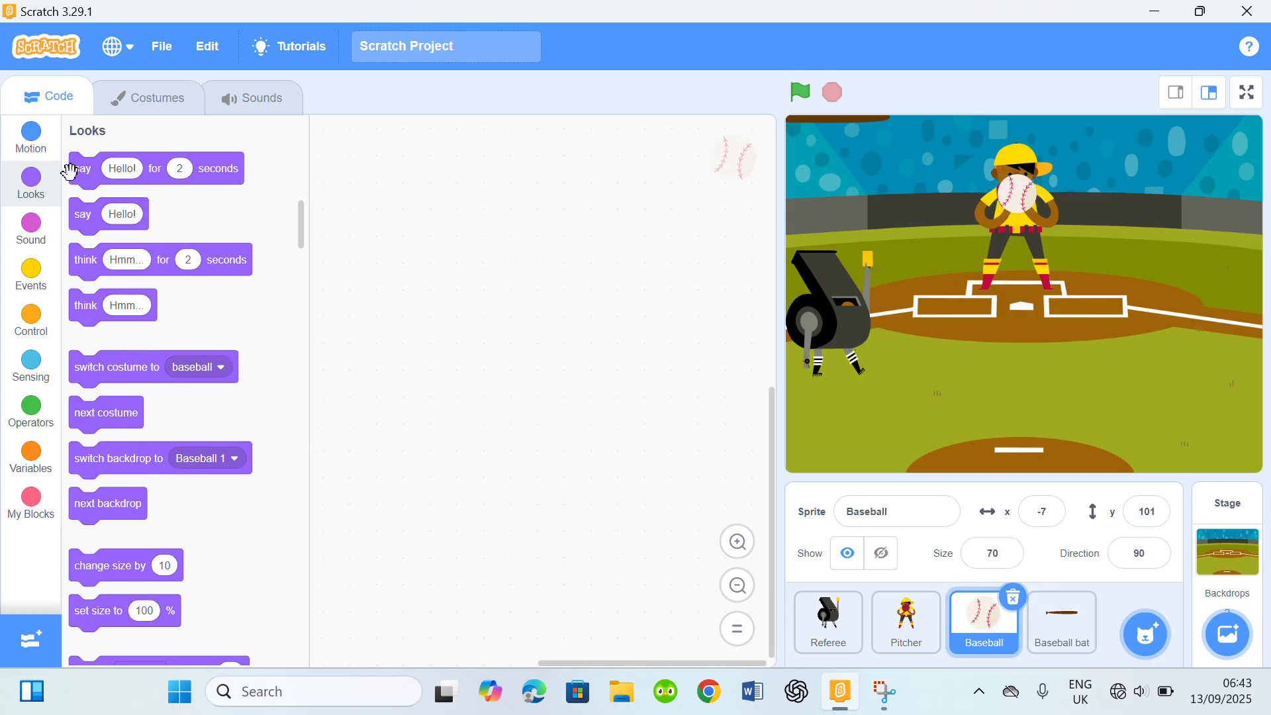
left_click(30, 274)
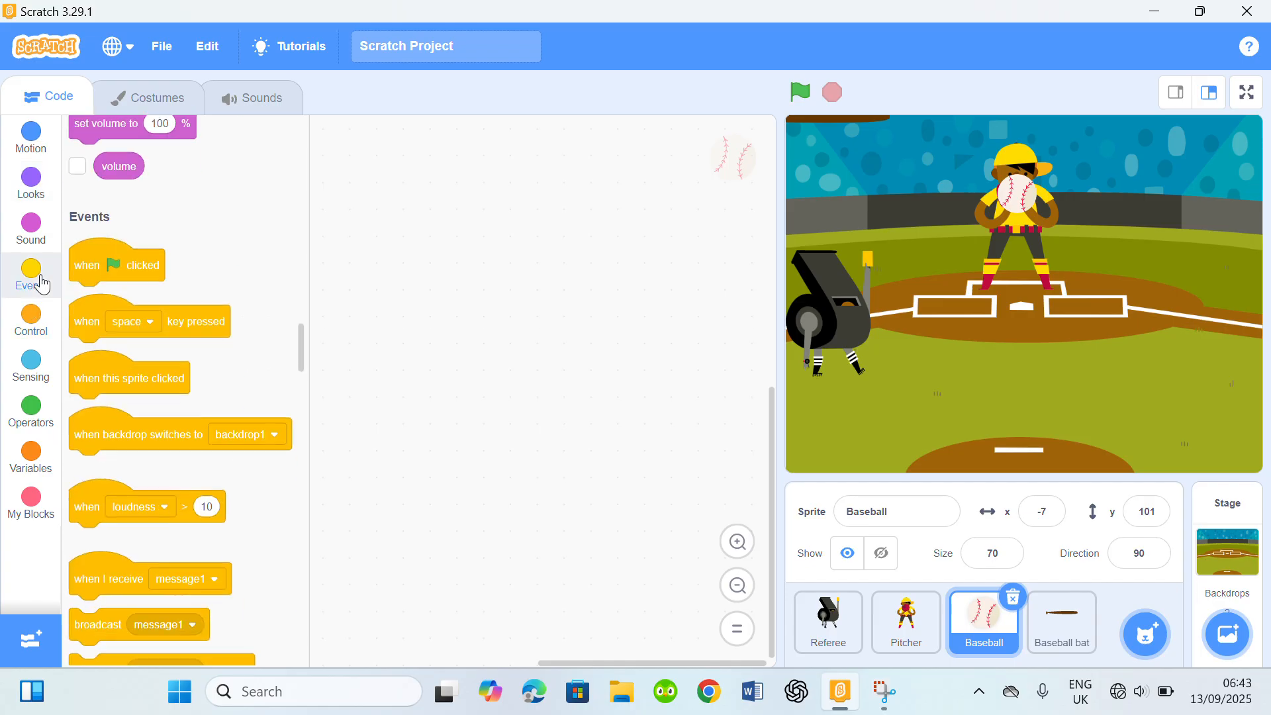
left_click_drag(116, 264, 438, 180)
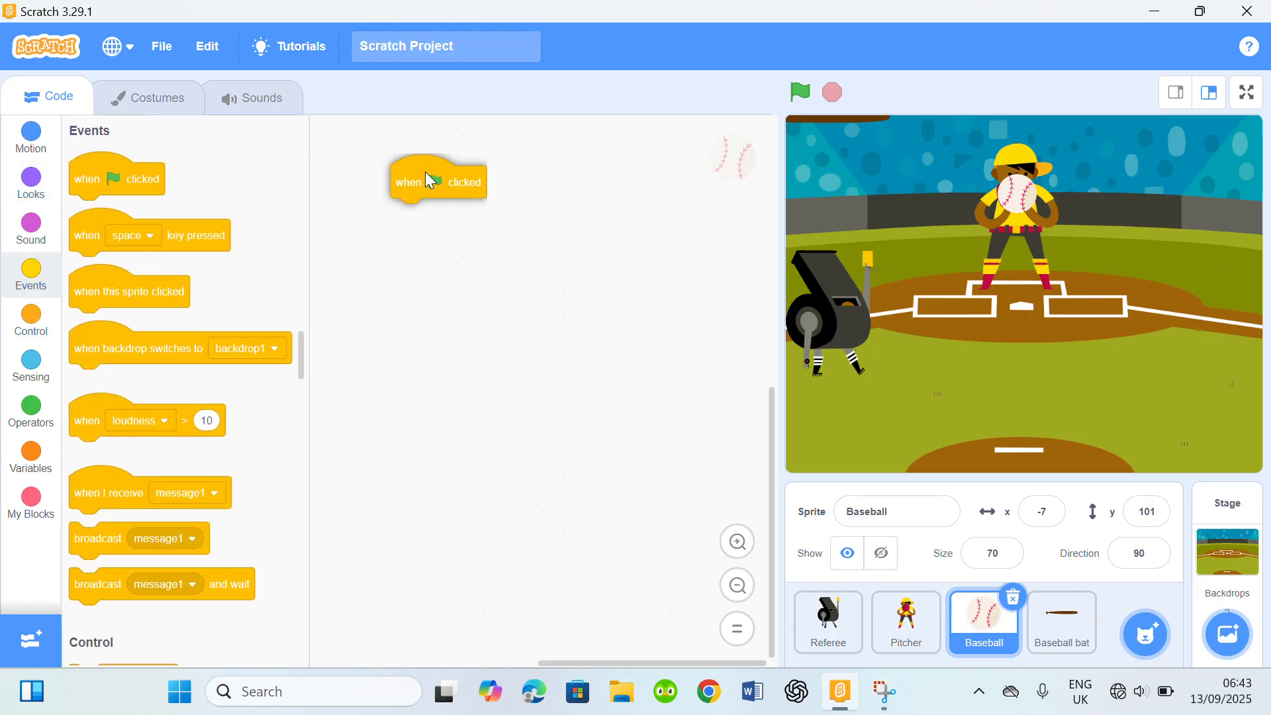
left_click_drag(438, 181, 500, 162)
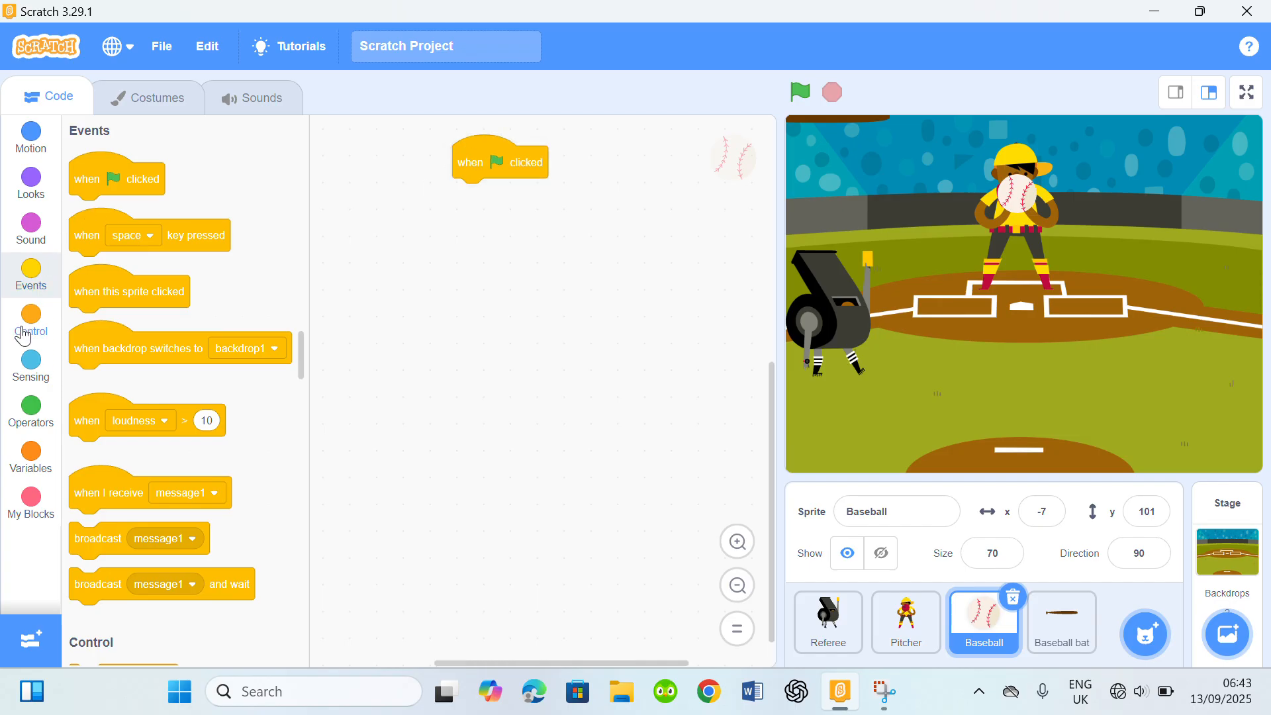
Create a new variable named score.
left_click(29, 452)
type("s")
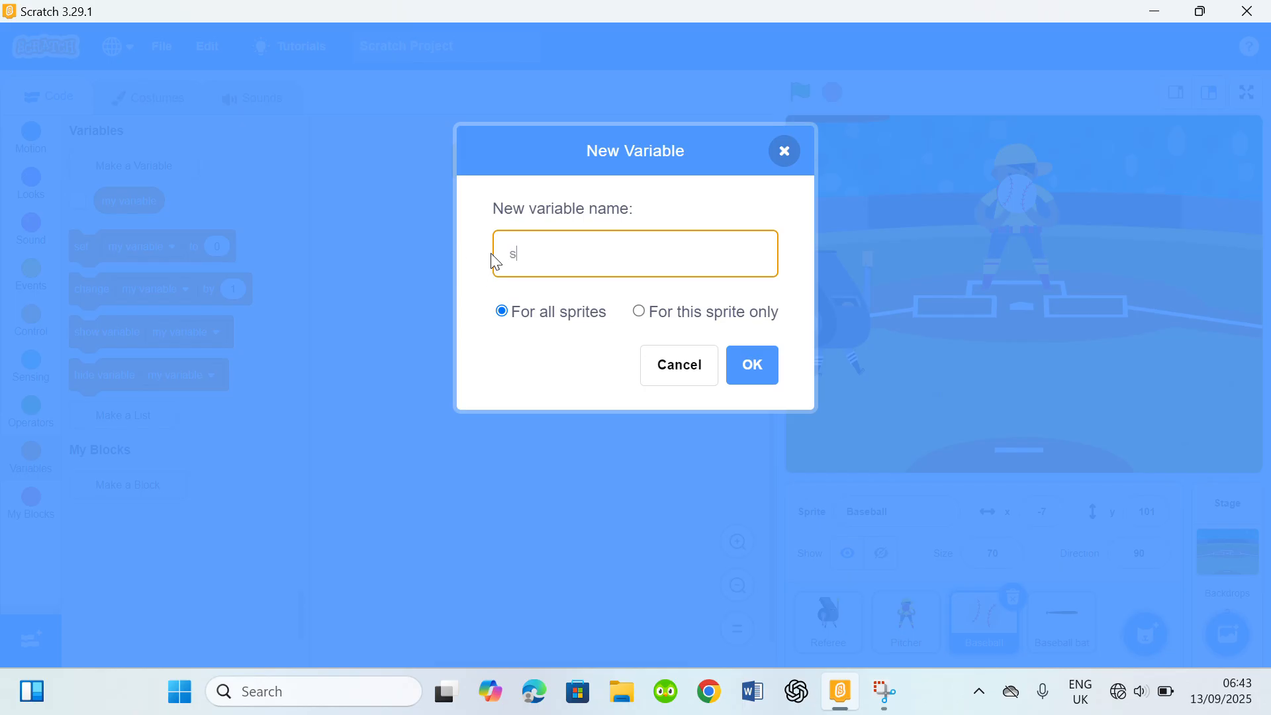
type("core")
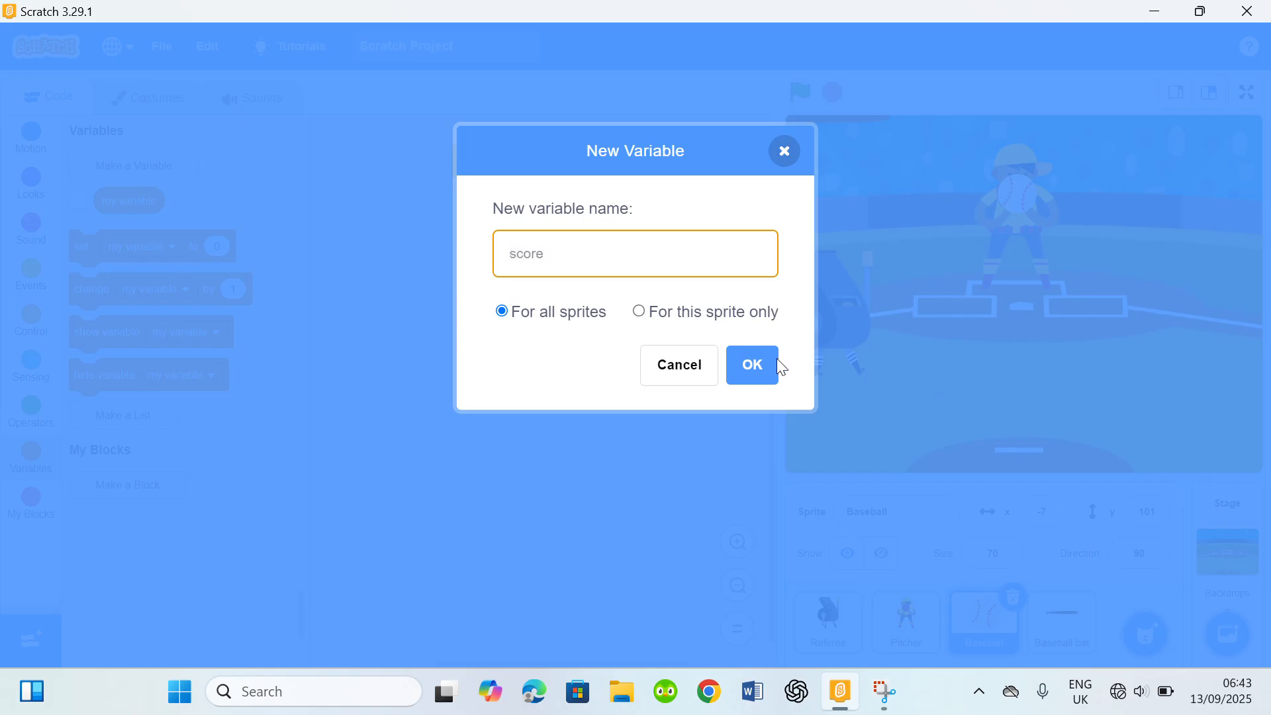
left_click(752, 365)
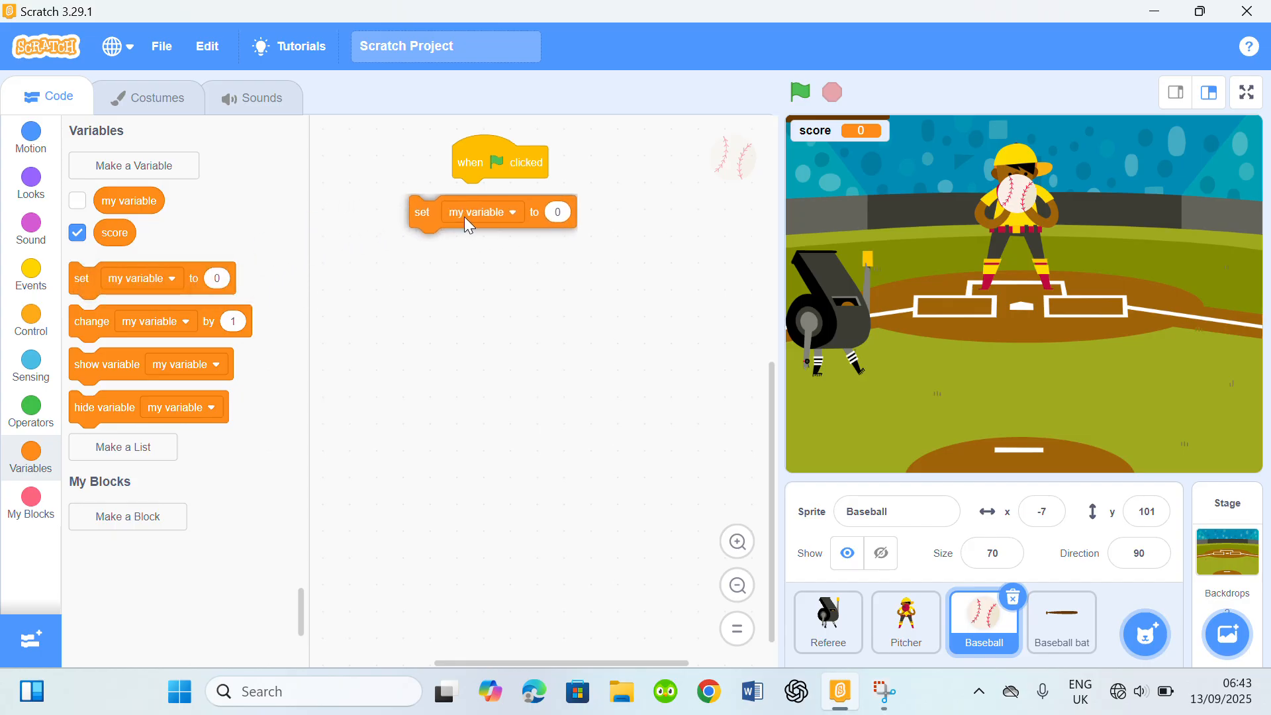
Add set score to 0 under the green flag, followed by a forever loop.
left_click(481, 212)
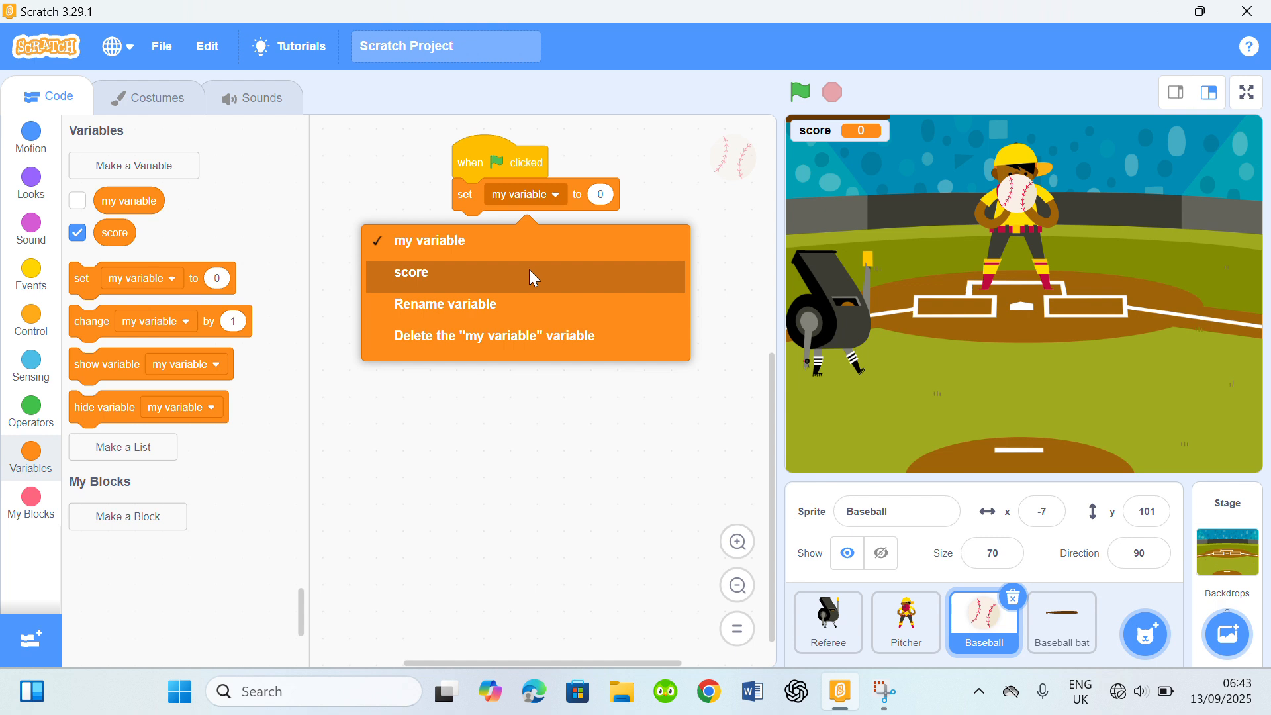
left_click(412, 272)
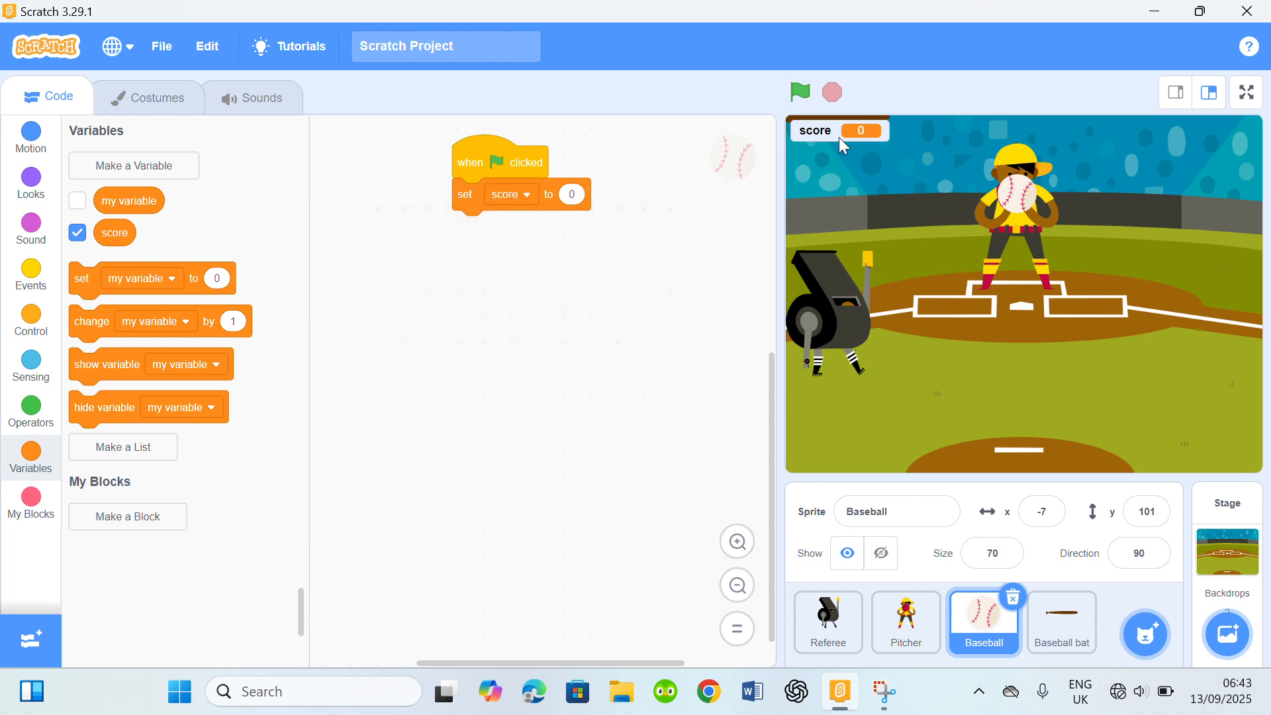
mouse_move(30, 272)
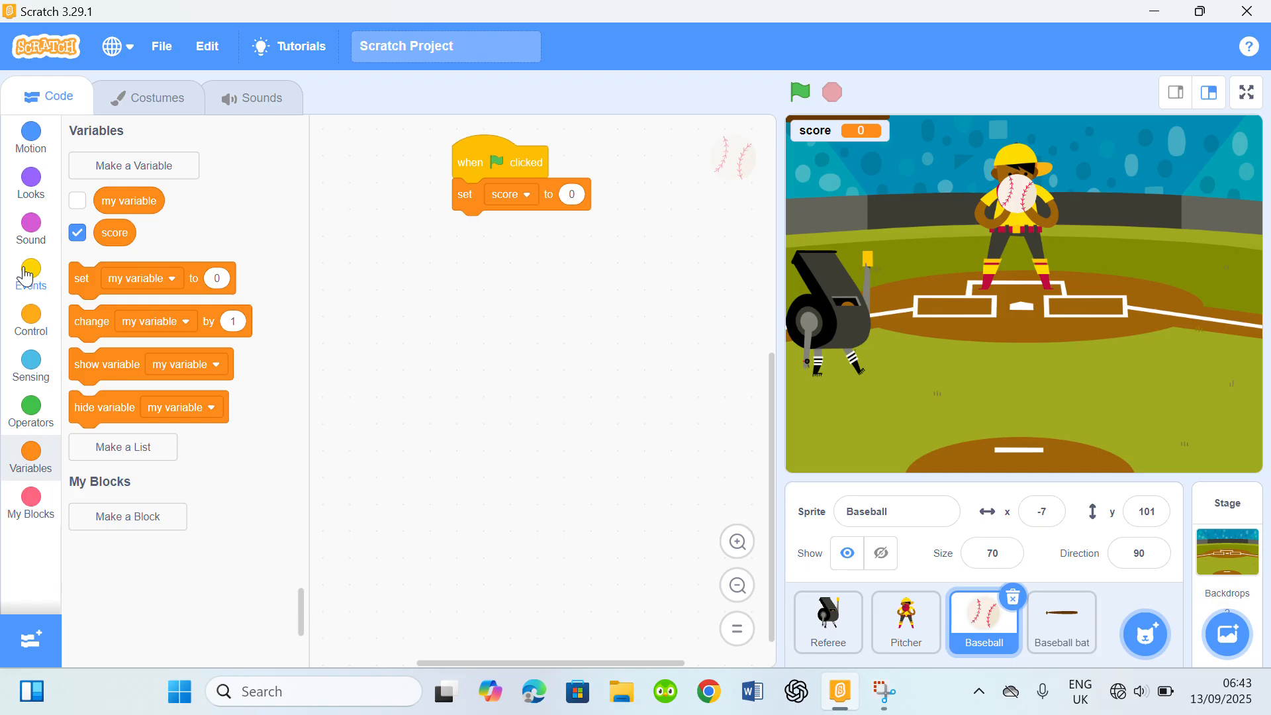
left_click(30, 317)
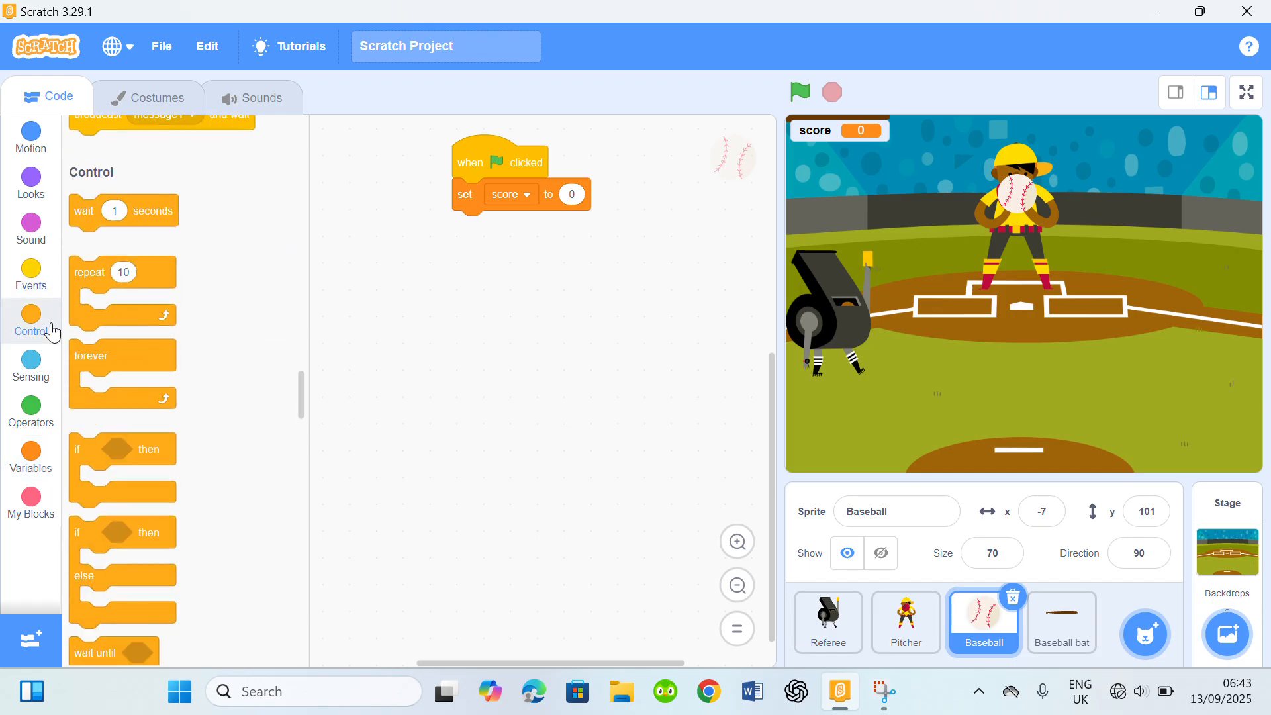
left_click_drag(123, 355, 447, 235)
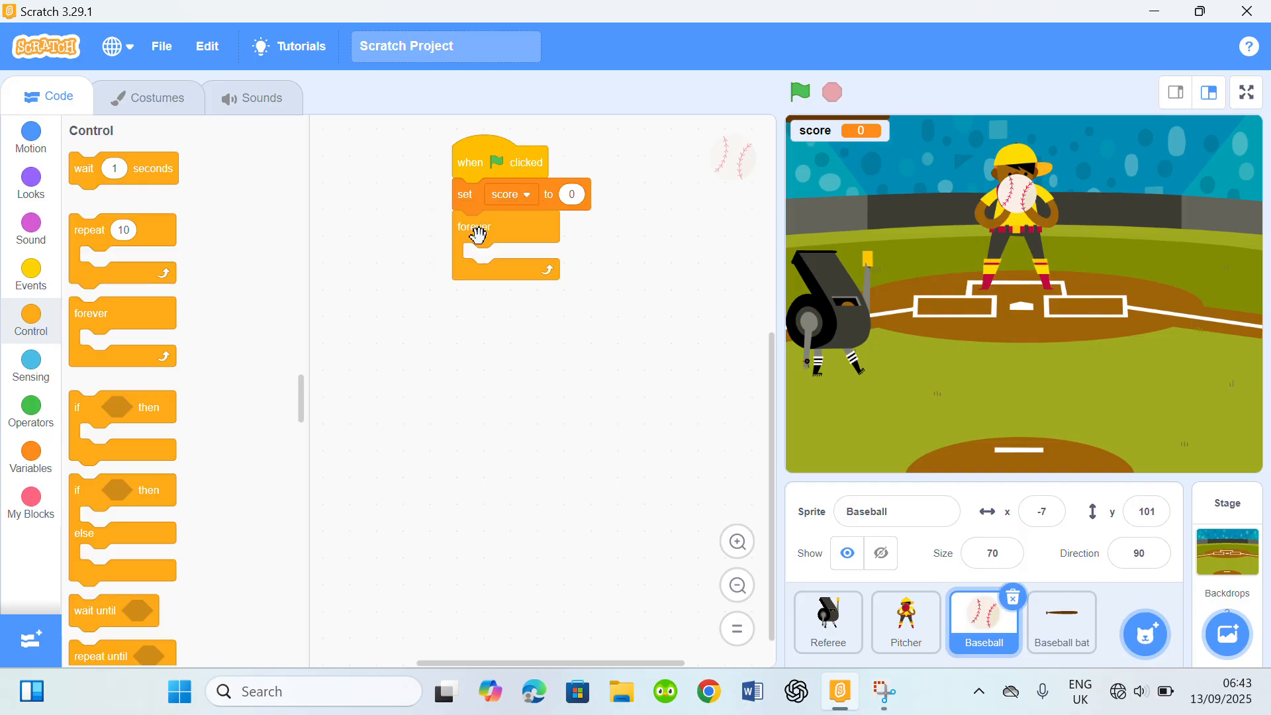
left_click(30, 138)
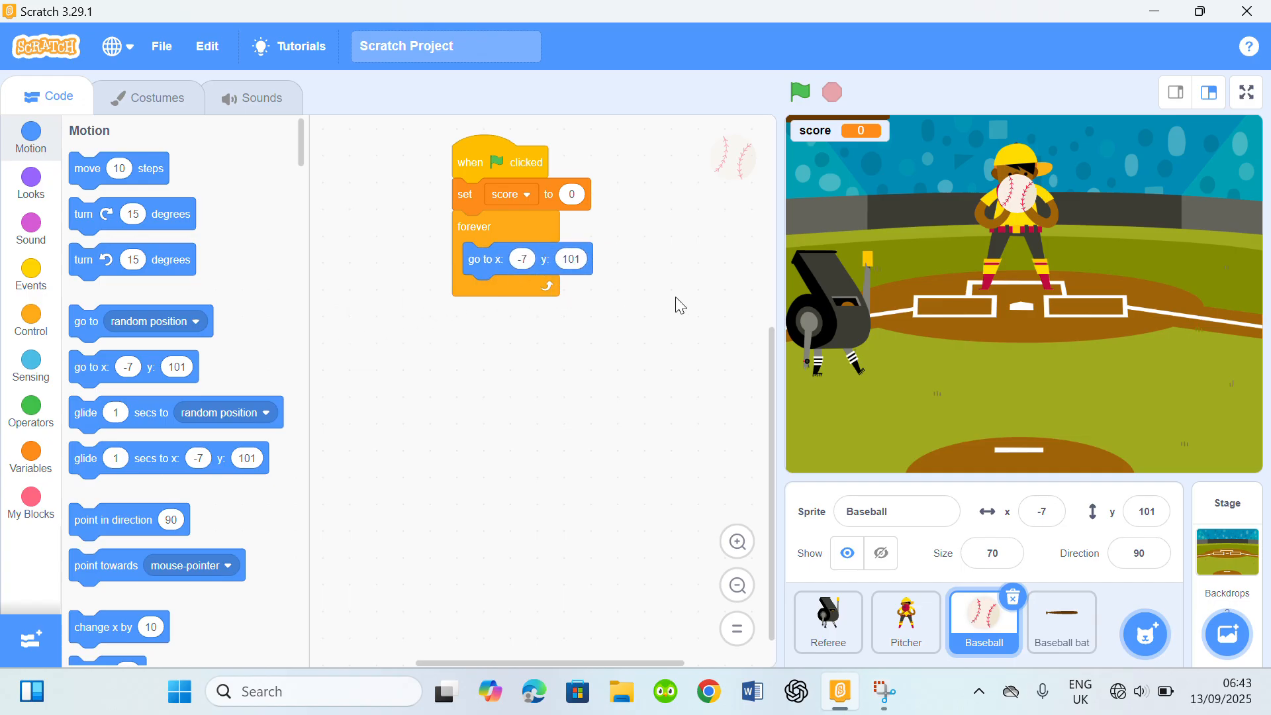
mouse_move(863, 91)
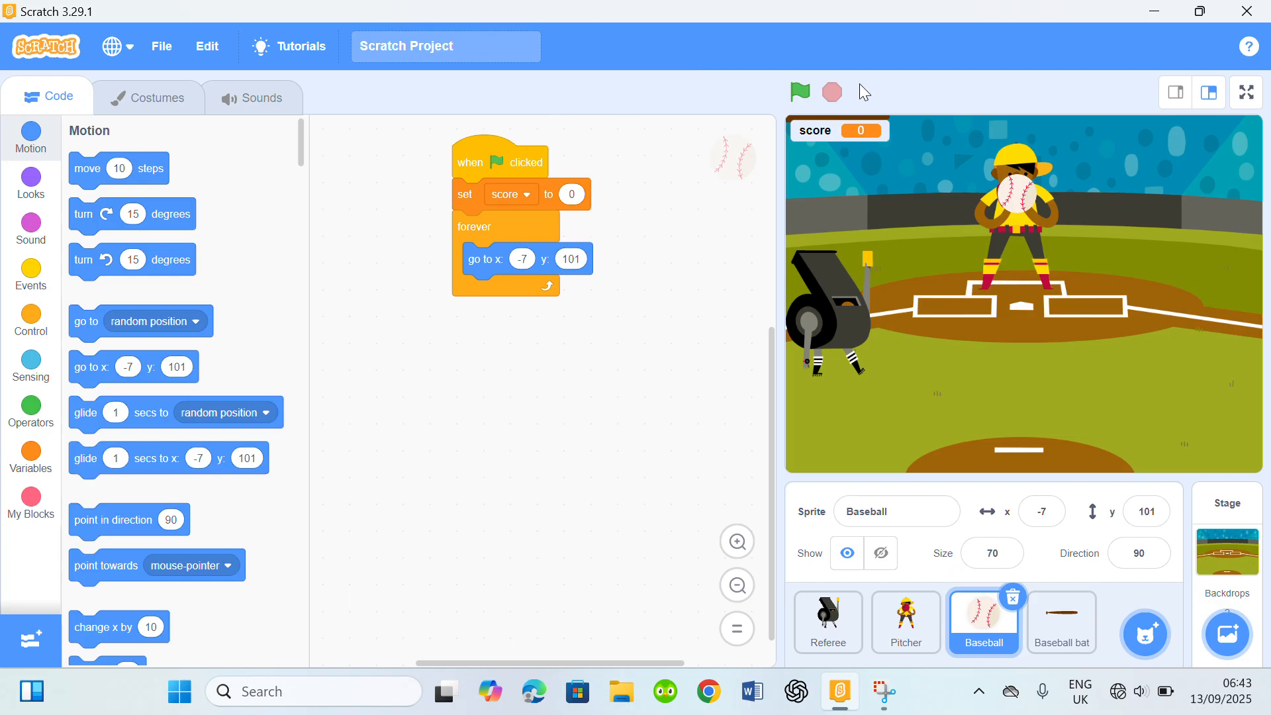
mouse_move(1017, 190)
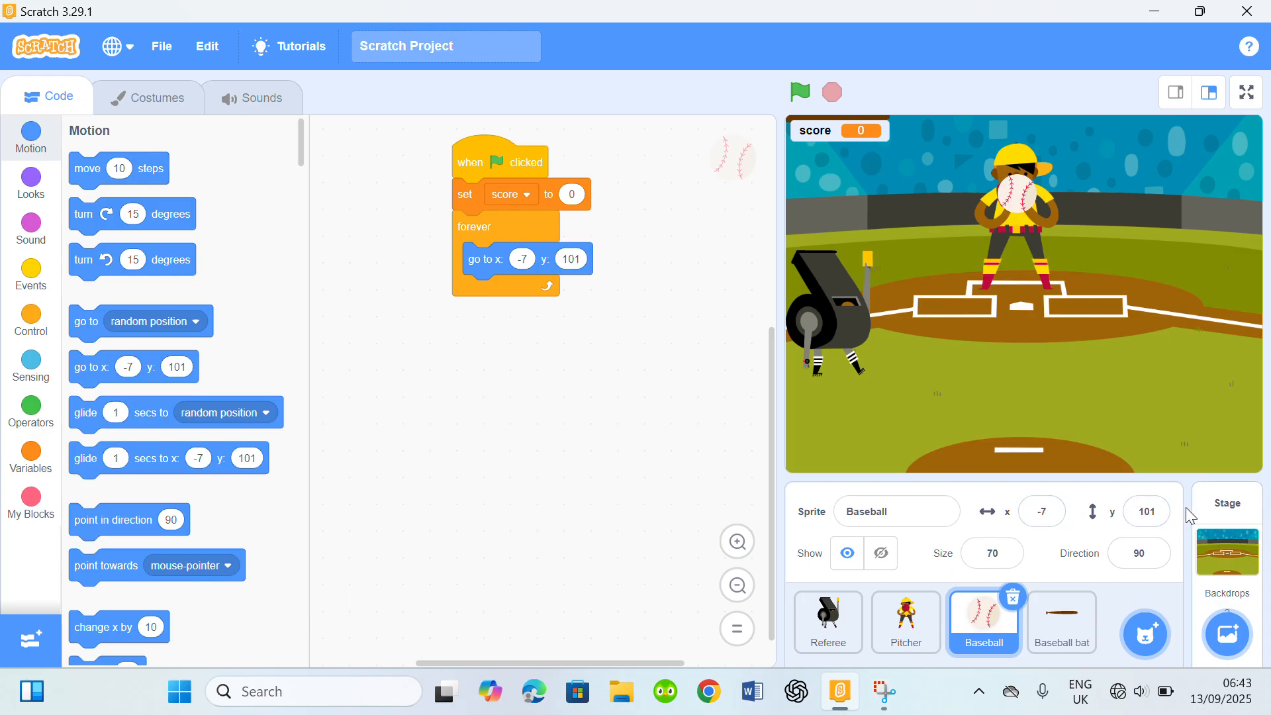
mouse_move(30, 468)
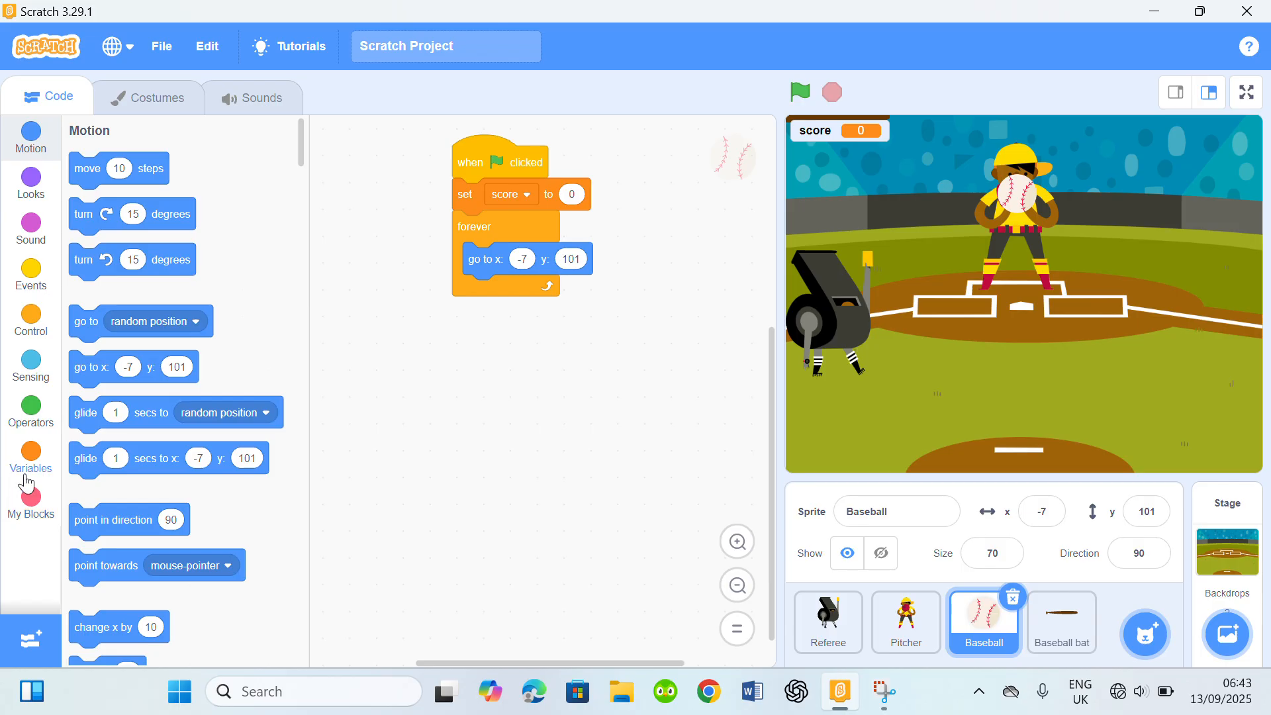
mouse_move(33, 405)
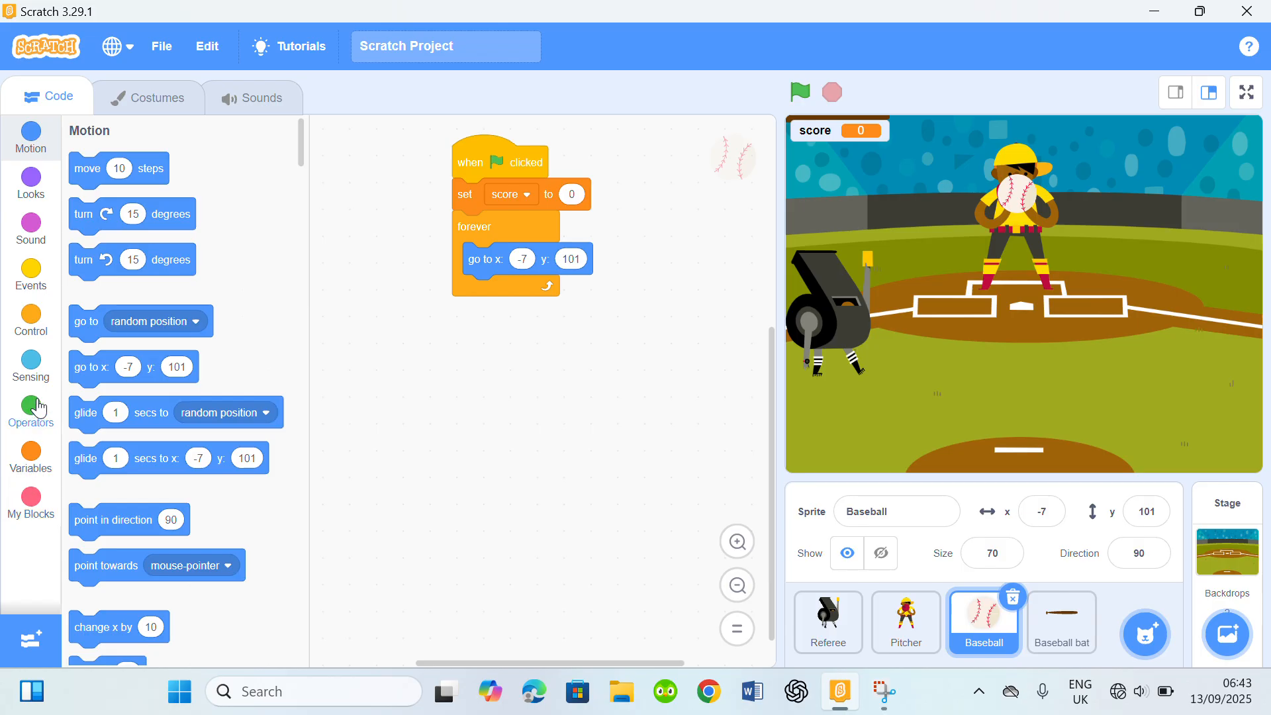
Add go to x -7 y 101, wait 1 second, and repeat until touching edge.
left_click(30, 321)
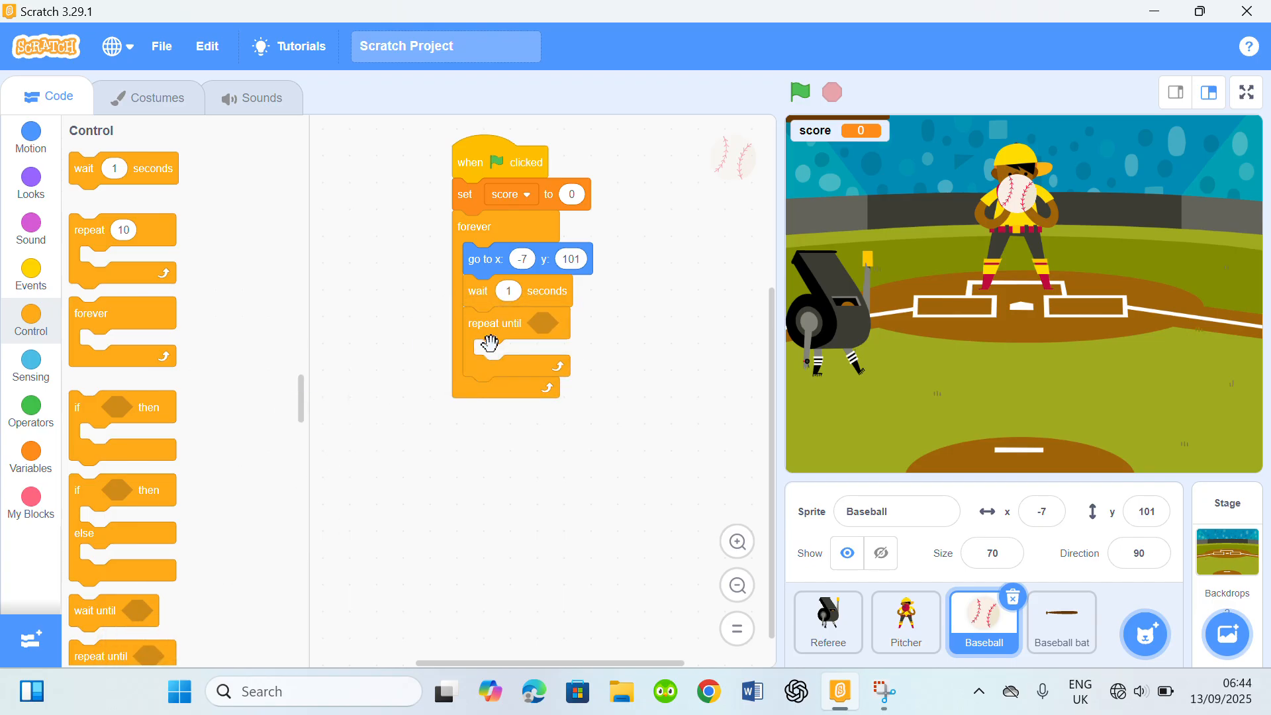
mouse_move(57, 476)
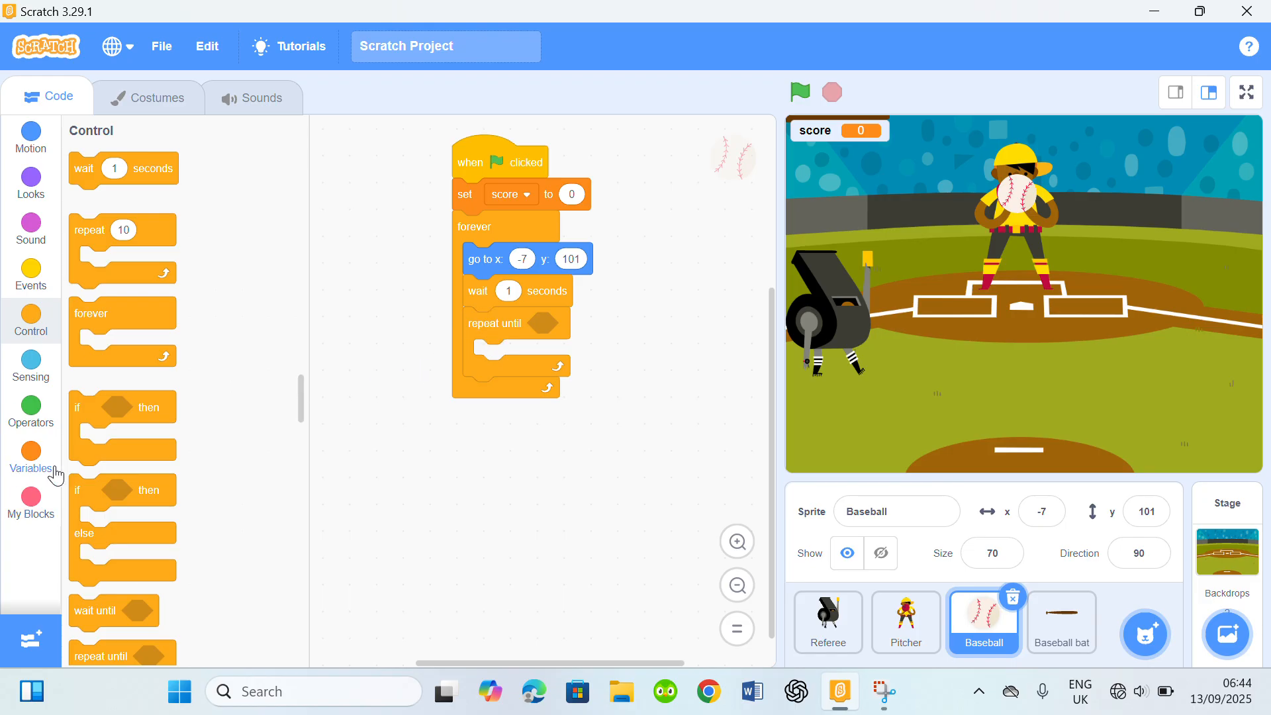
left_click(29, 368)
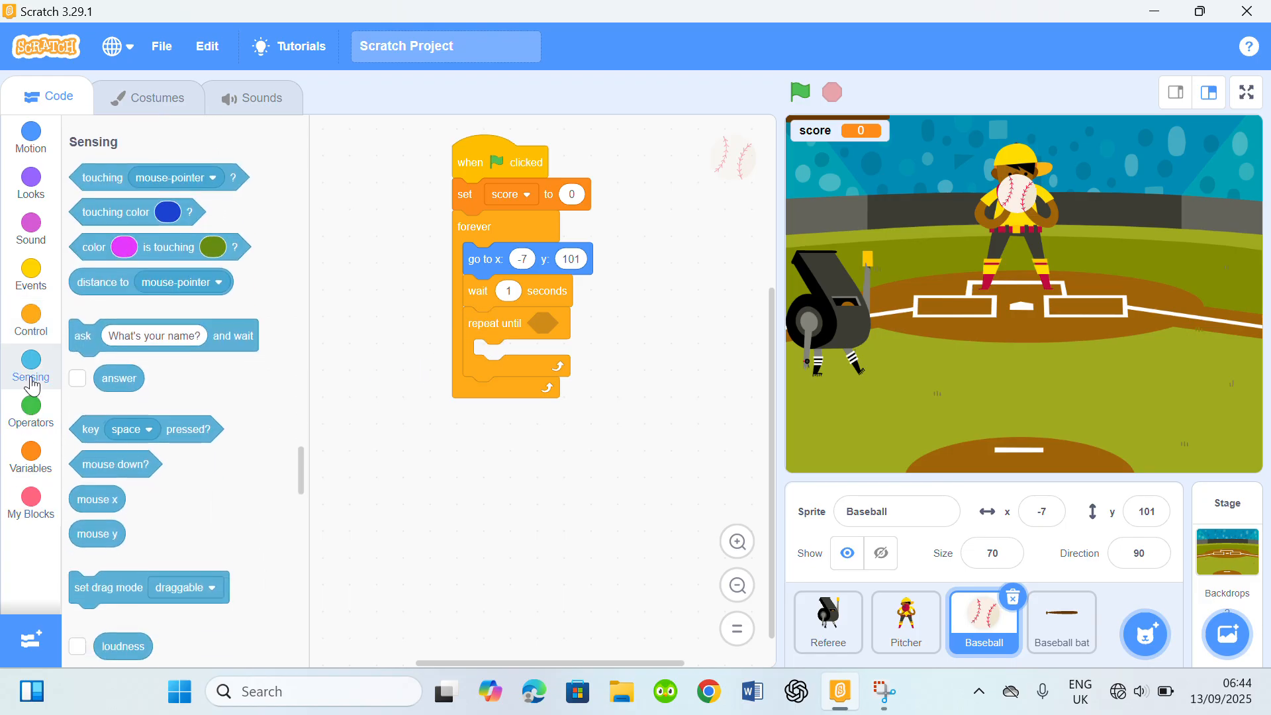
scroll("up", 3)
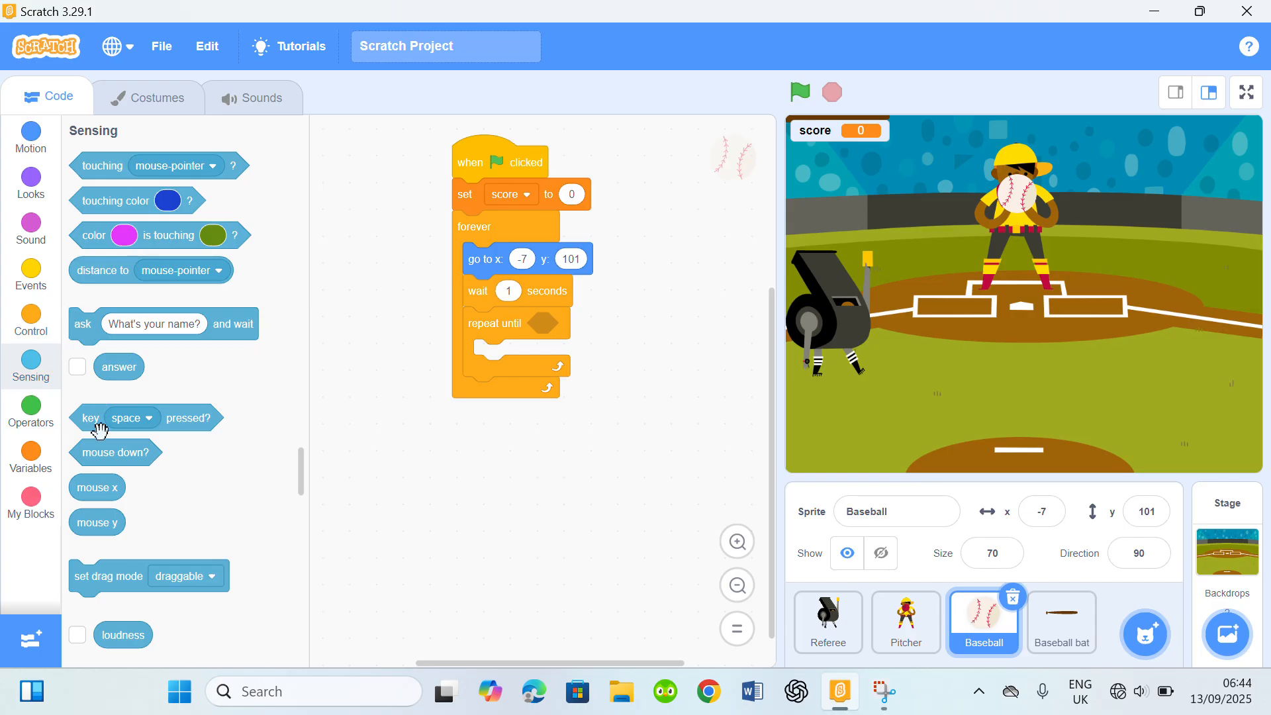
mouse_move(112, 190)
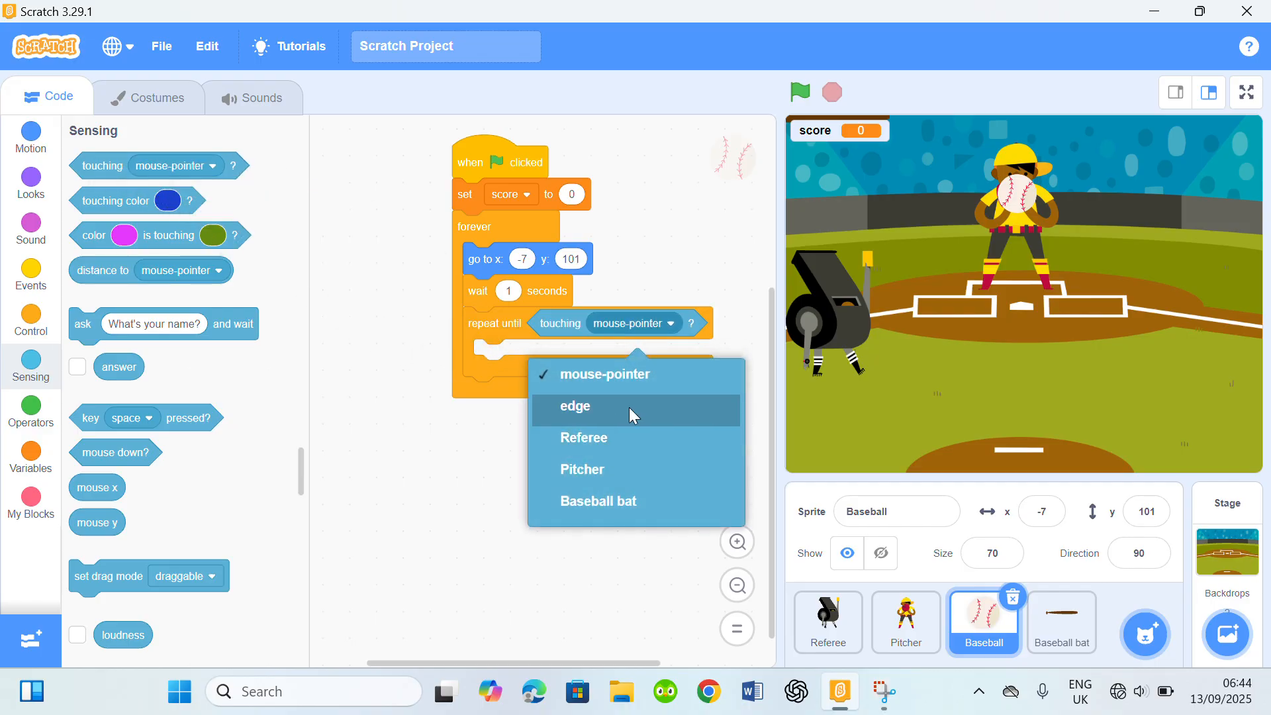
left_click(575, 405)
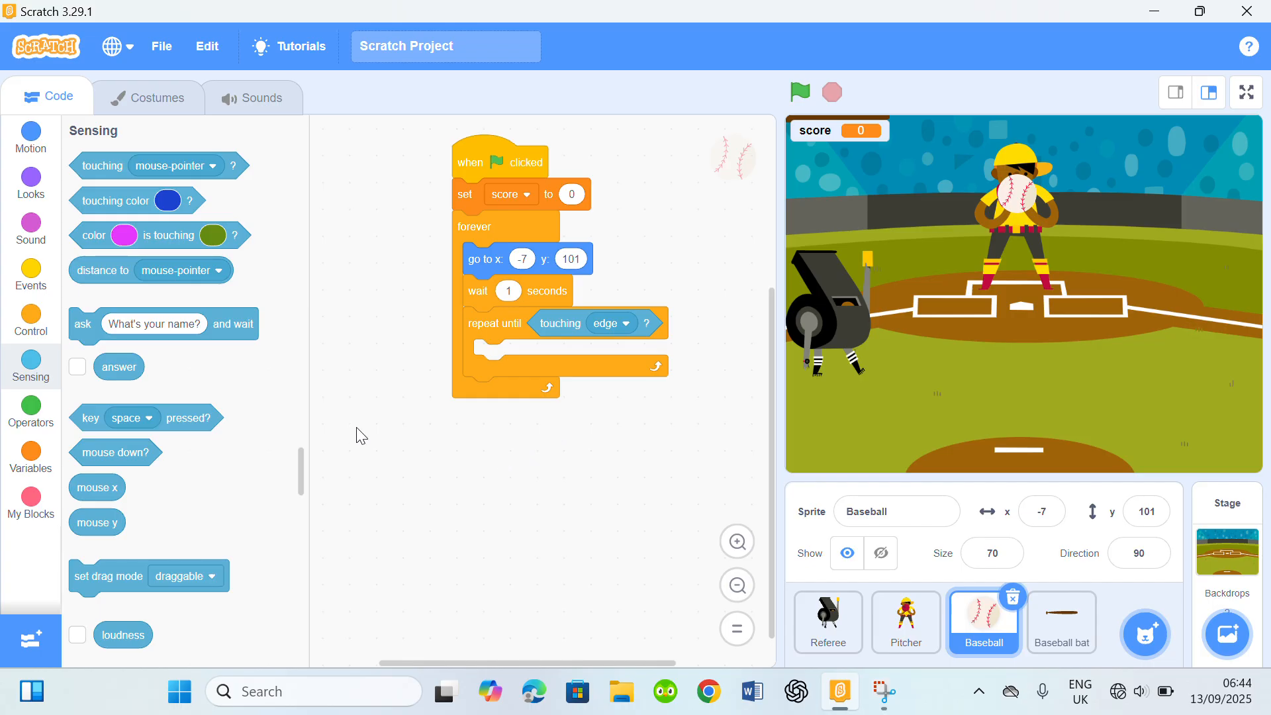
left_click(30, 138)
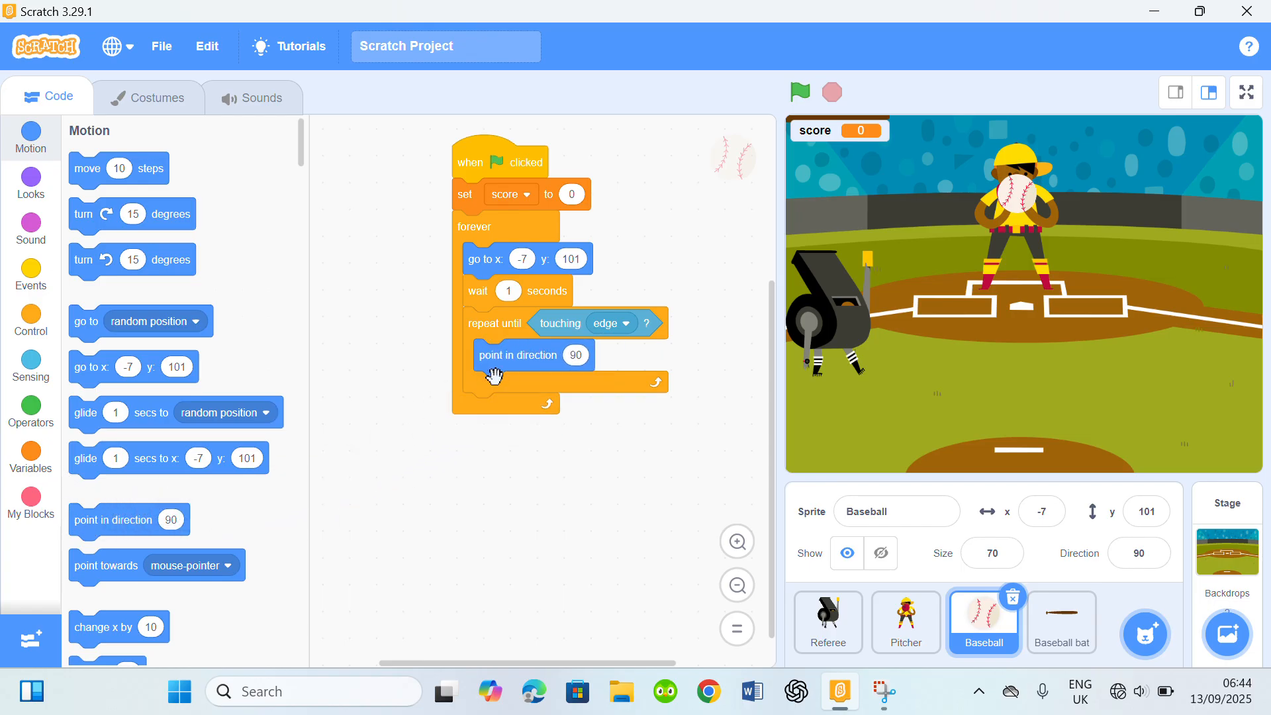
Add point in direction pick random 160 to 200, then a nested repeat-until loop.
left_click(30, 275)
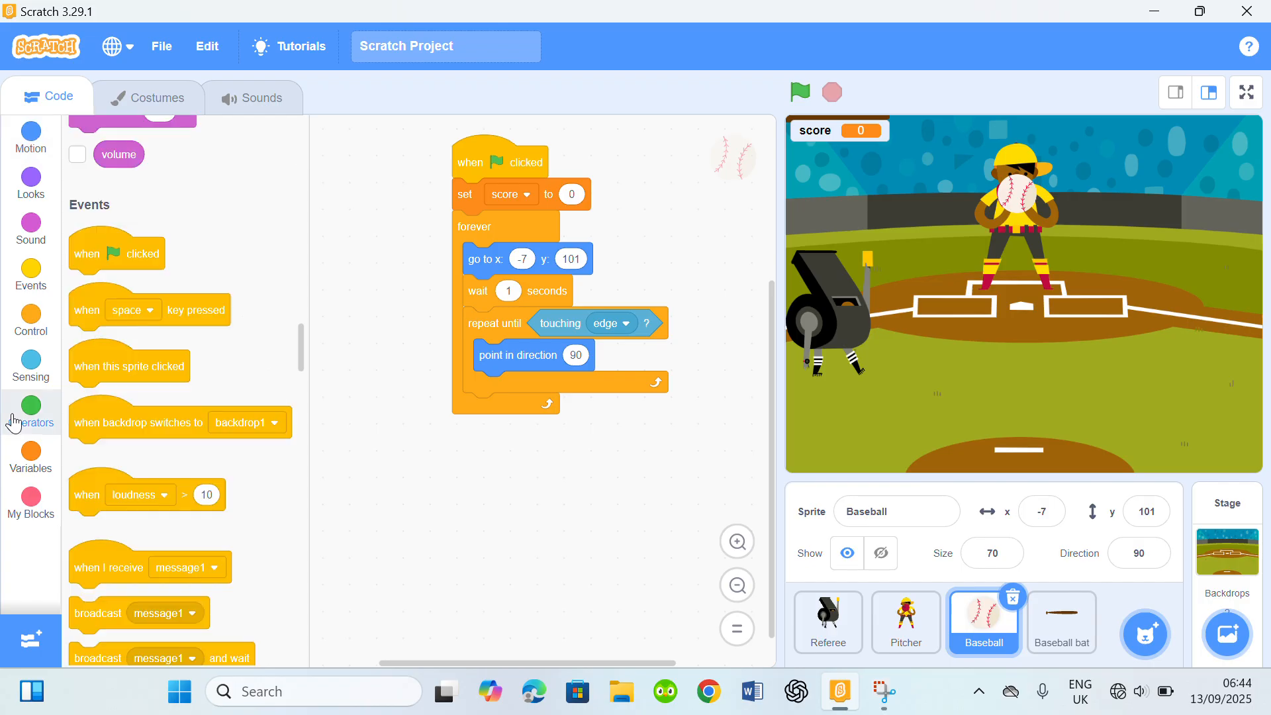
left_click(29, 409)
type("160")
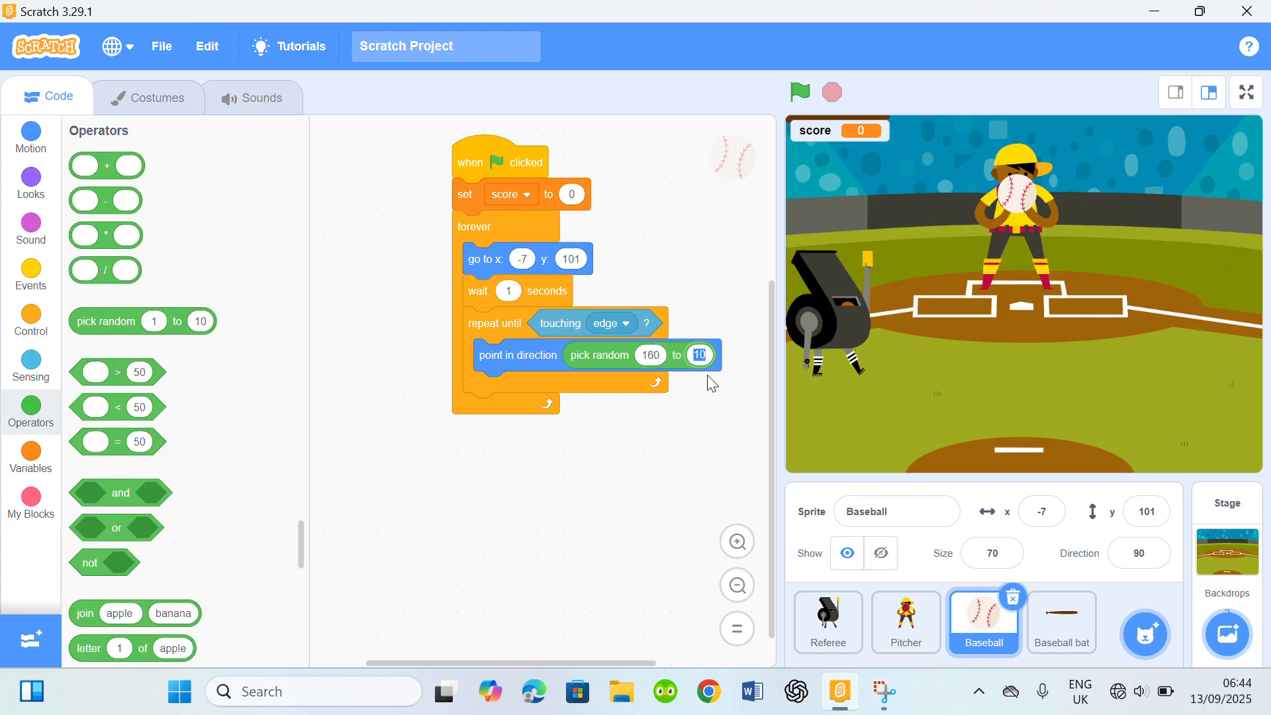
type("200")
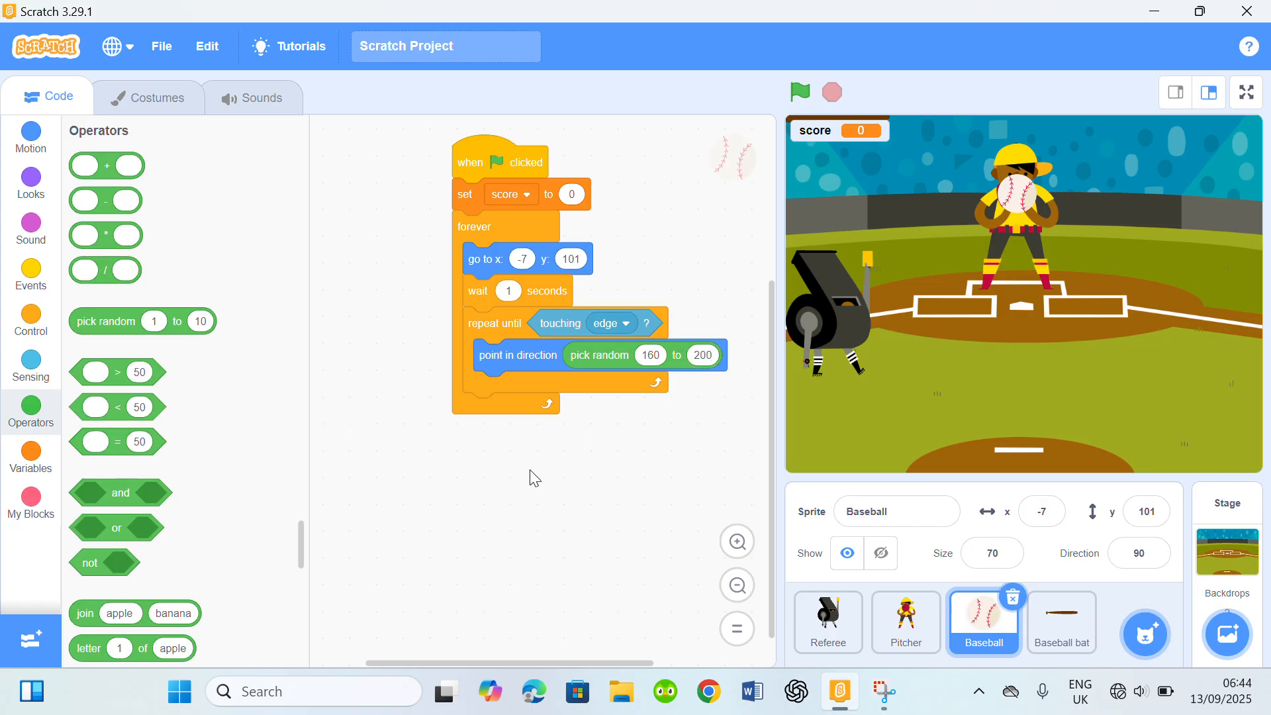
left_click(30, 317)
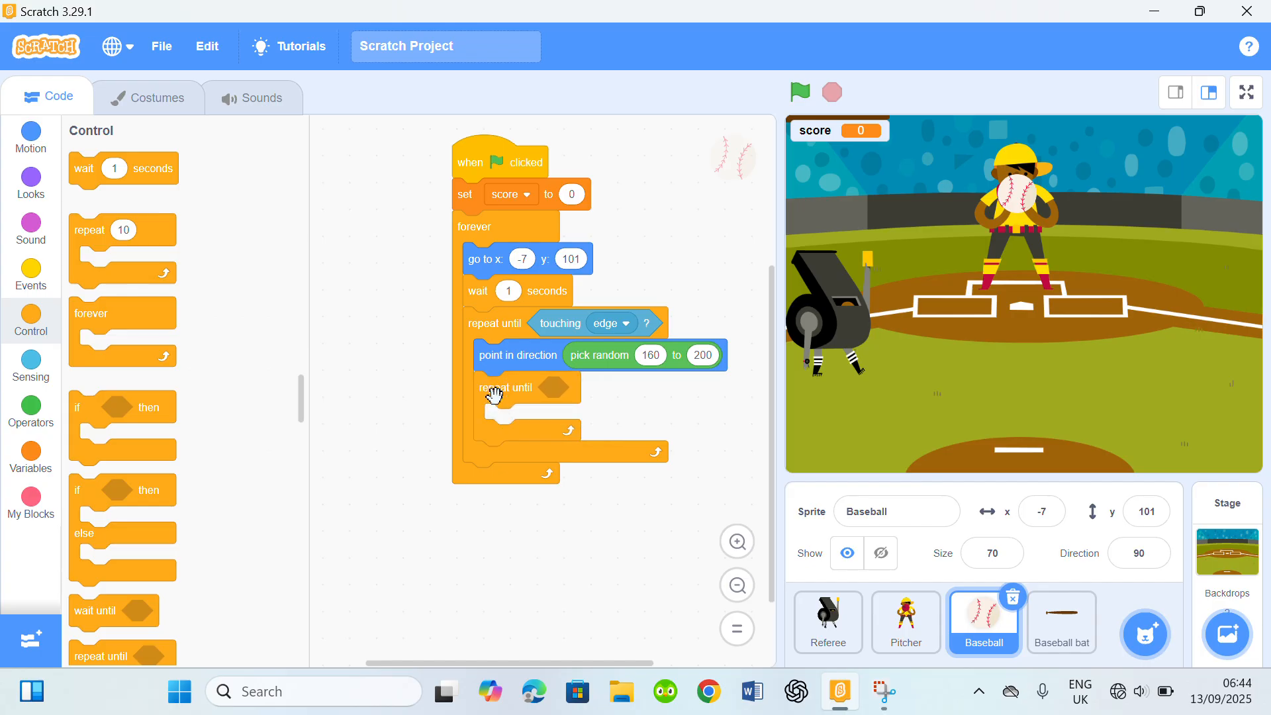
mouse_move(415, 445)
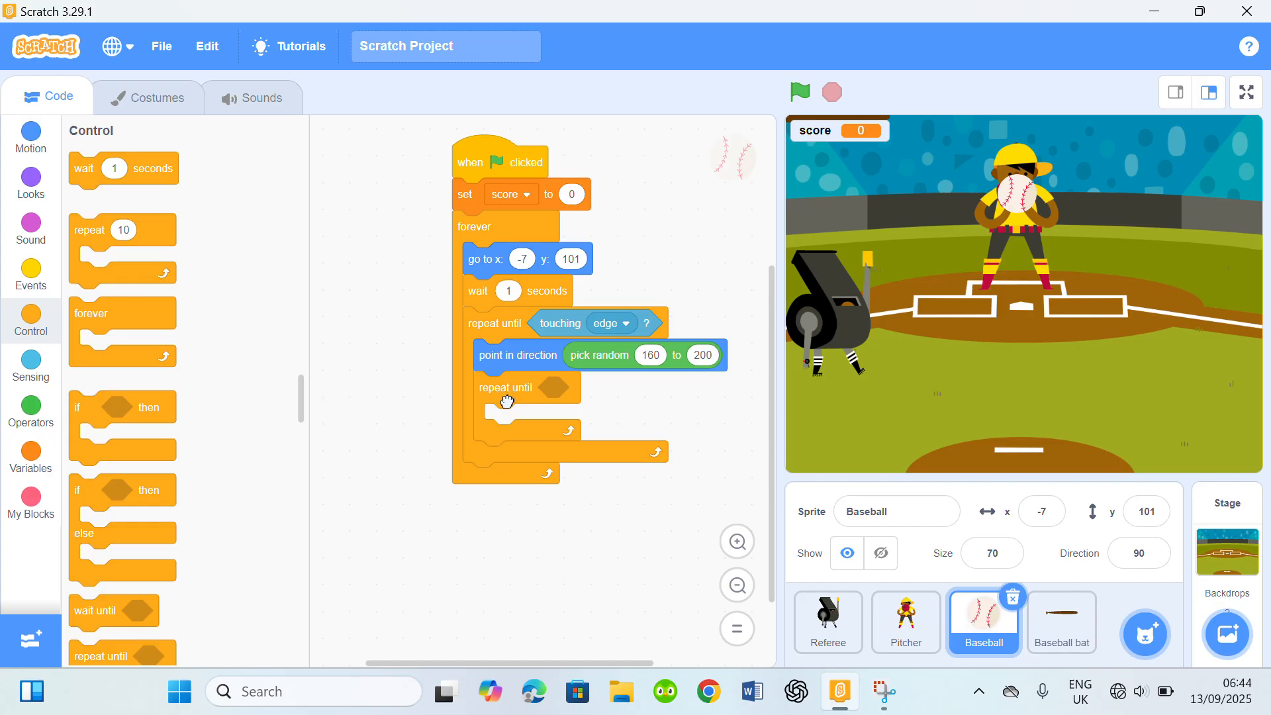
mouse_move(506, 400)
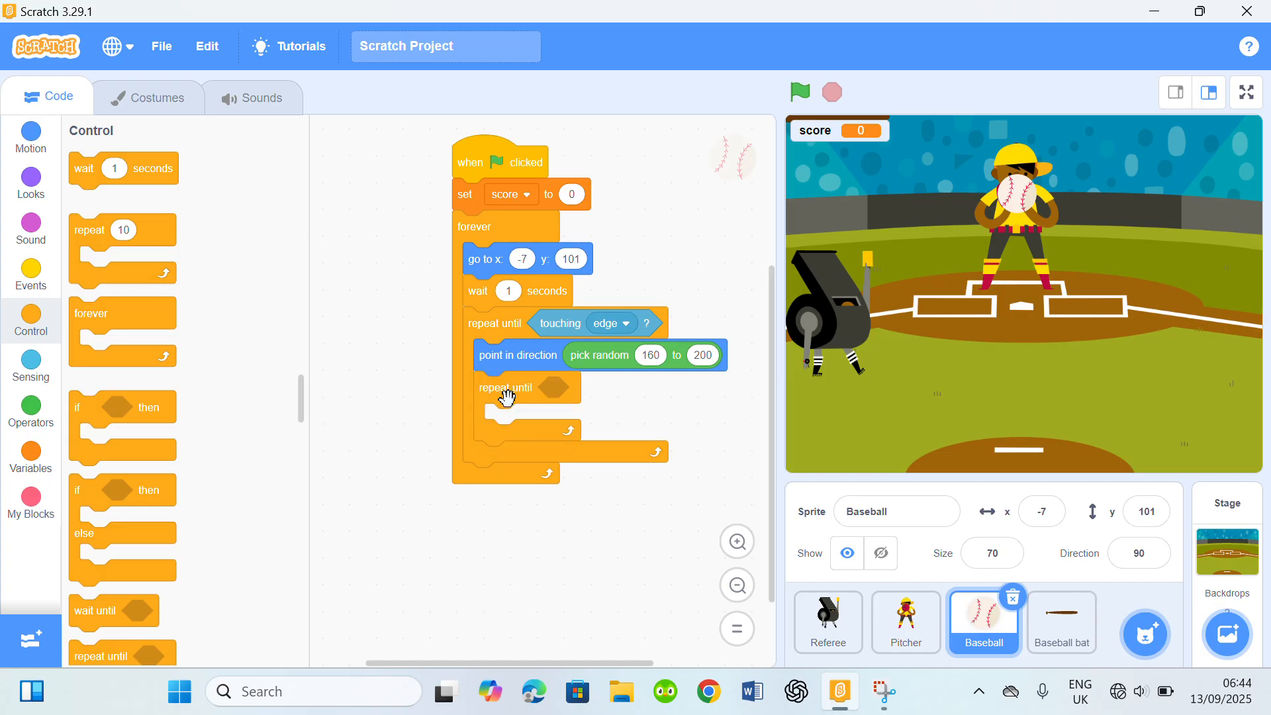
mouse_move(103, 95)
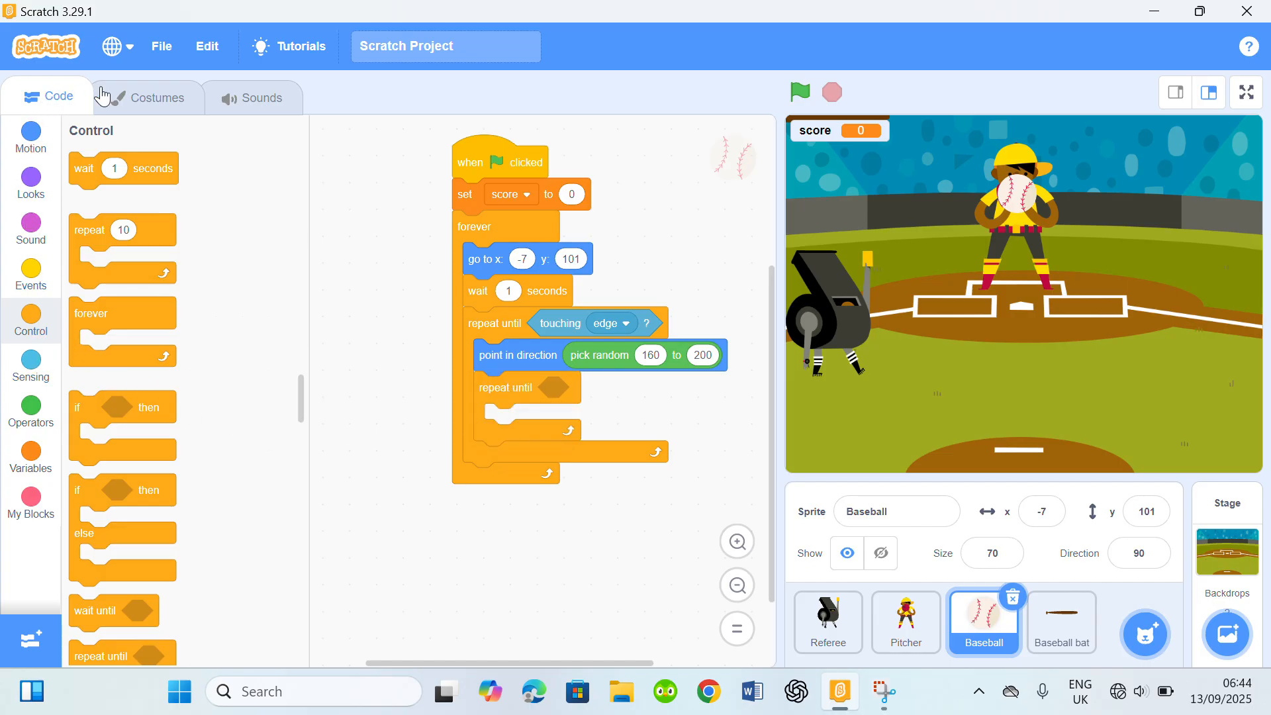
left_click(29, 366)
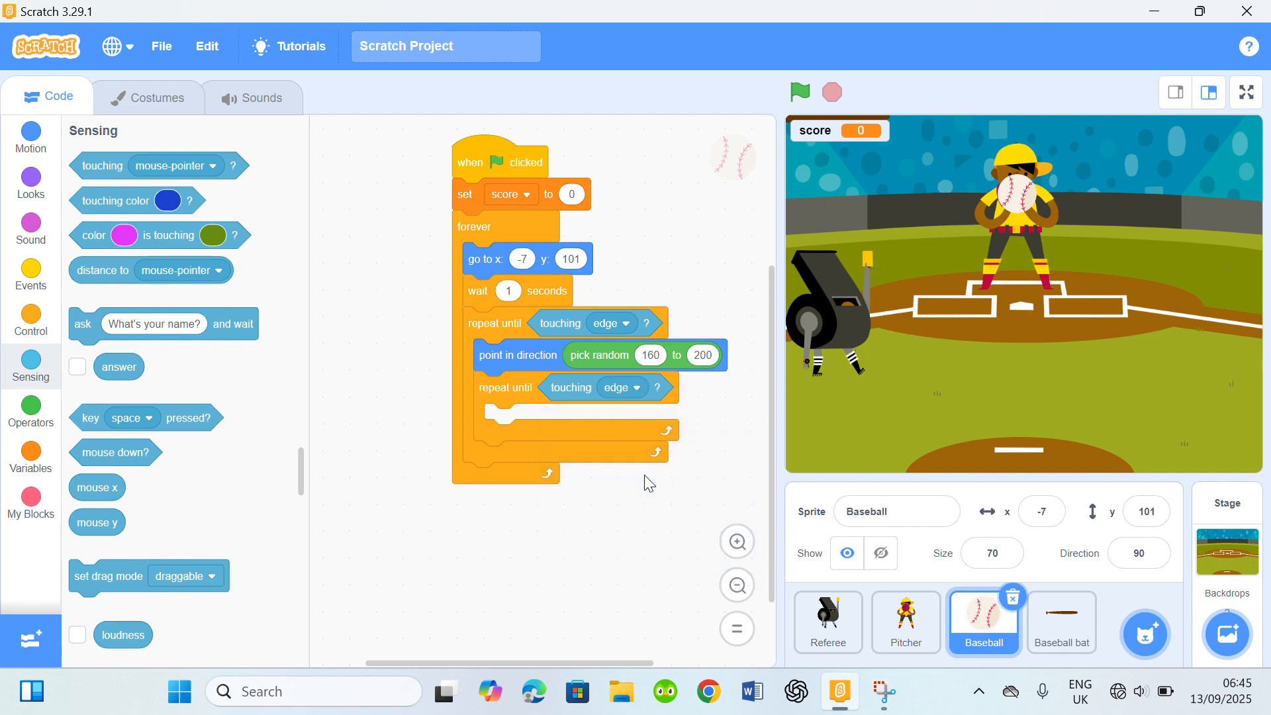
mouse_move(30, 148)
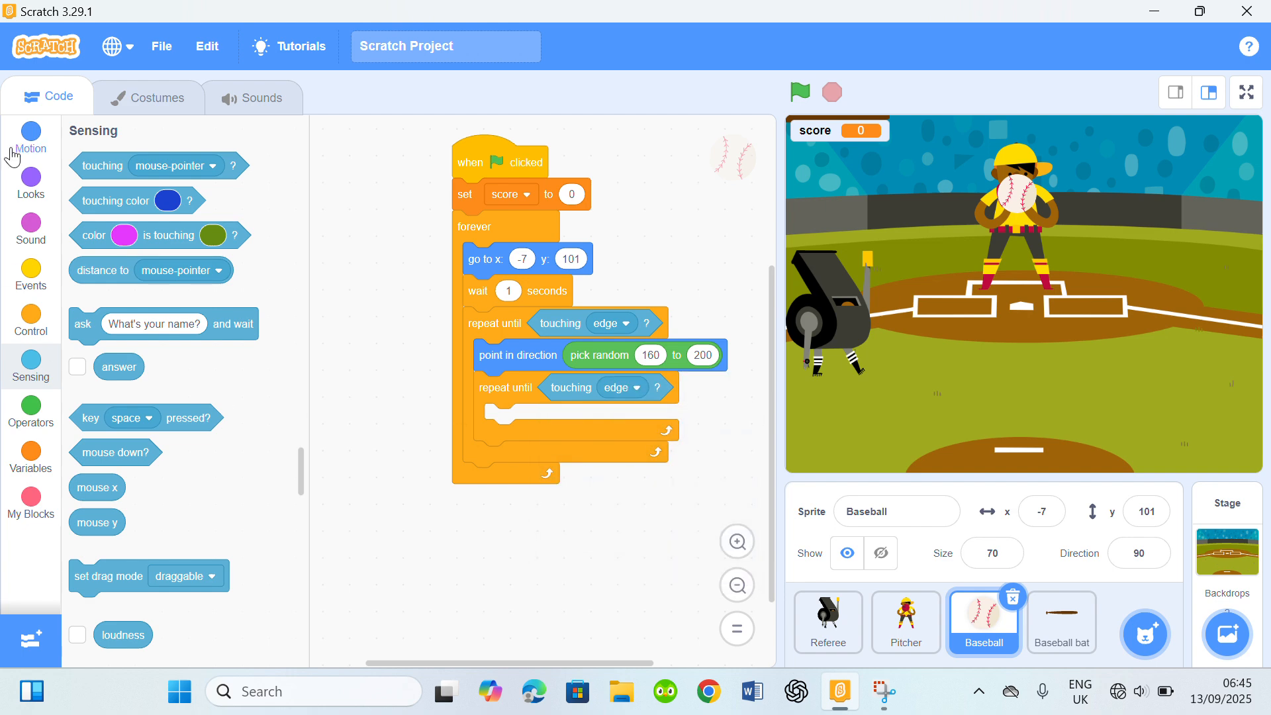
Add move 7 steps and an if touching color check to the inner loop.
left_click(30, 137)
type("7")
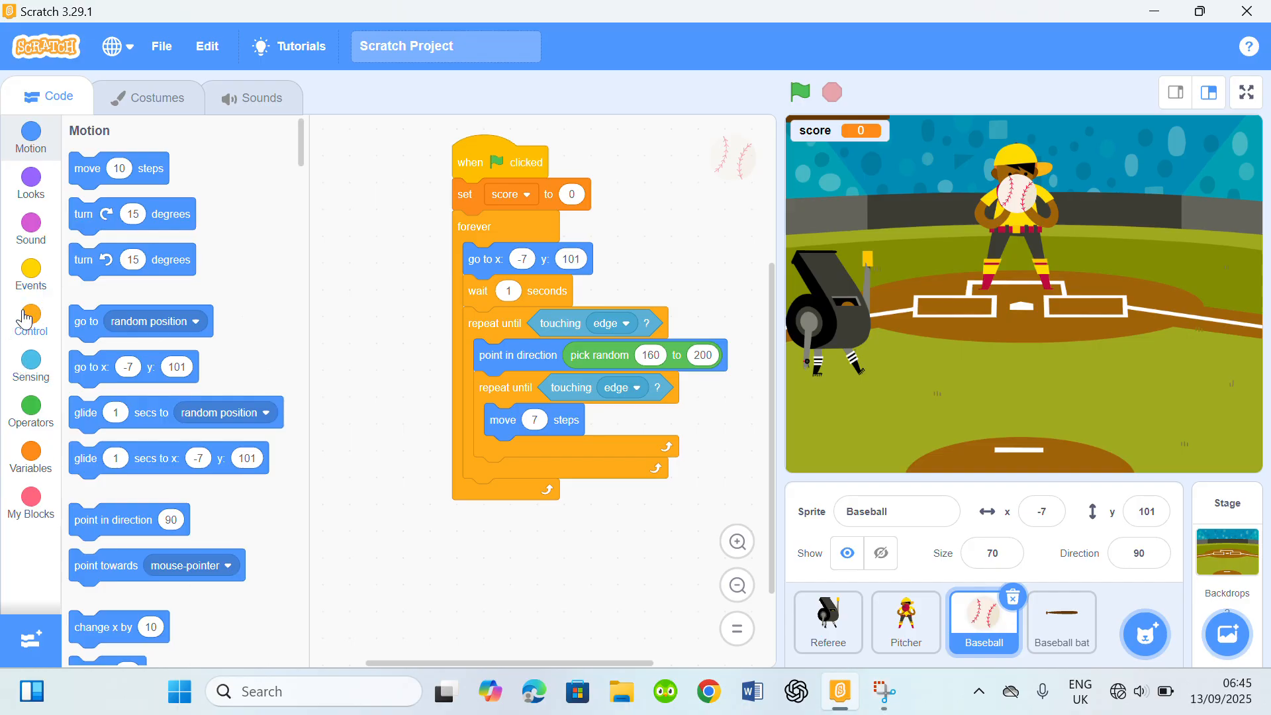
left_click(29, 321)
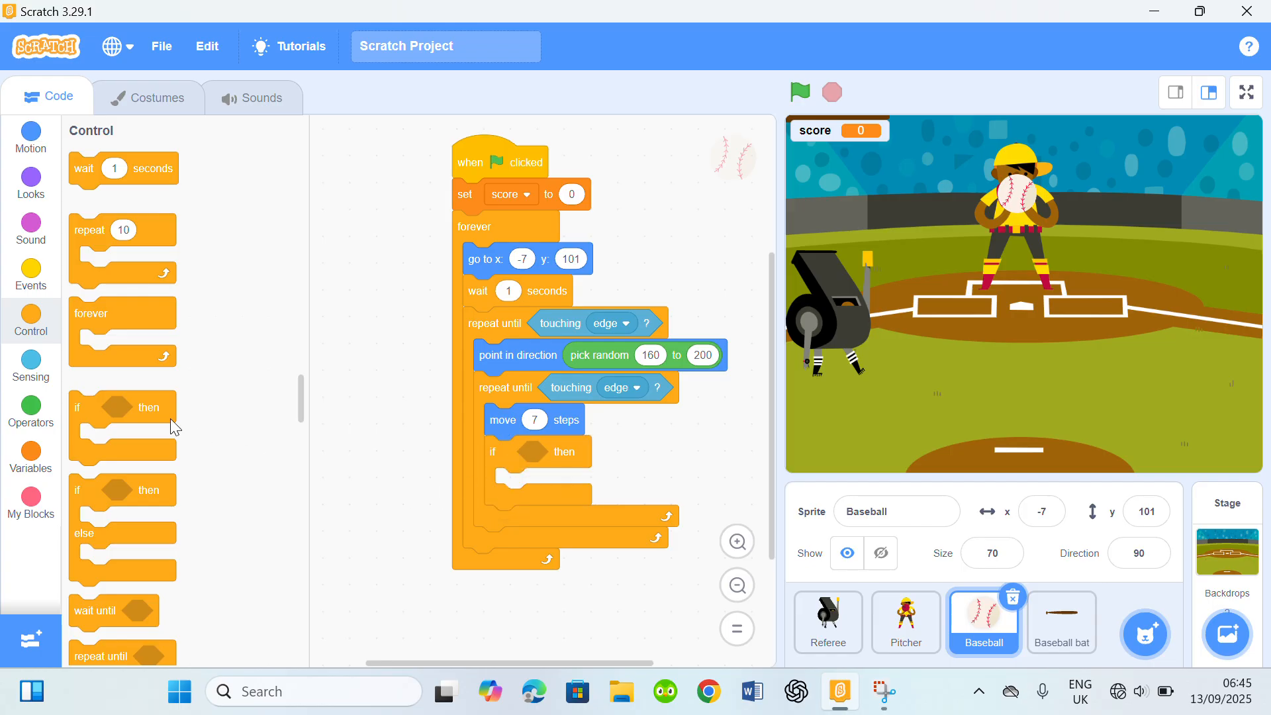
scroll("down", 3)
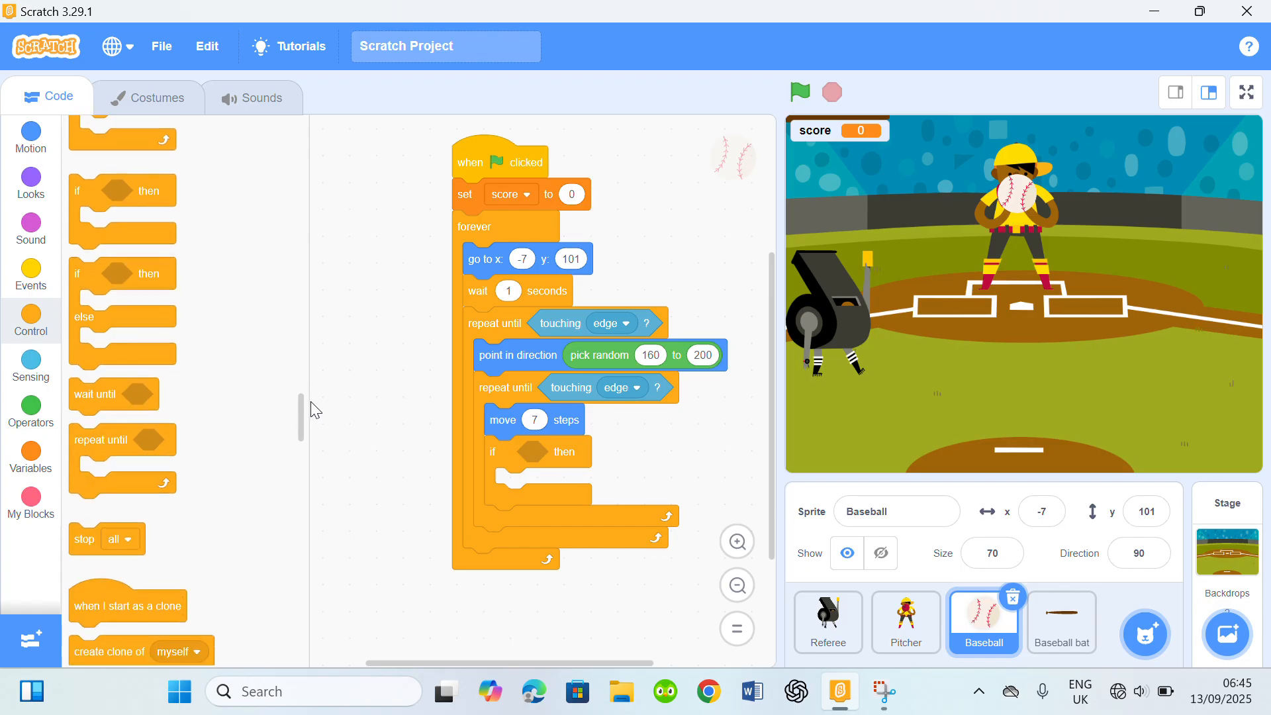
scroll("up", 3)
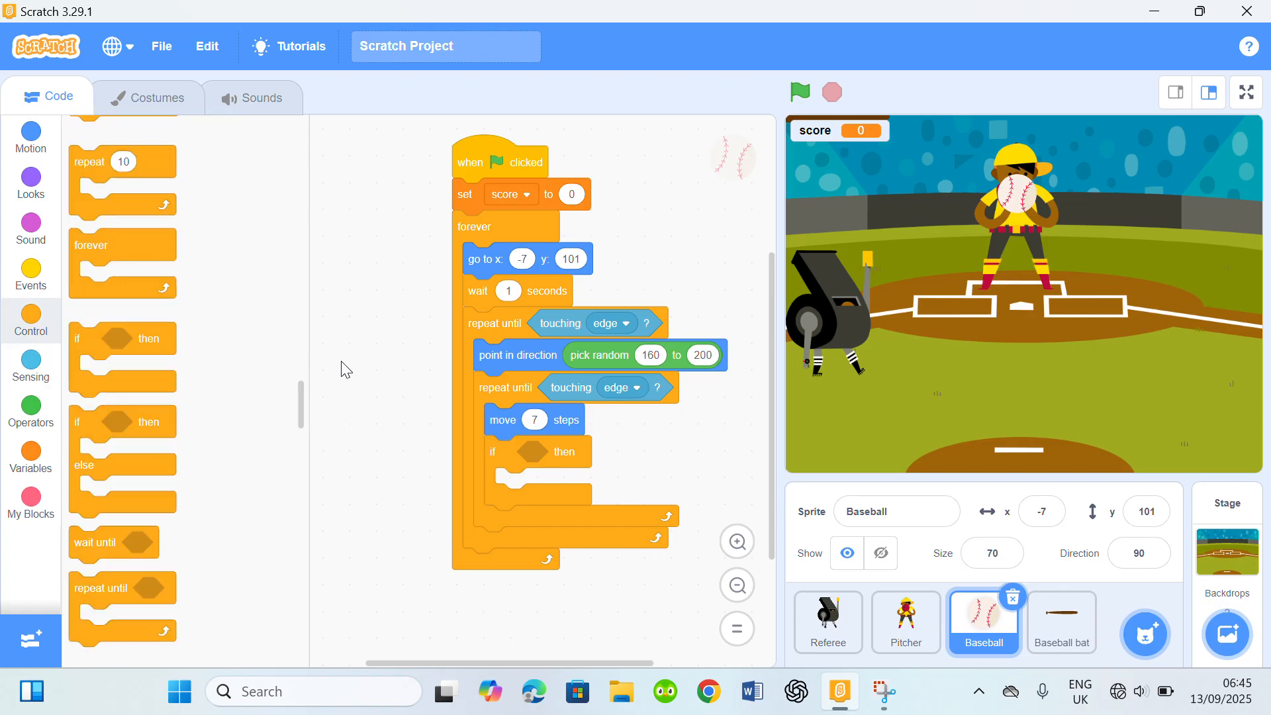
left_click(30, 370)
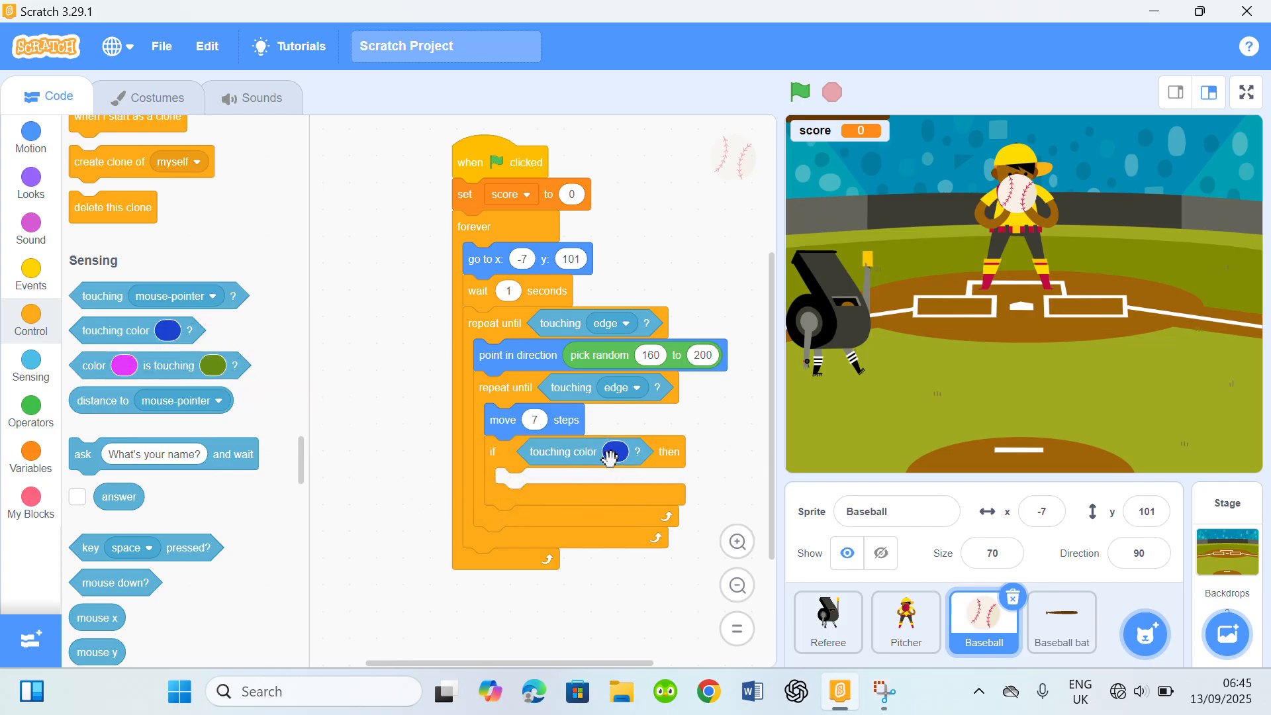
left_click(614, 452)
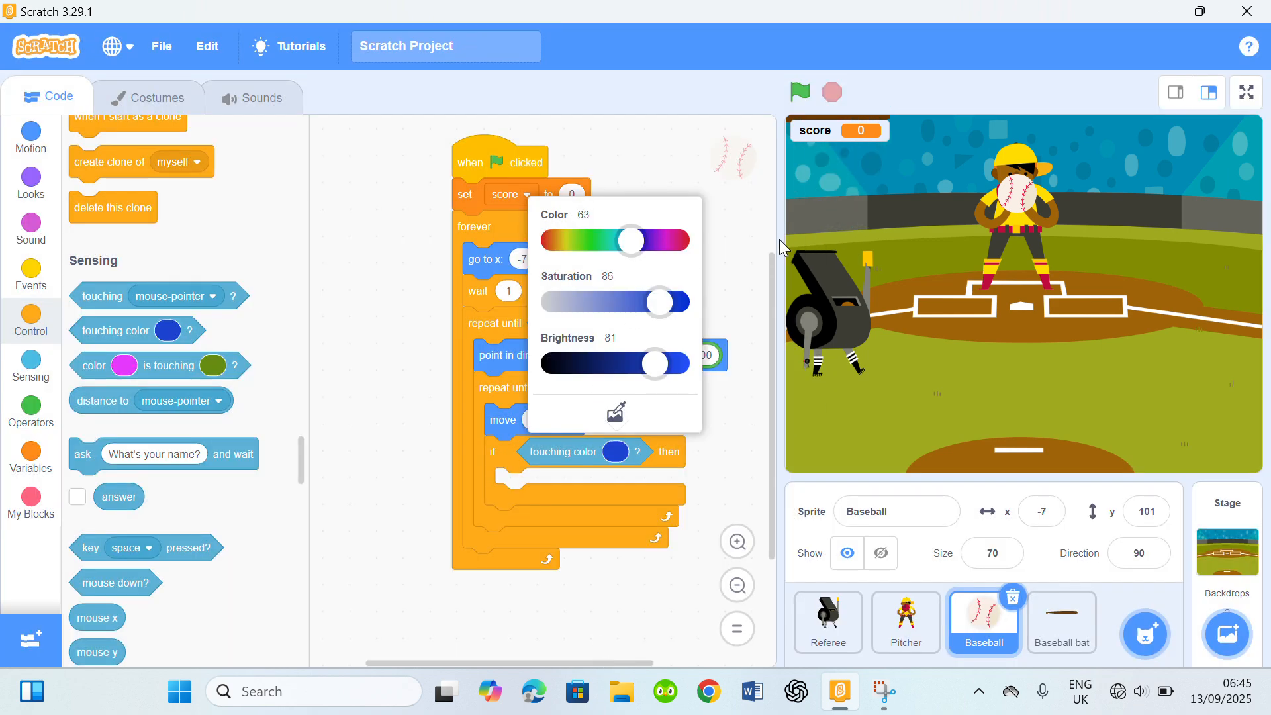
mouse_move(802, 520)
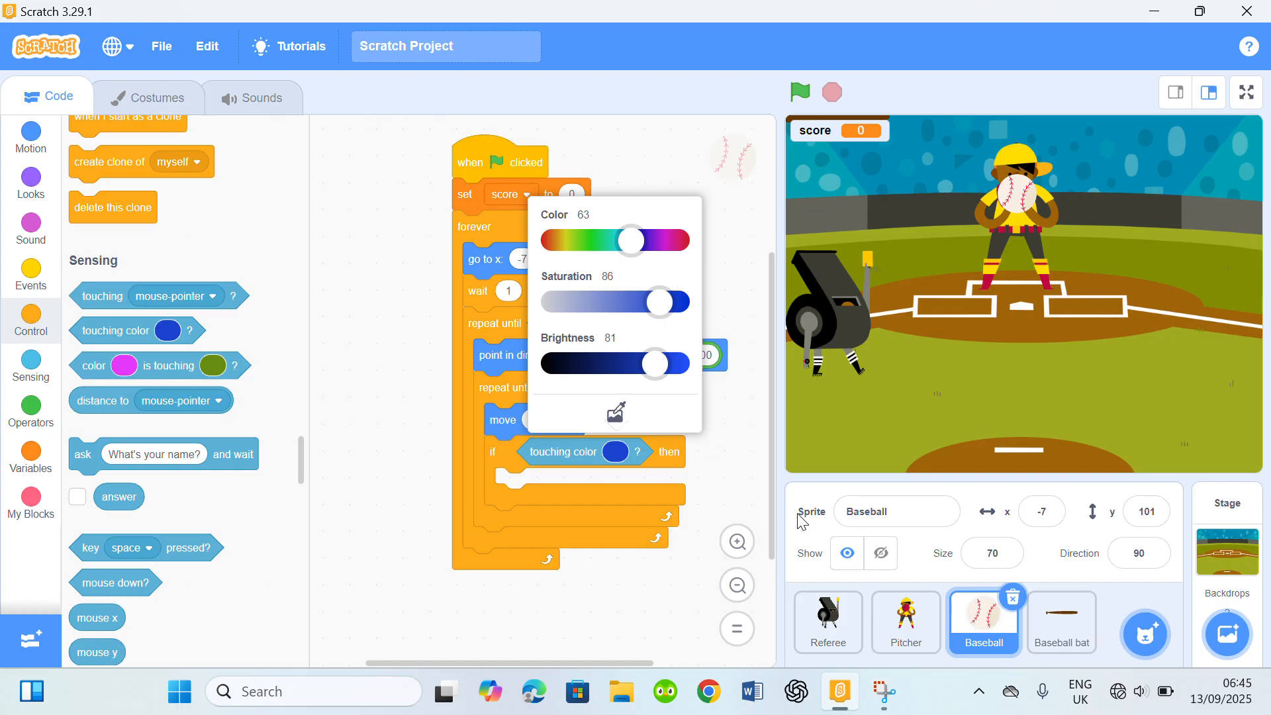
left_click(1061, 622)
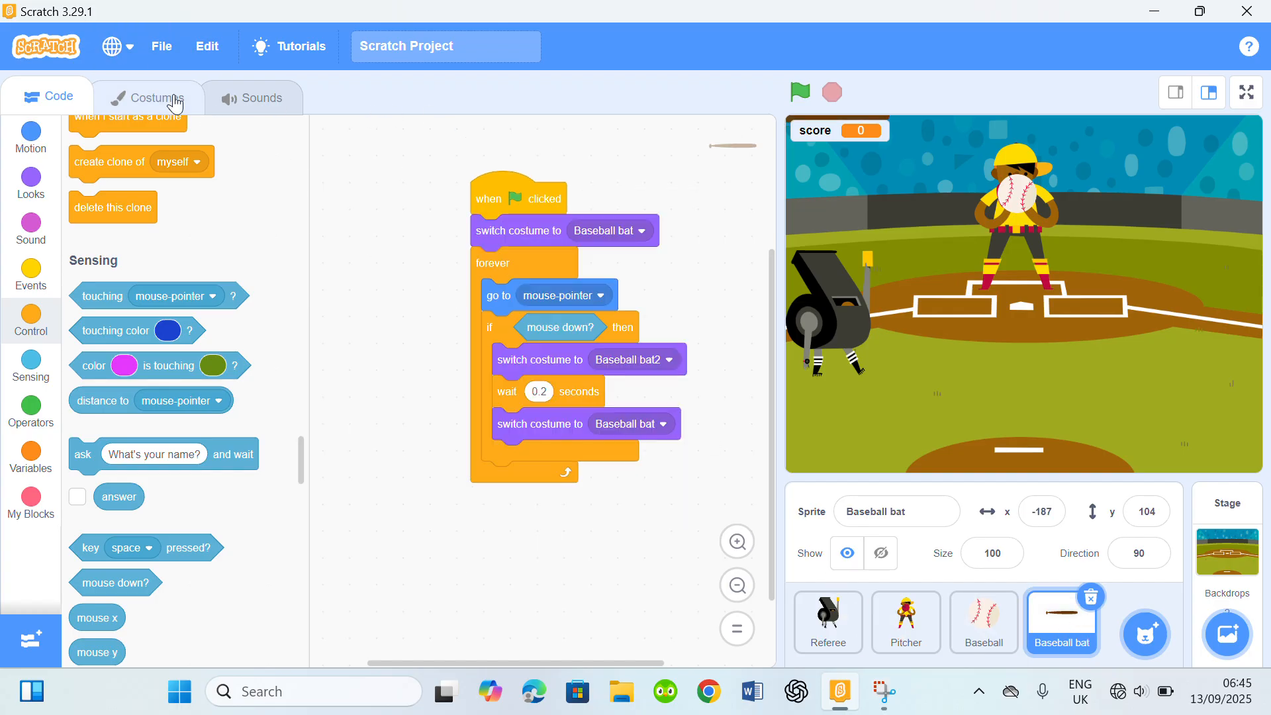
View the bat's red Baseball bat2 costume, then reselect Baseball and pick red.
left_click(146, 97)
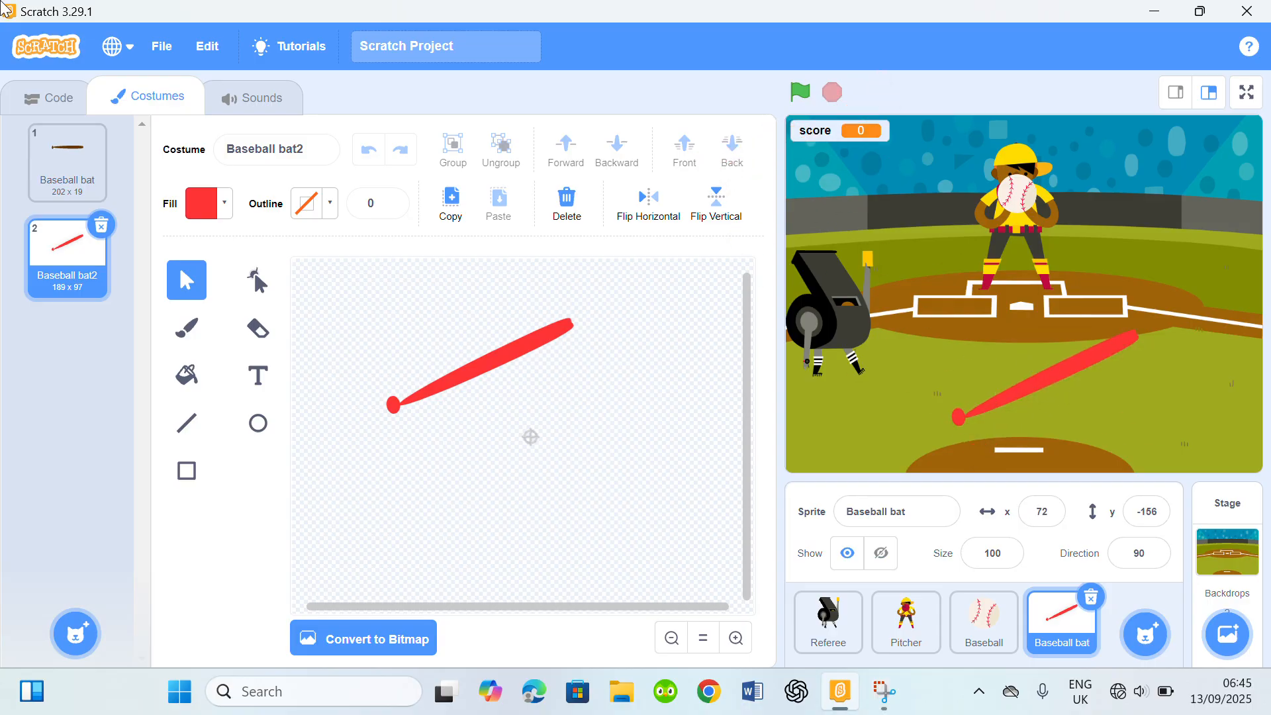
left_click(55, 97)
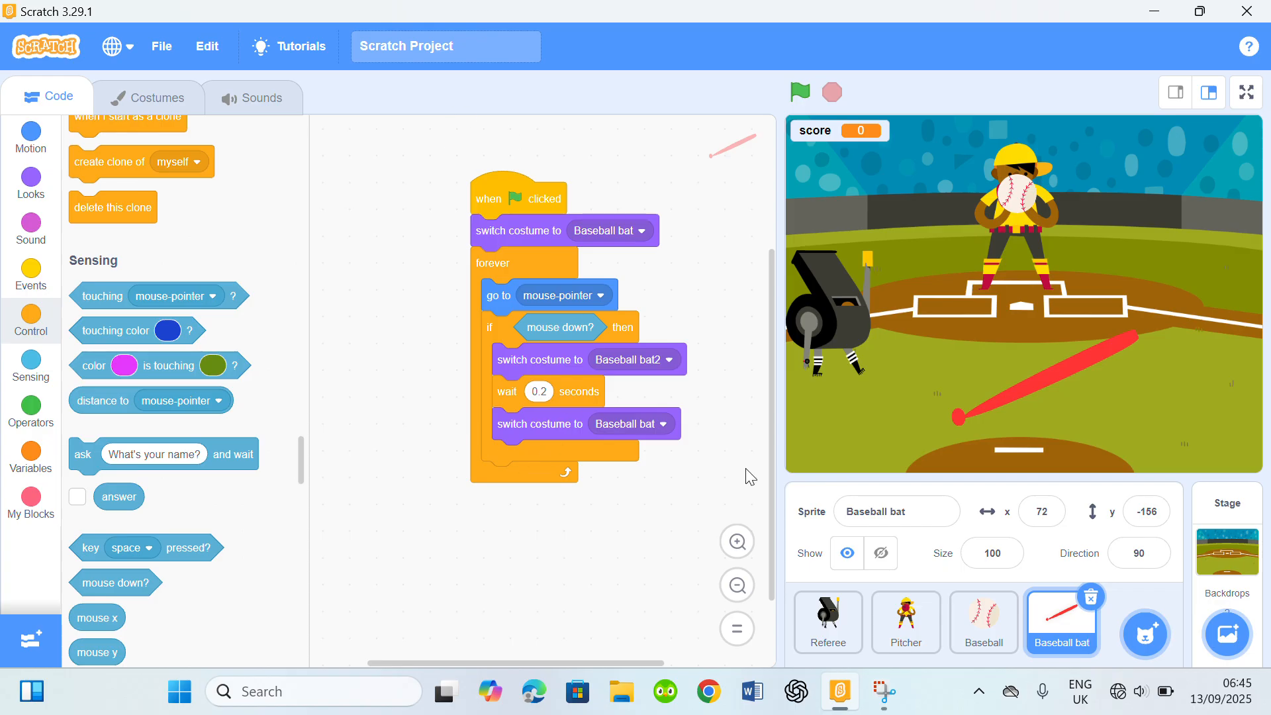
left_click(982, 621)
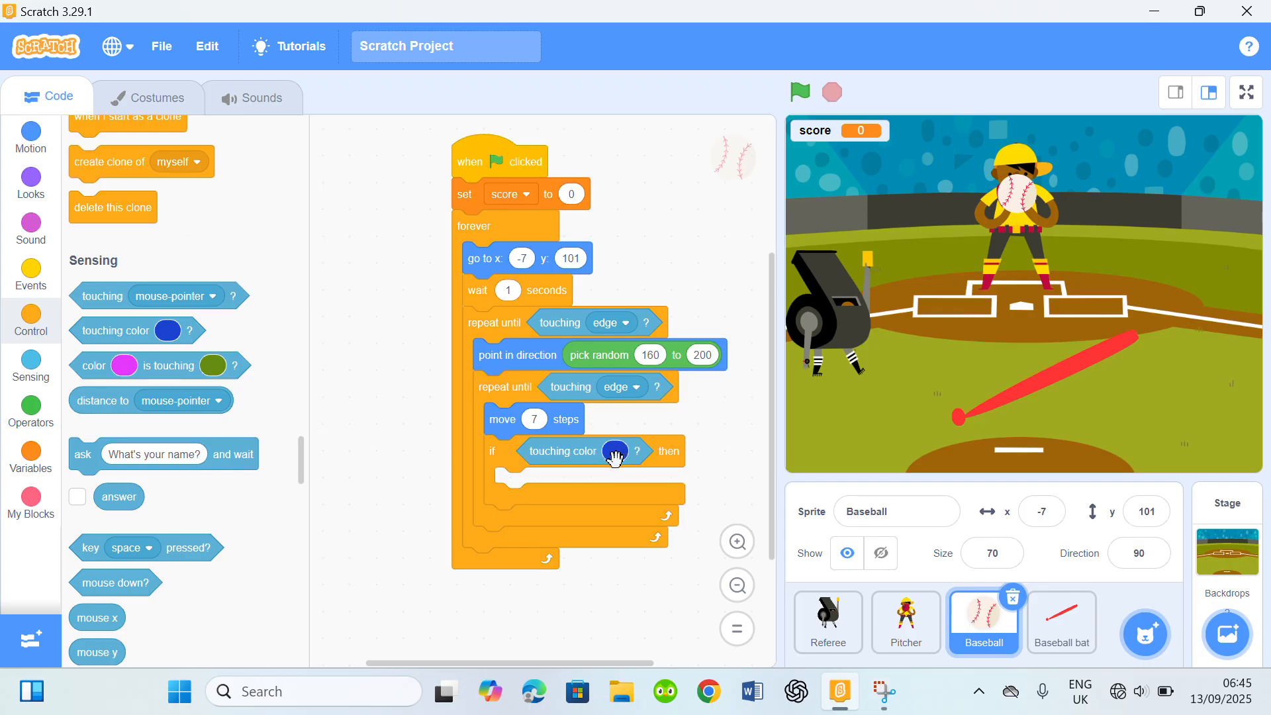
left_click(613, 452)
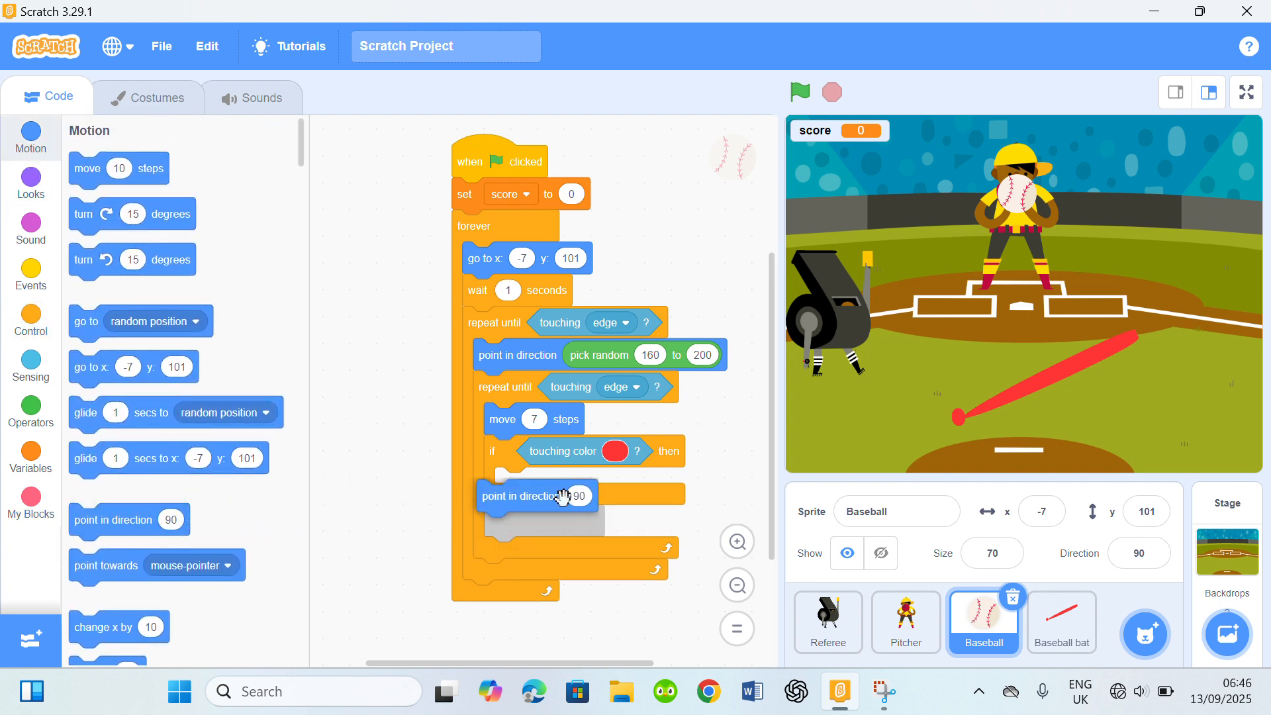
Inside the if, point in direction 0, wait 0.2 seconds, and change score by 1.
left_click(576, 496)
type("0")
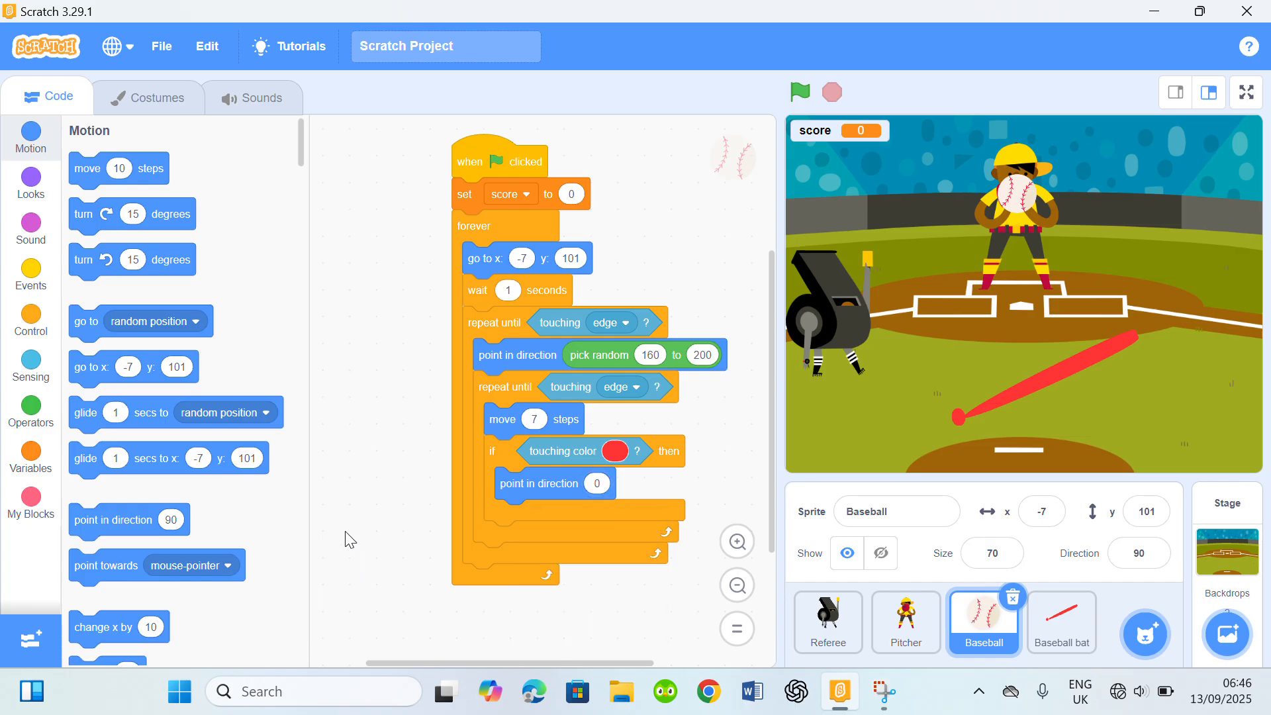
left_click(30, 323)
type("0.2")
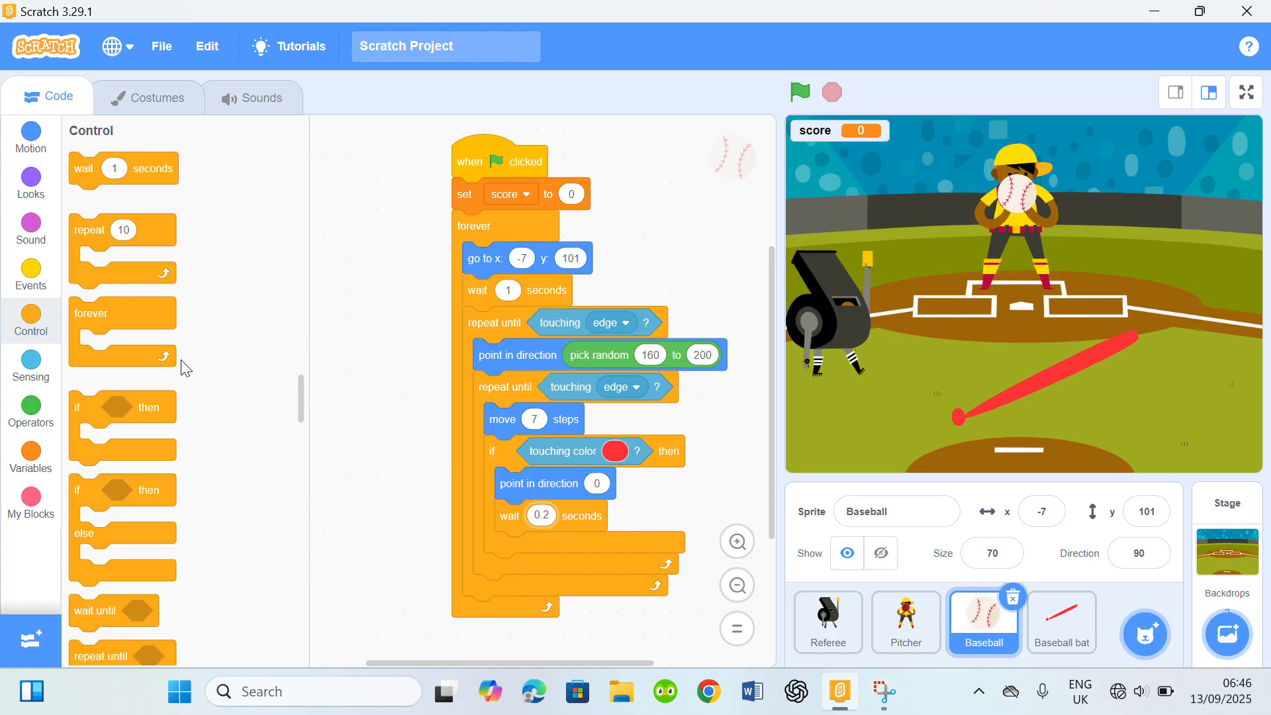
left_click(31, 454)
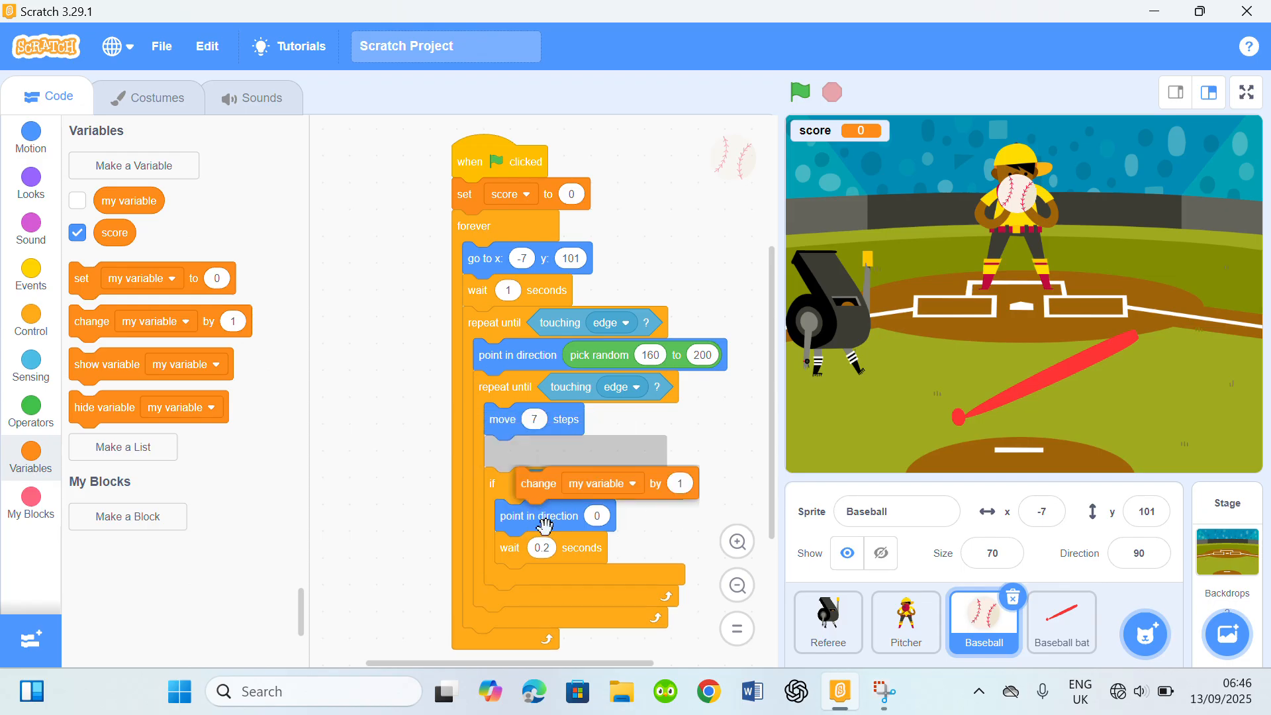
left_click(600, 483)
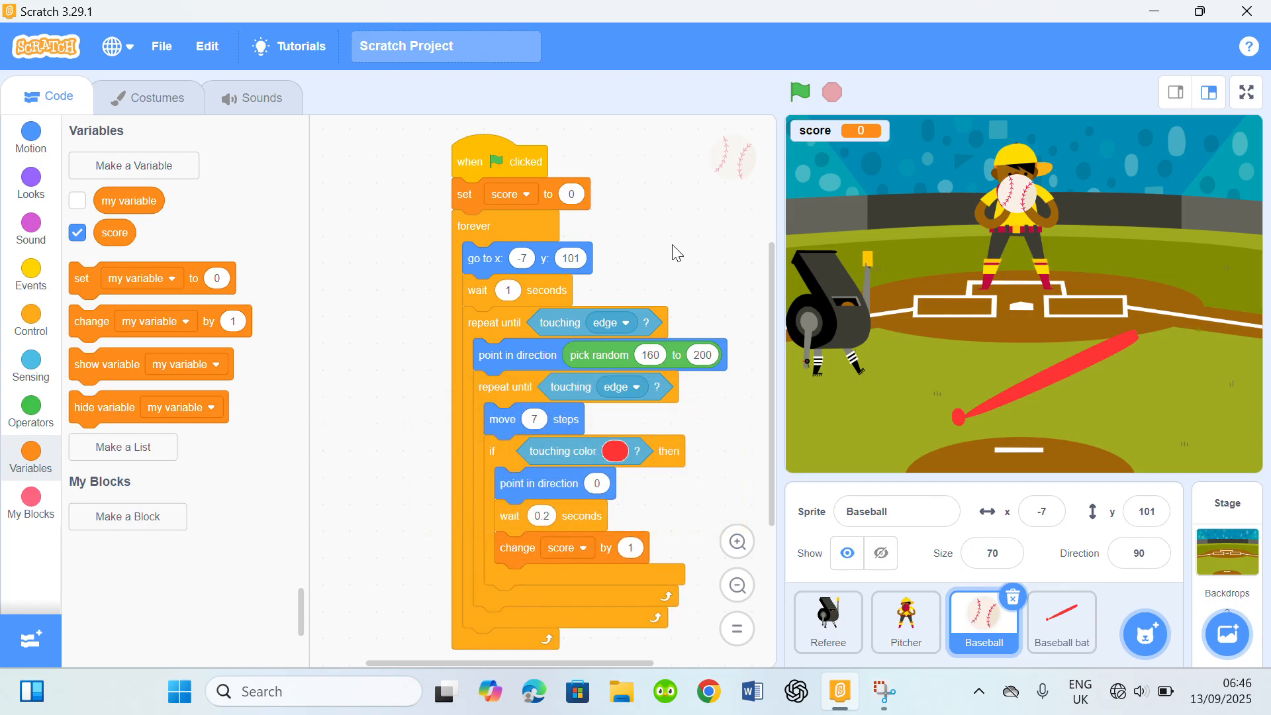
mouse_move(1051, 664)
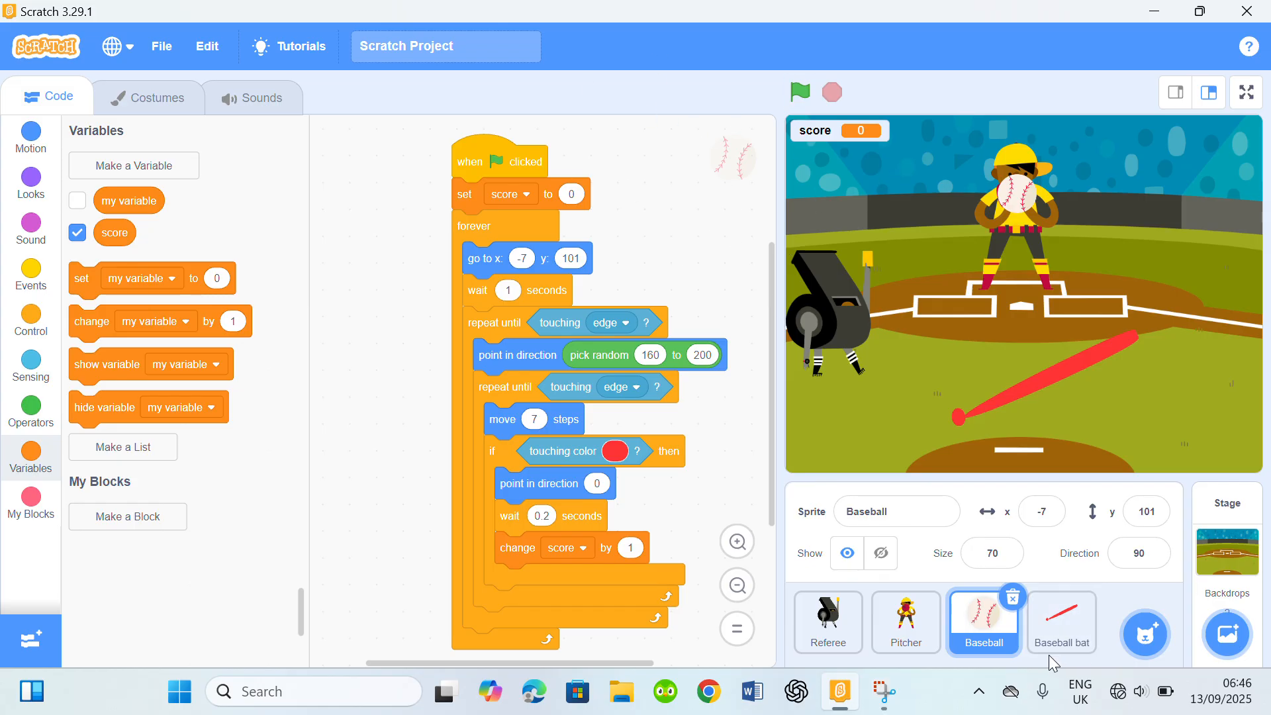
left_click(828, 621)
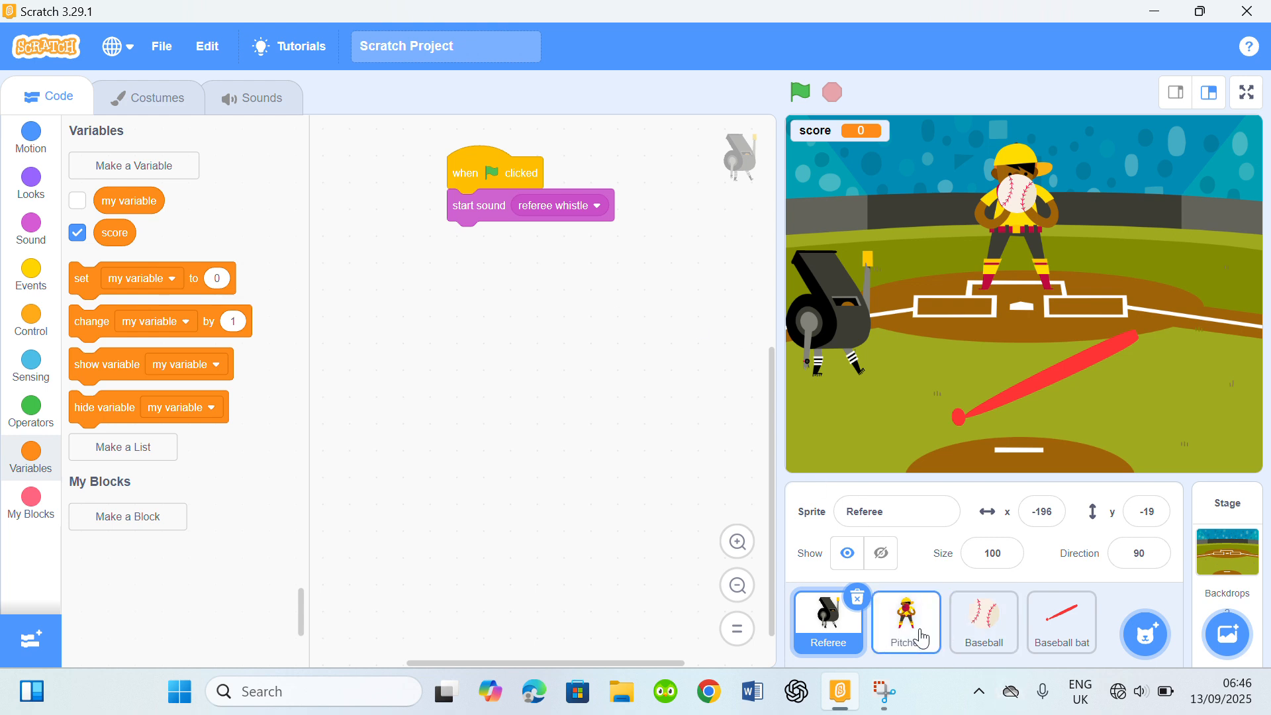
Check the Pitcher, Baseball and Baseball bat scripts, then put the stage in full screen.
left_click(905, 621)
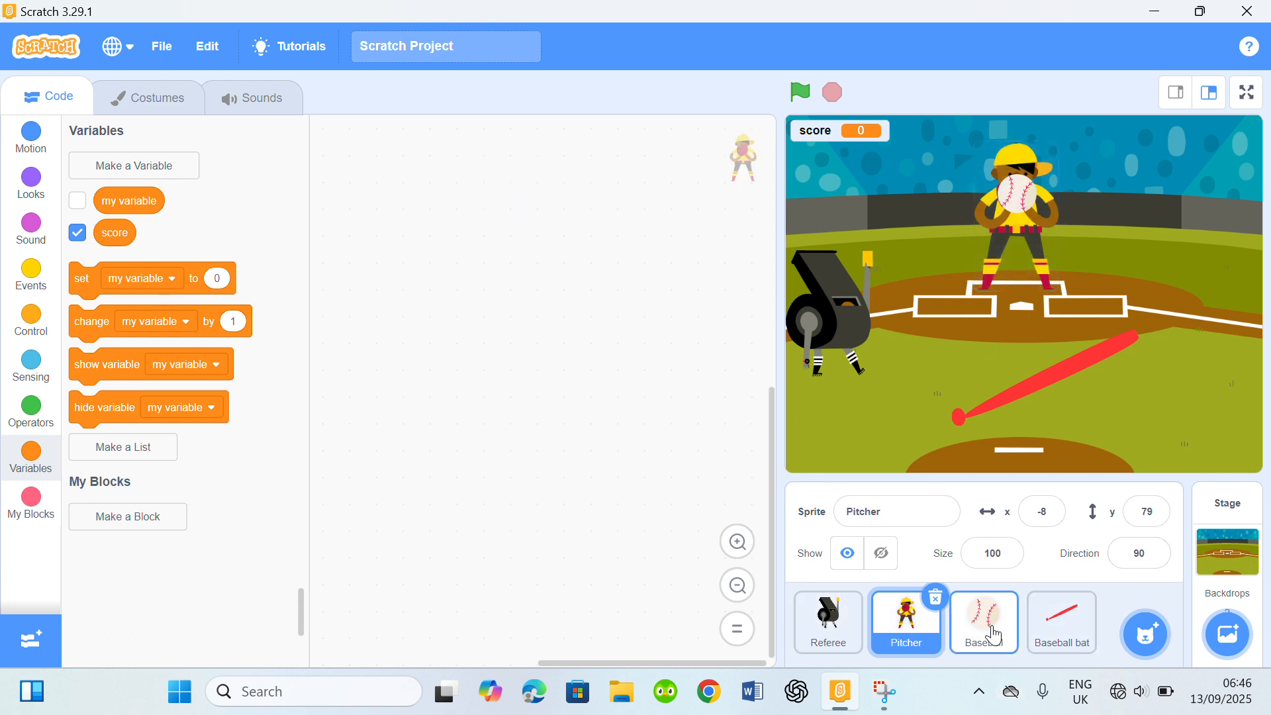
left_click(983, 622)
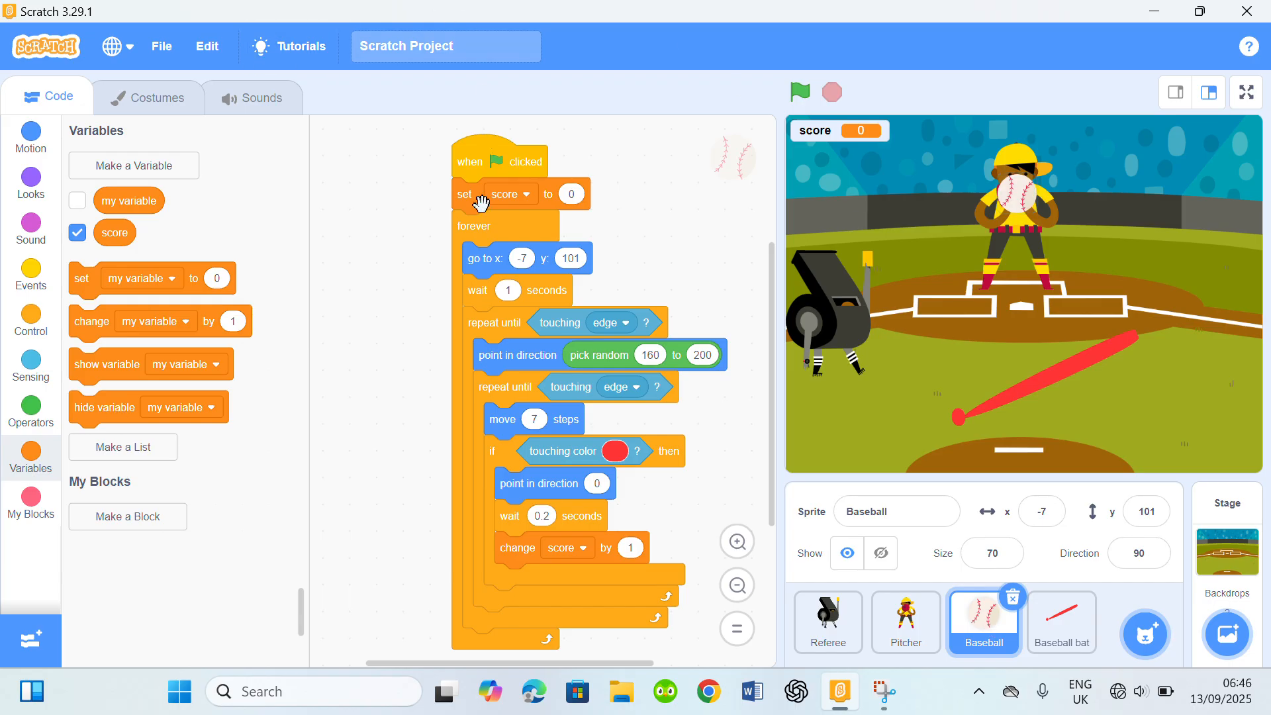
left_click(1061, 622)
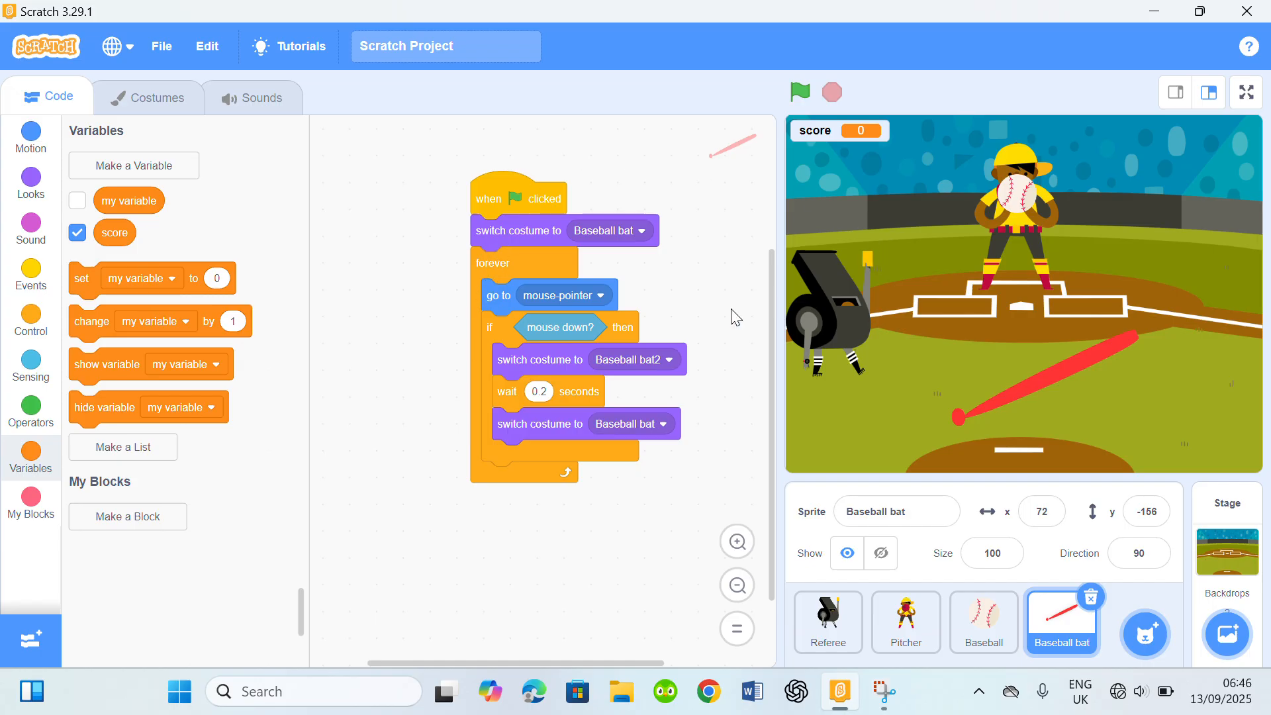
mouse_move(843, 281)
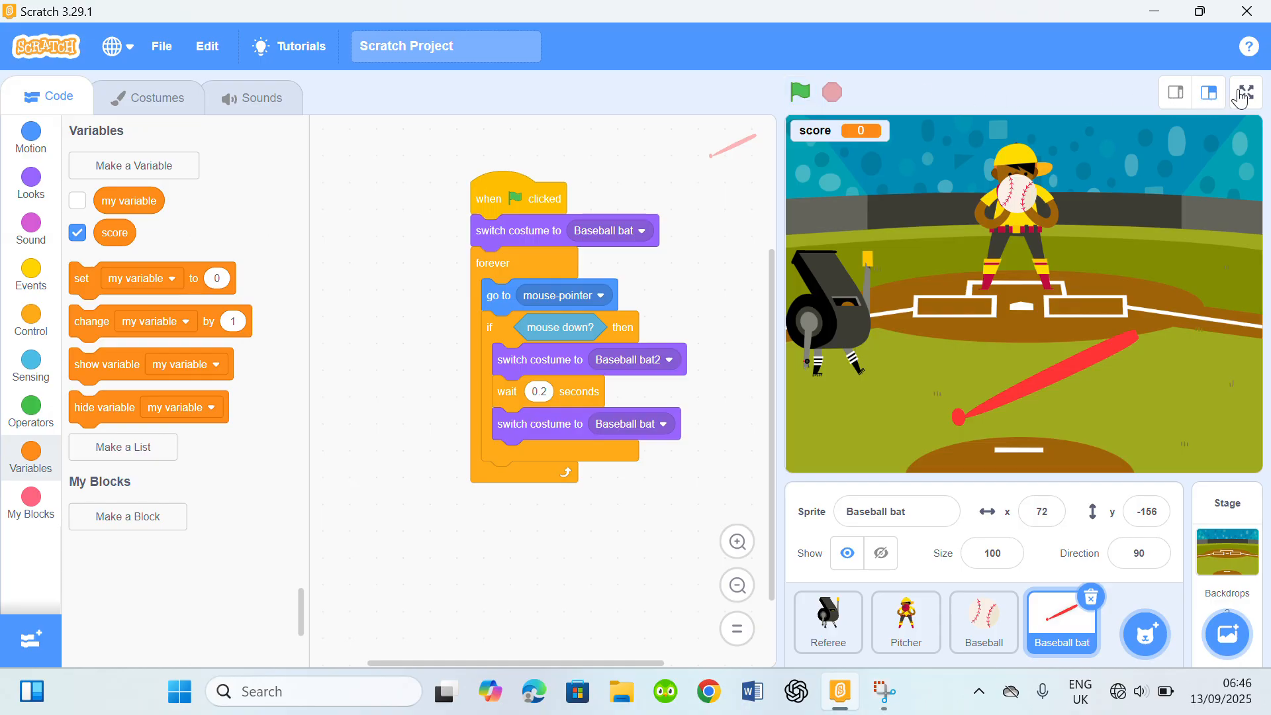
left_click(1247, 91)
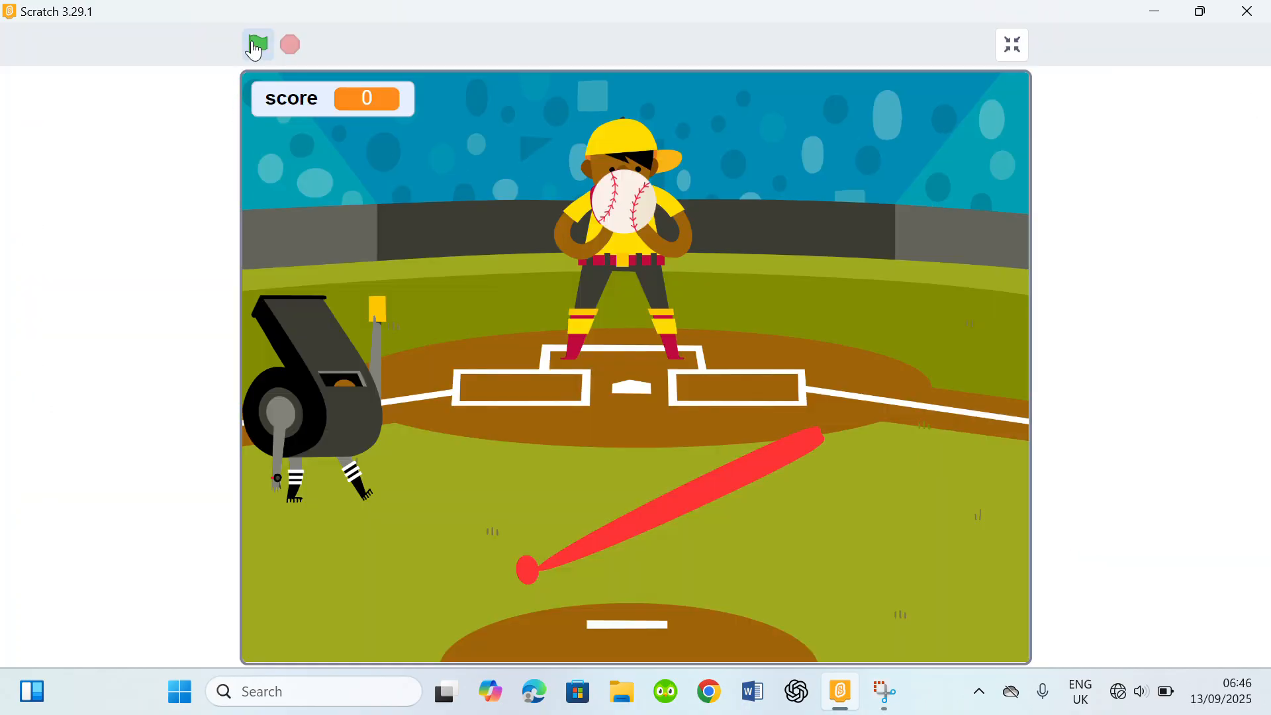
Start the full-screen baseball game with the green flag and bat until the score is 4.
left_click(258, 44)
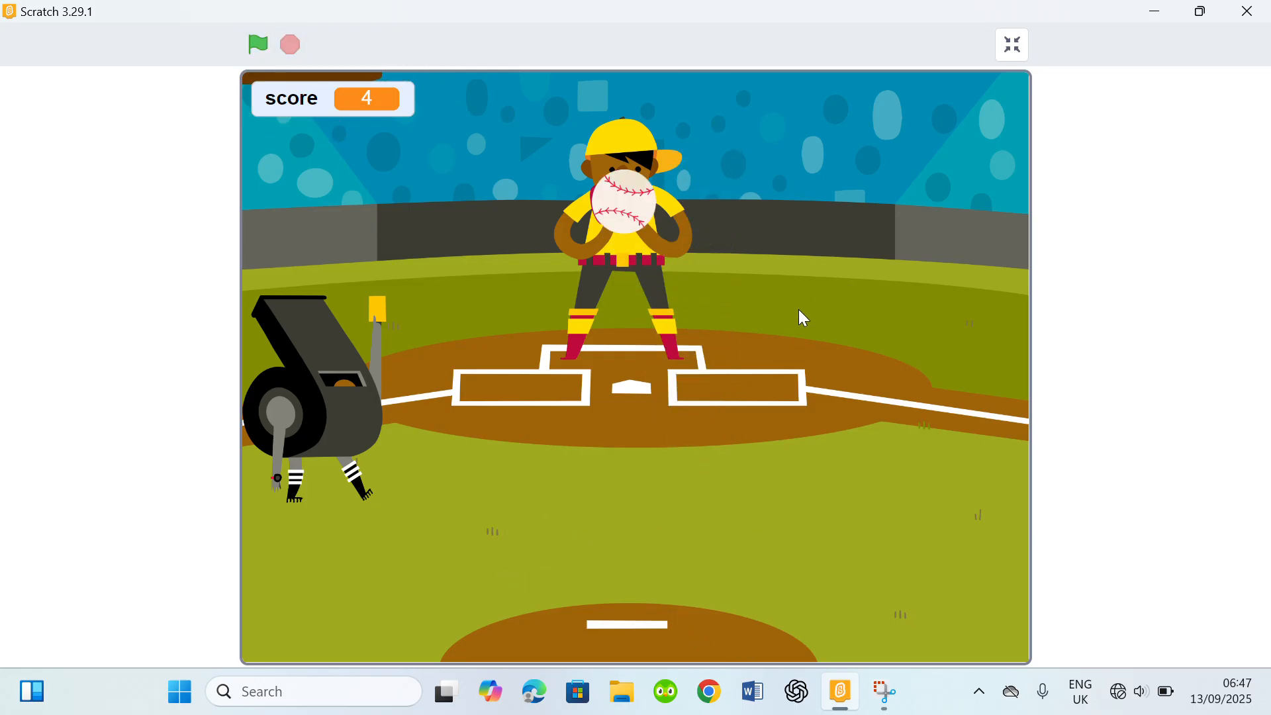
mouse_move(679, 141)
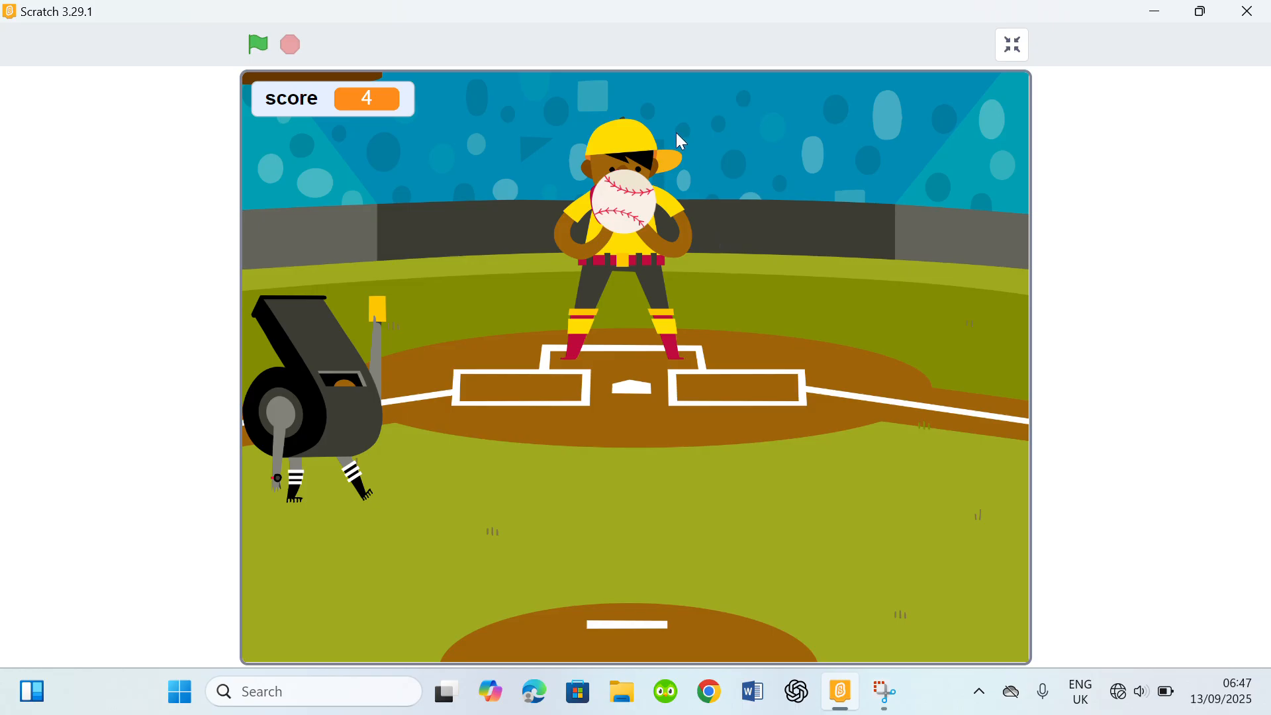